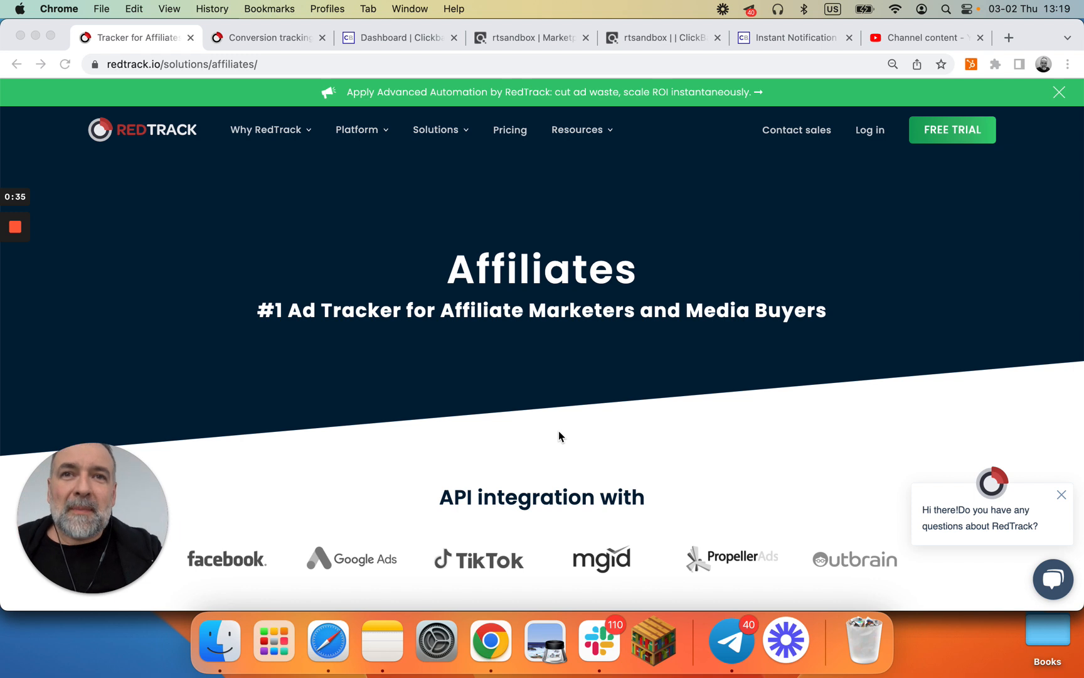
mouse_move(415, 244)
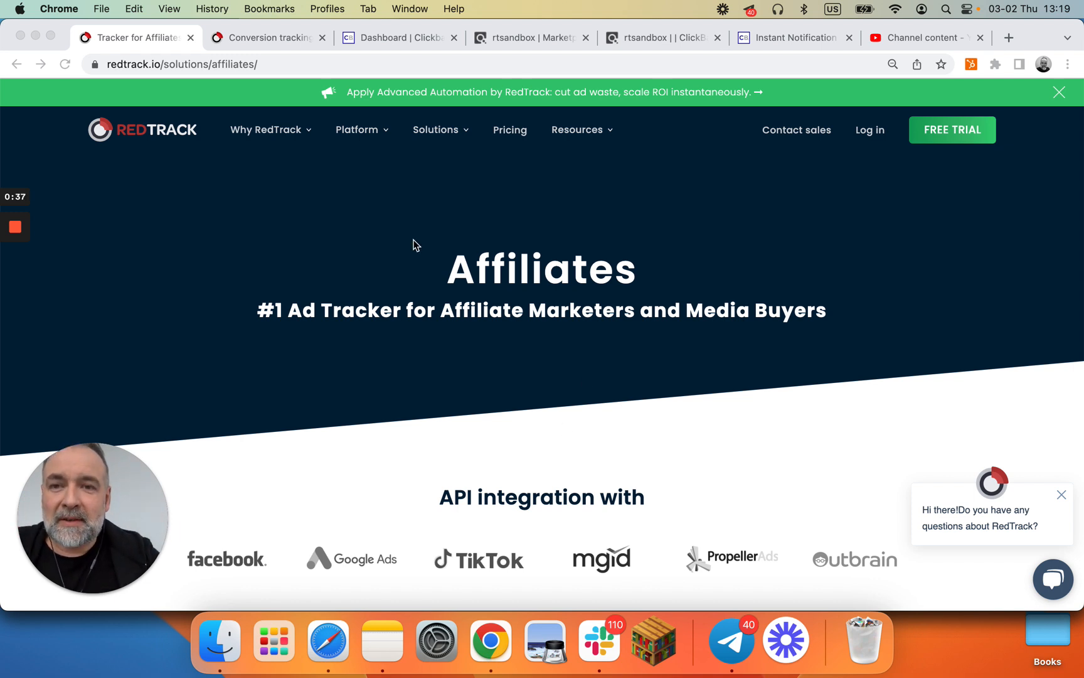
mouse_move(400, 229)
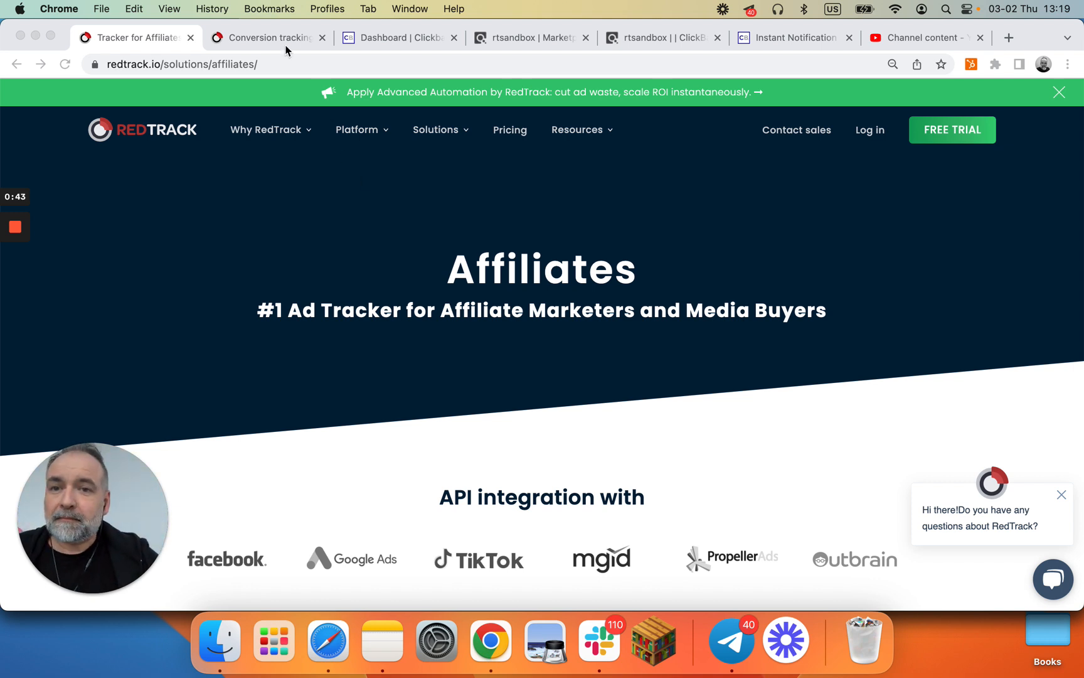
Review RedTrack's offer sources and conversion types, then show the offers list with the ClickBank offer.
click(266, 38)
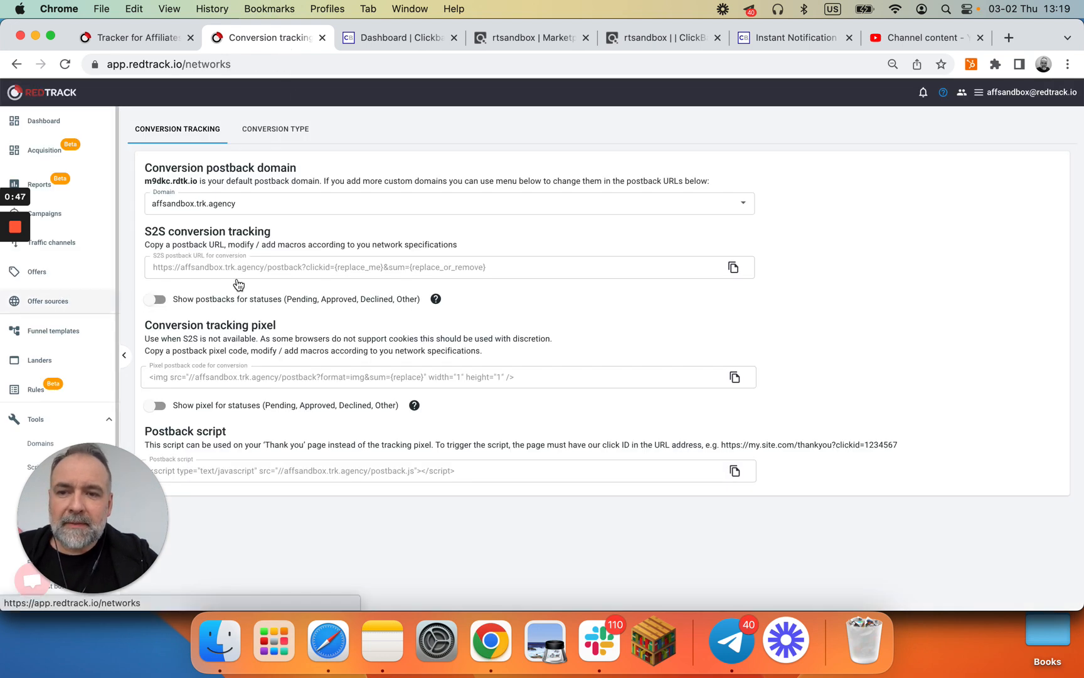
click(48, 300)
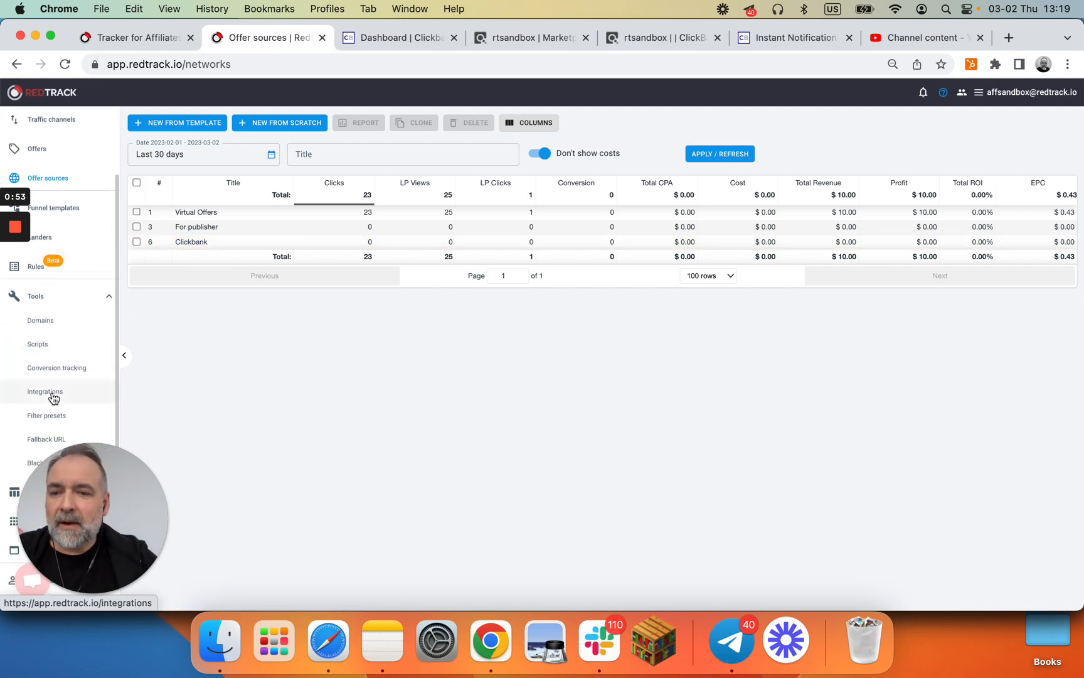
click(56, 367)
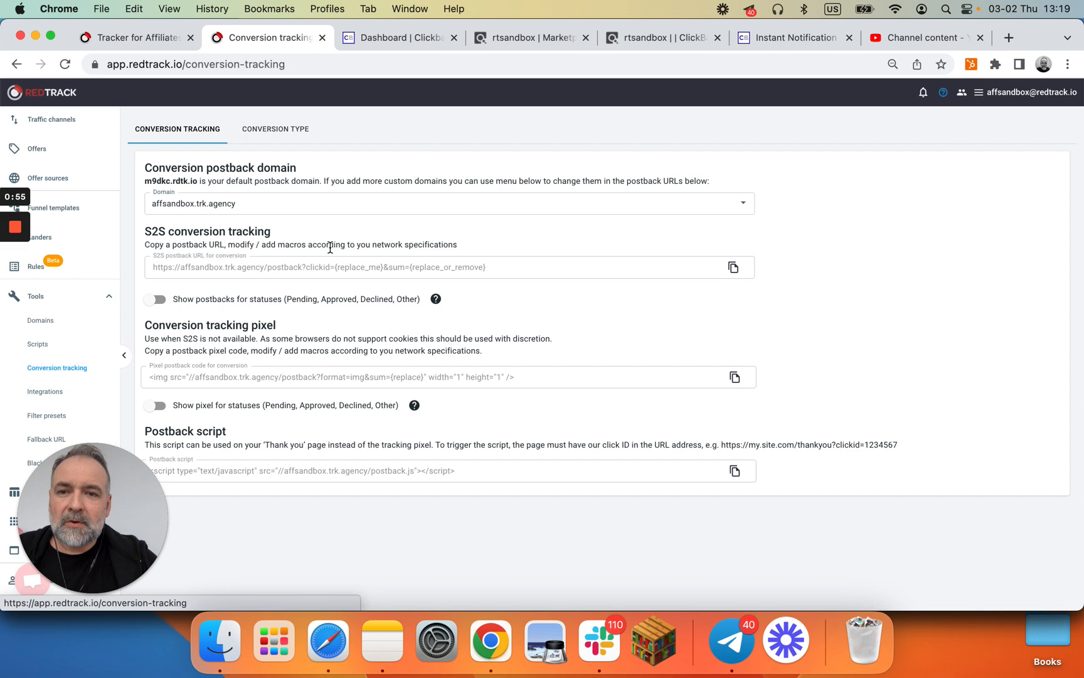
click(275, 128)
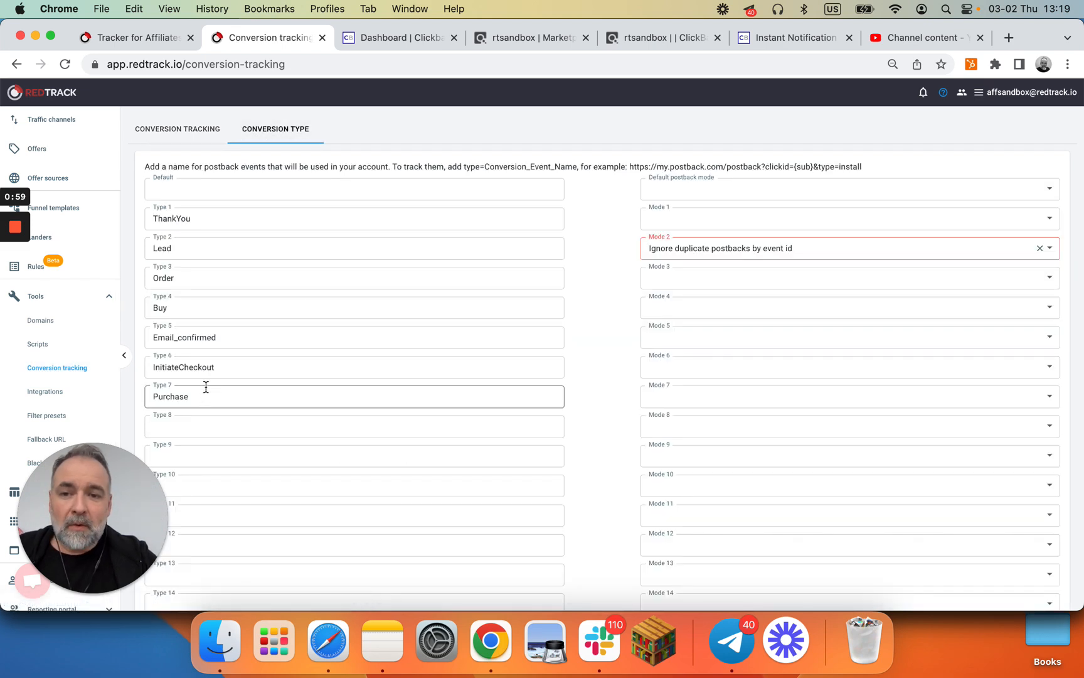
mouse_move(99, 295)
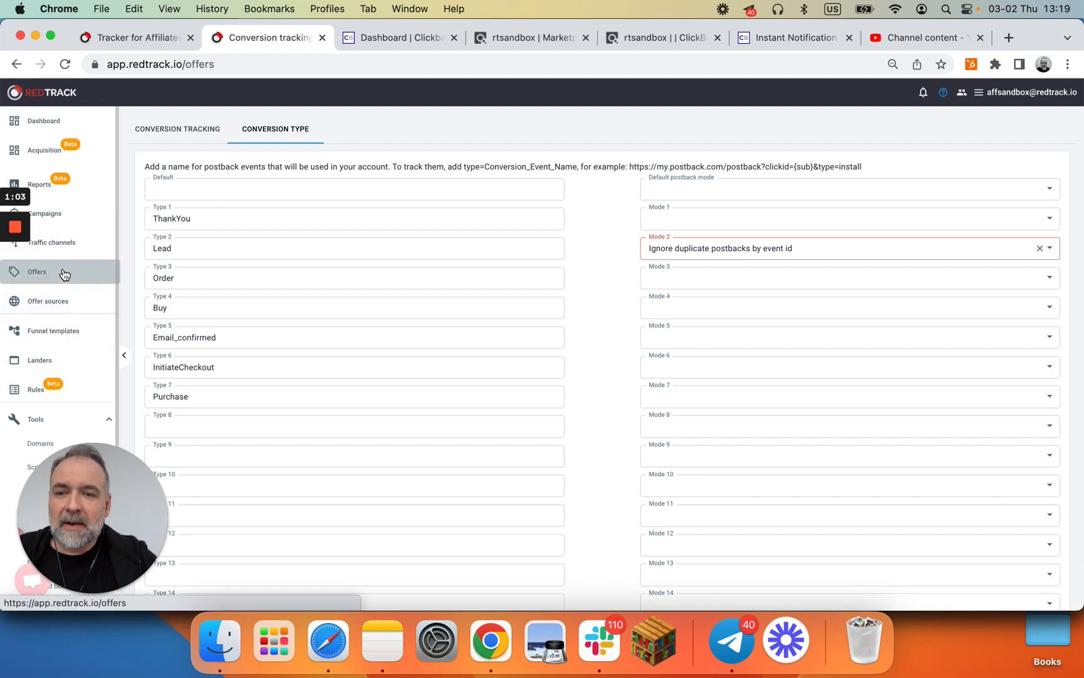
click(36, 271)
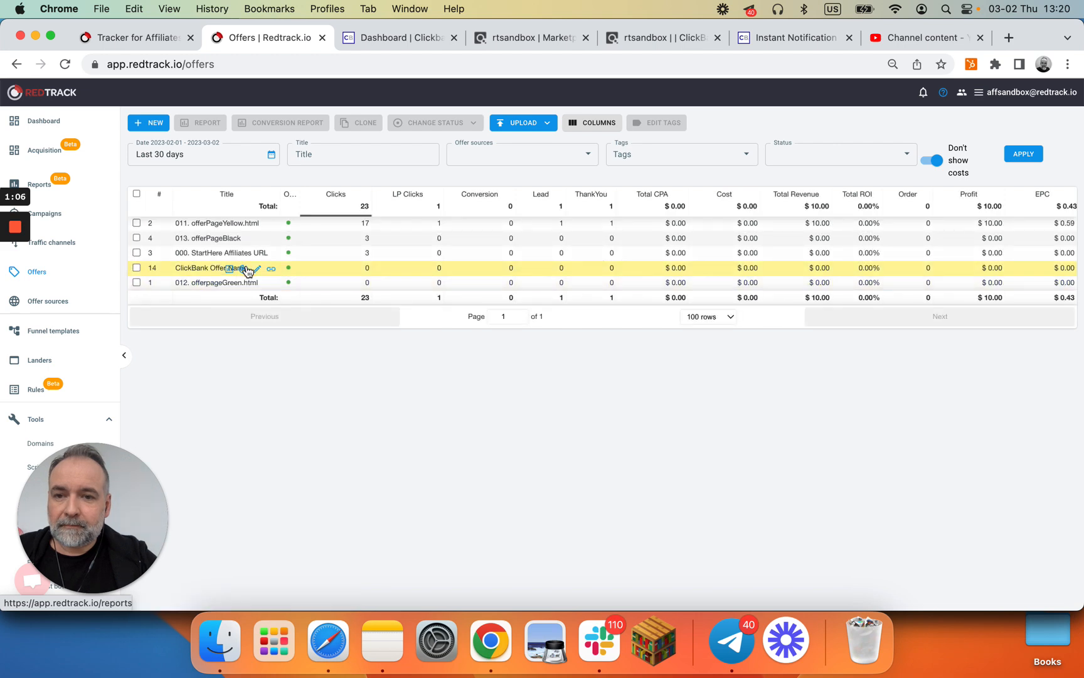
mouse_move(526, 263)
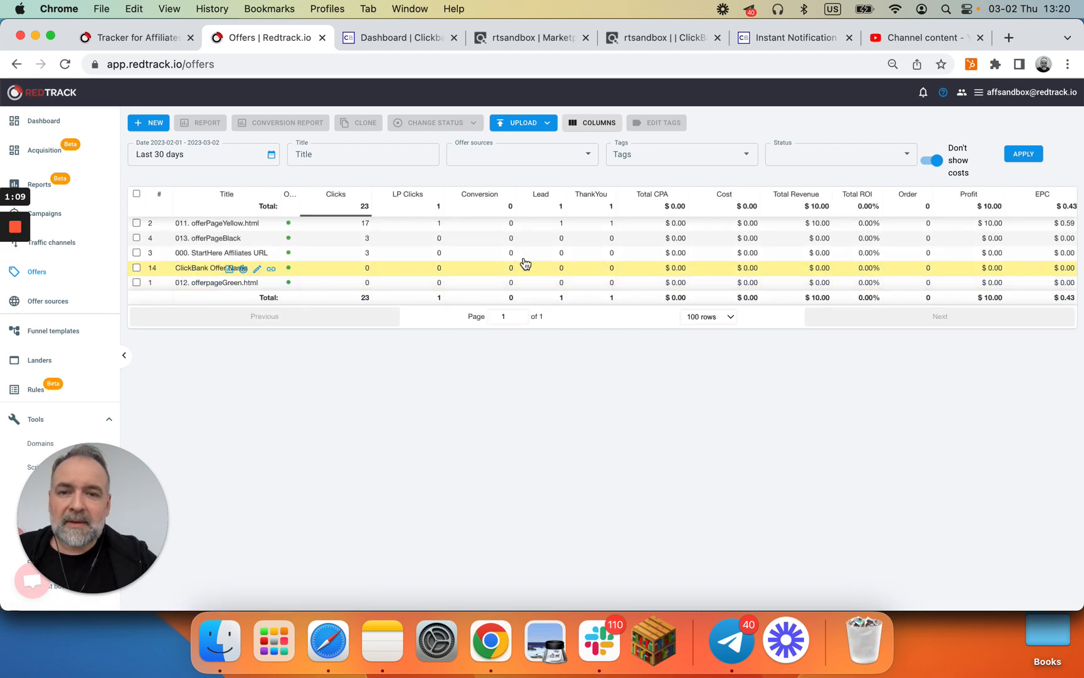
click(256, 269)
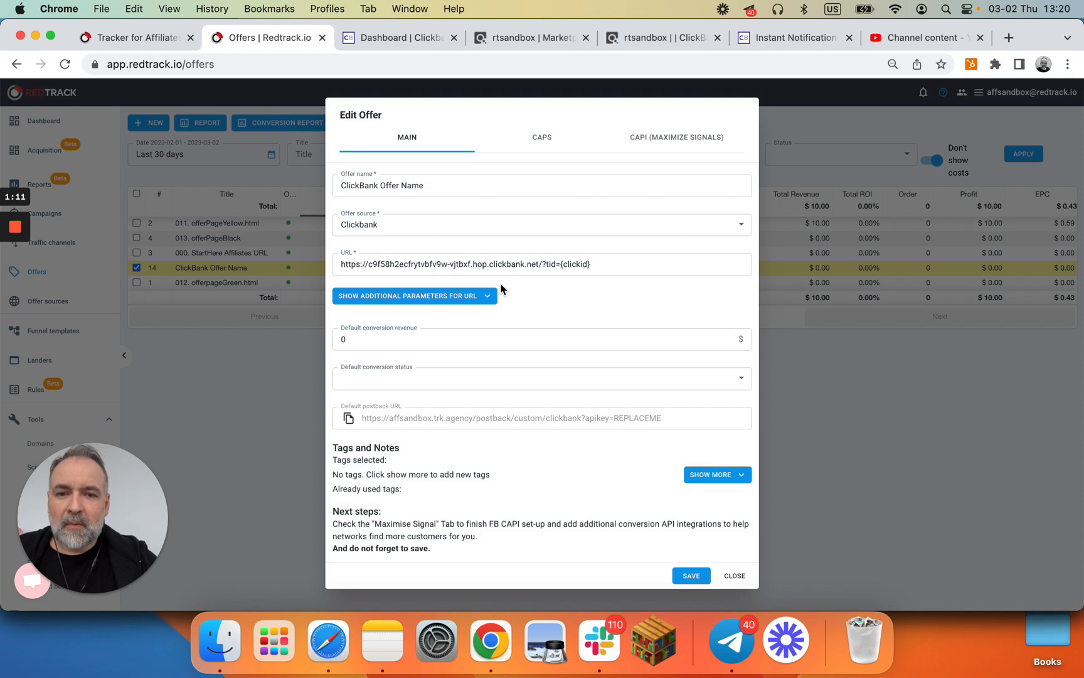
mouse_move(723, 549)
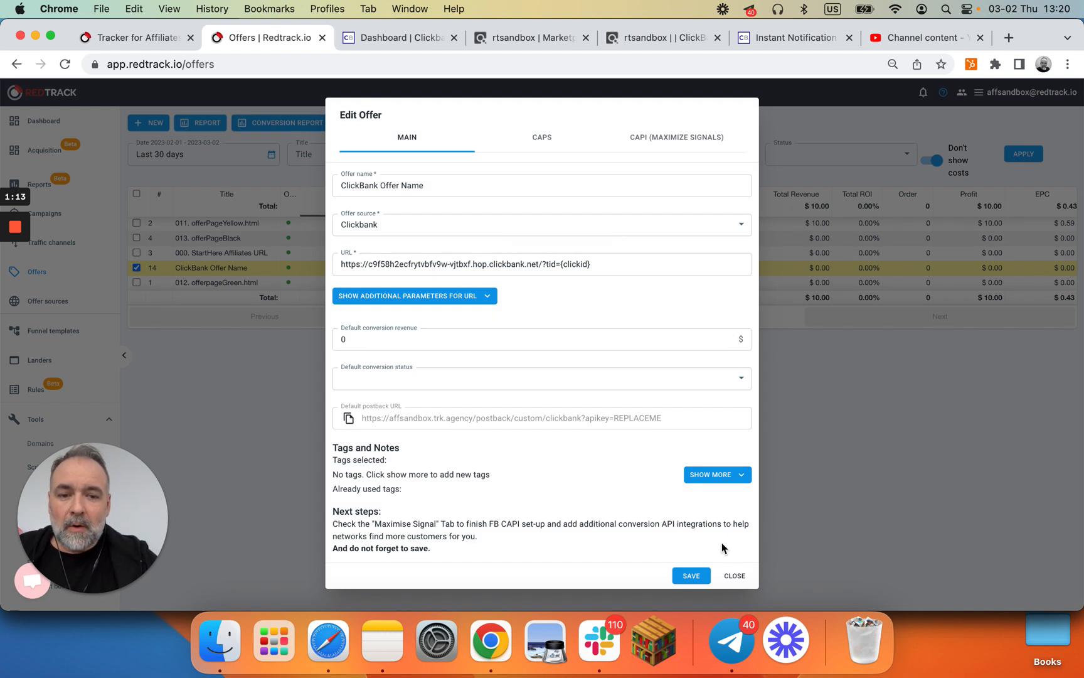
click(733, 575)
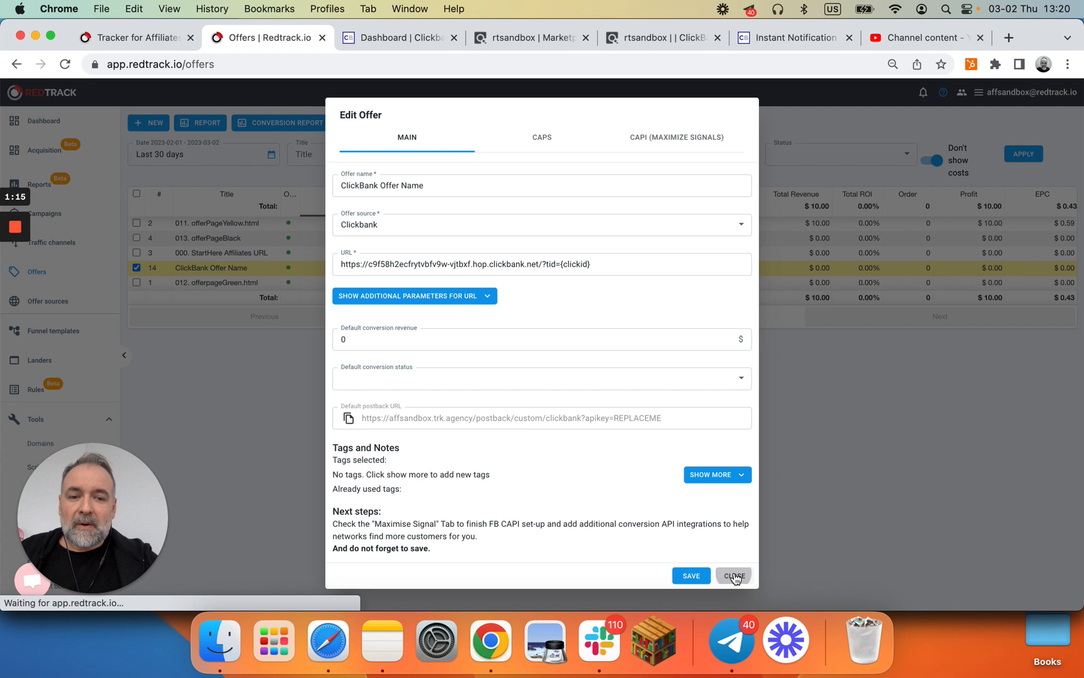
click(734, 576)
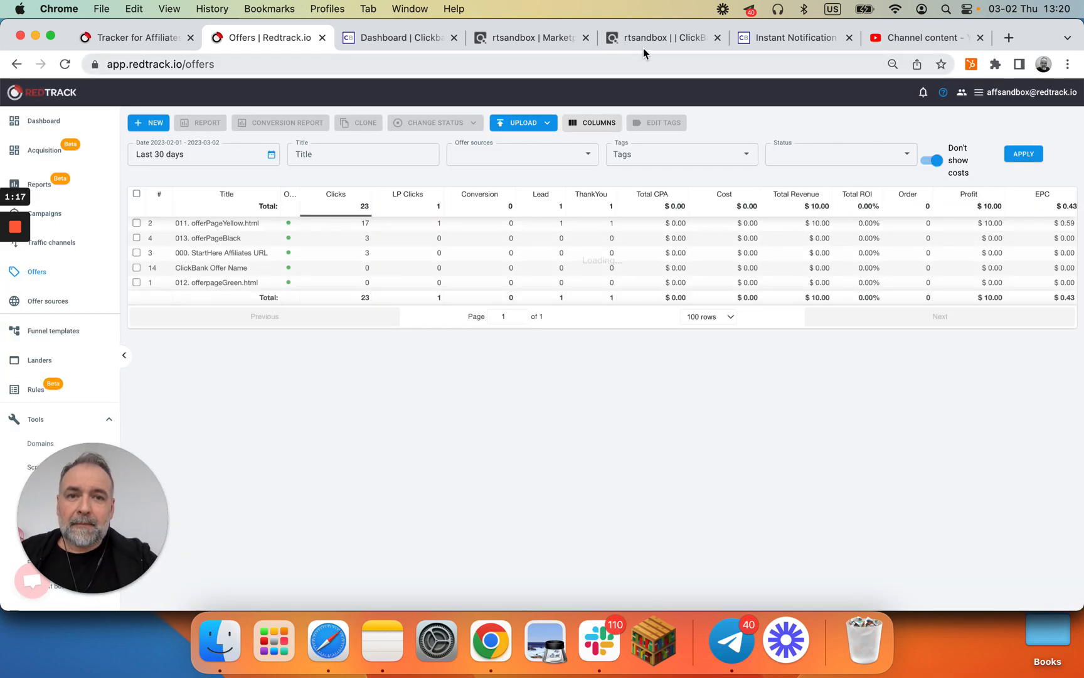
click(661, 38)
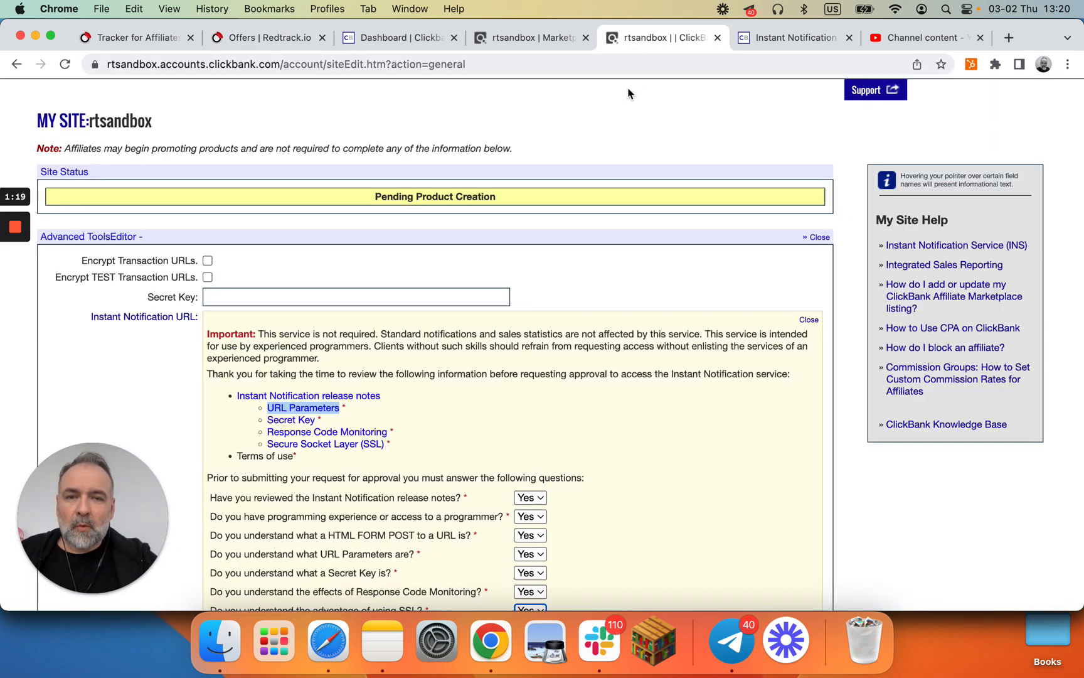
scroll(up, 3)
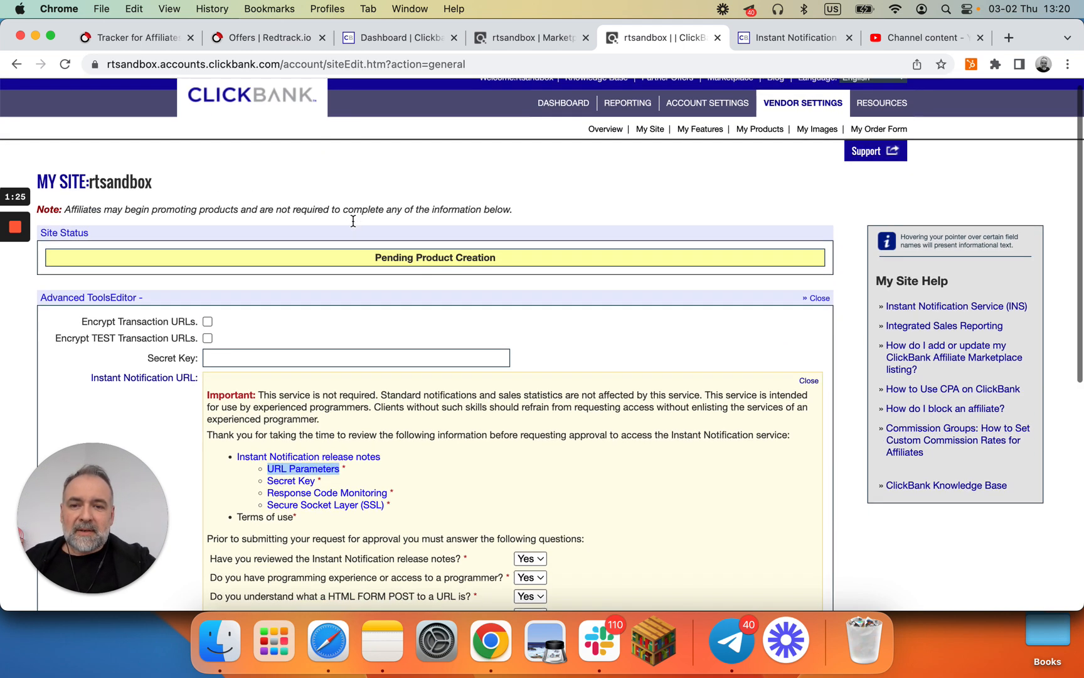
scroll(down, 3)
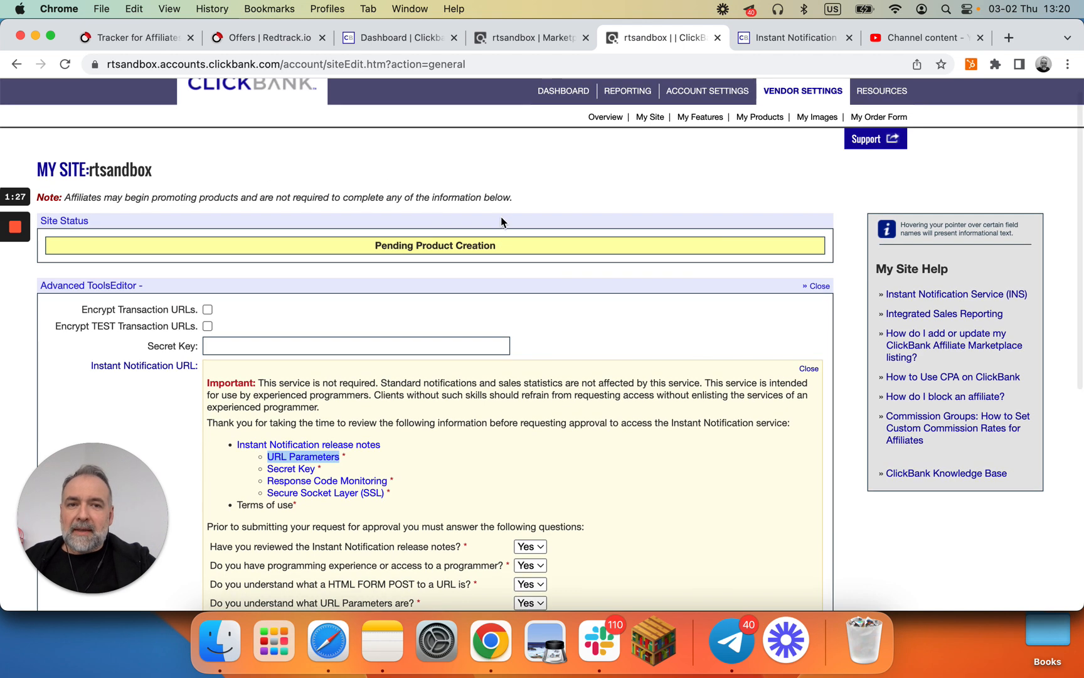
scroll(down, 3)
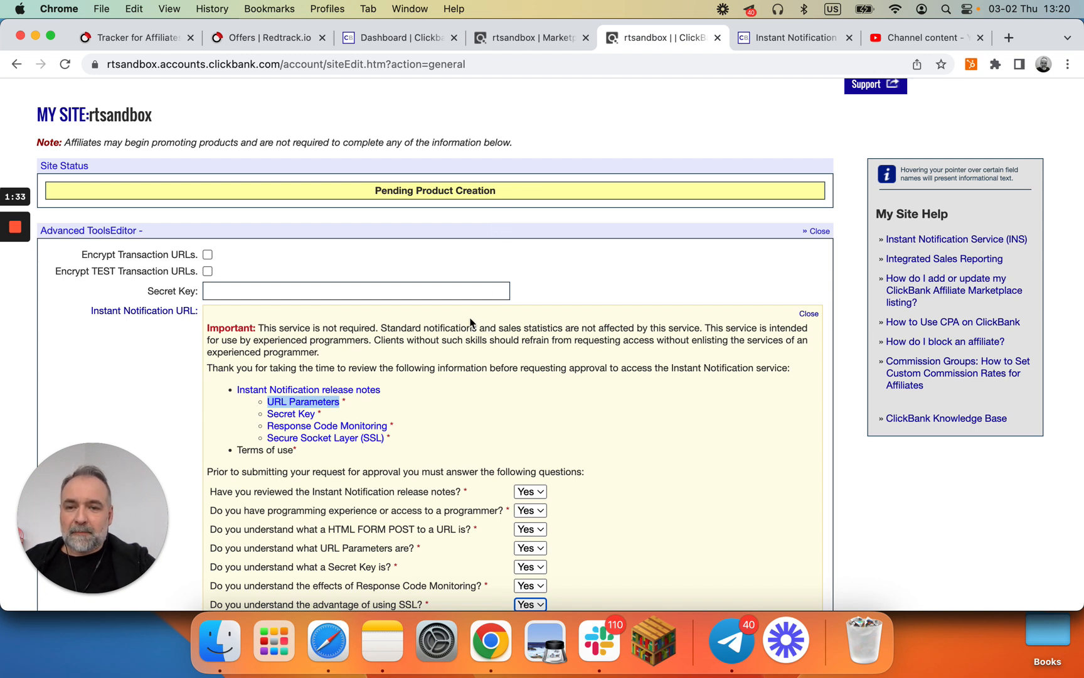
click(355, 291)
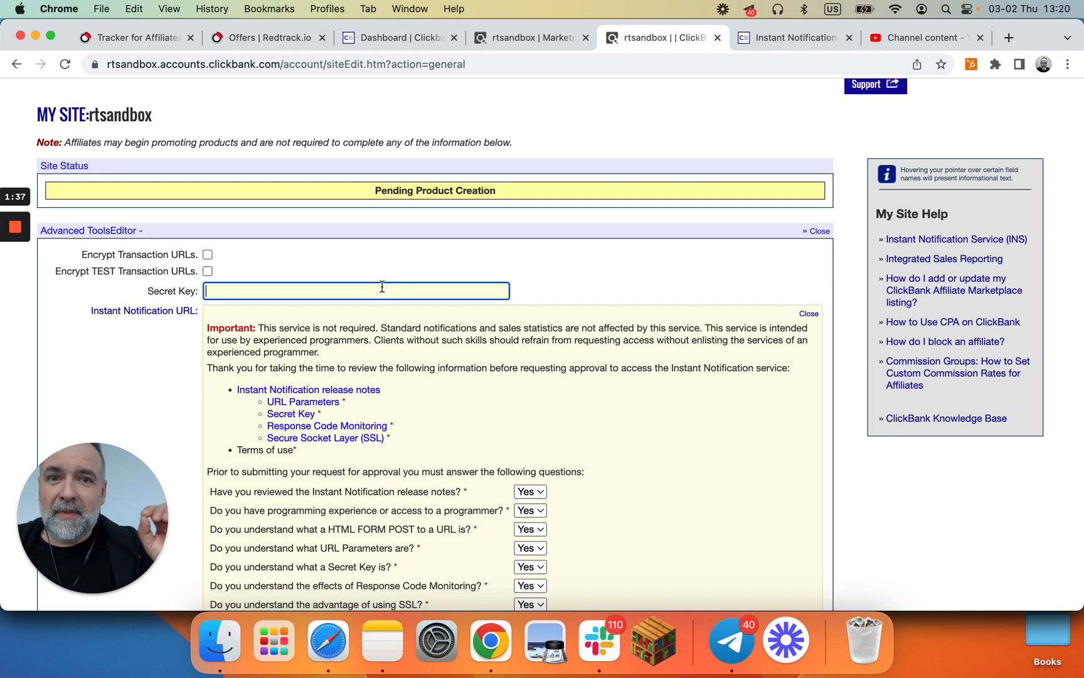
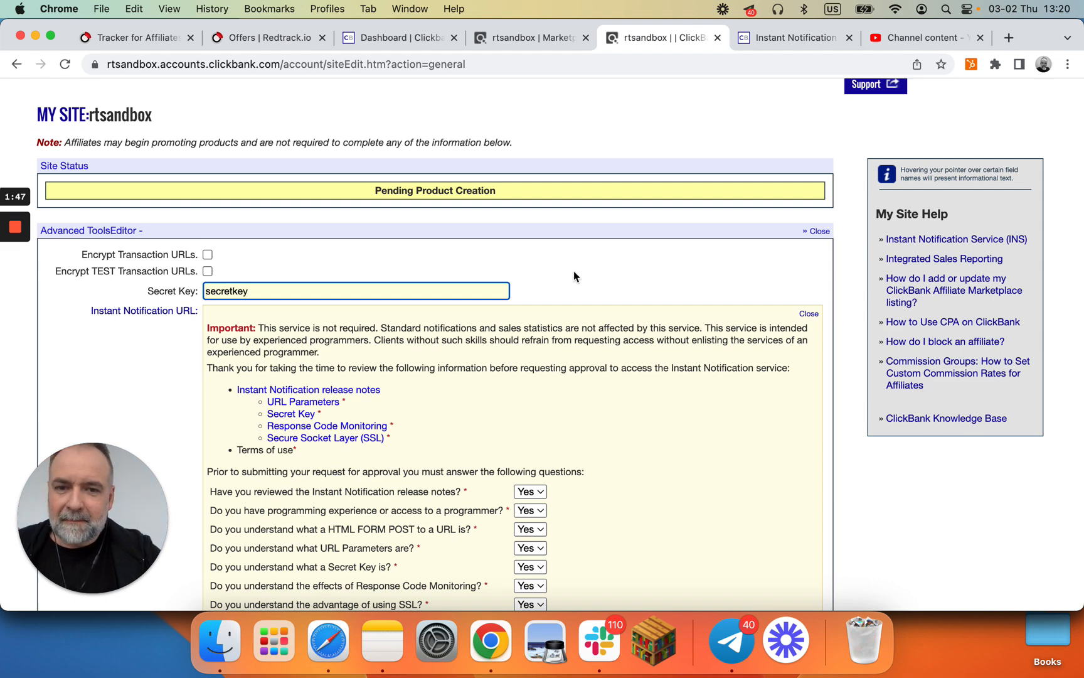
scroll(down, 3)
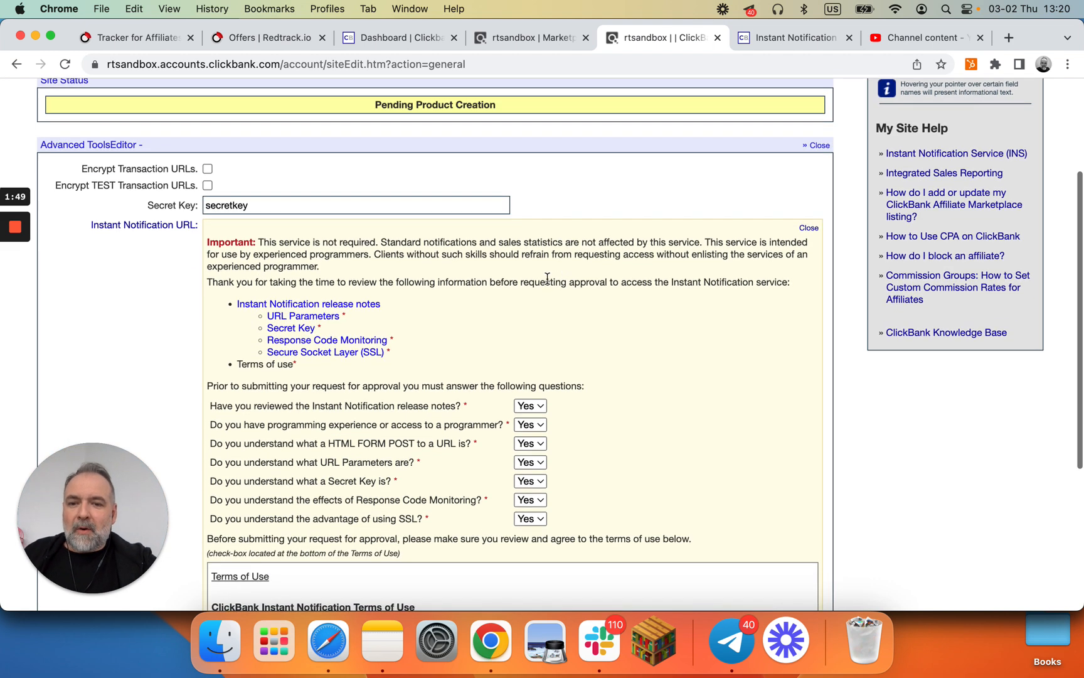
scroll(down, 3)
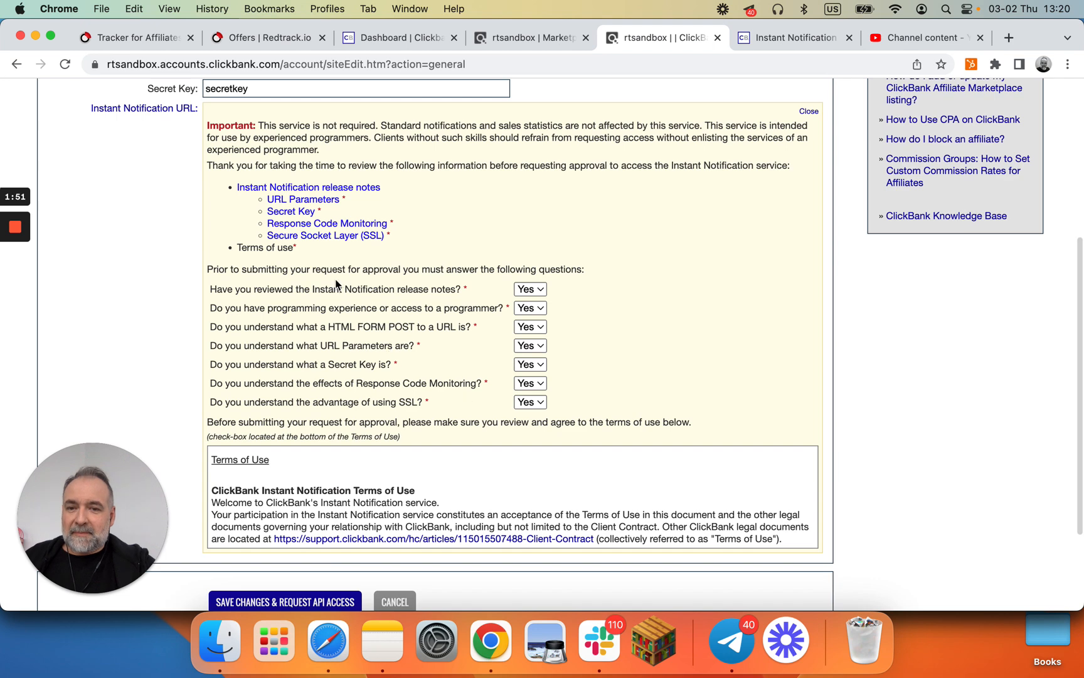
mouse_move(371, 278)
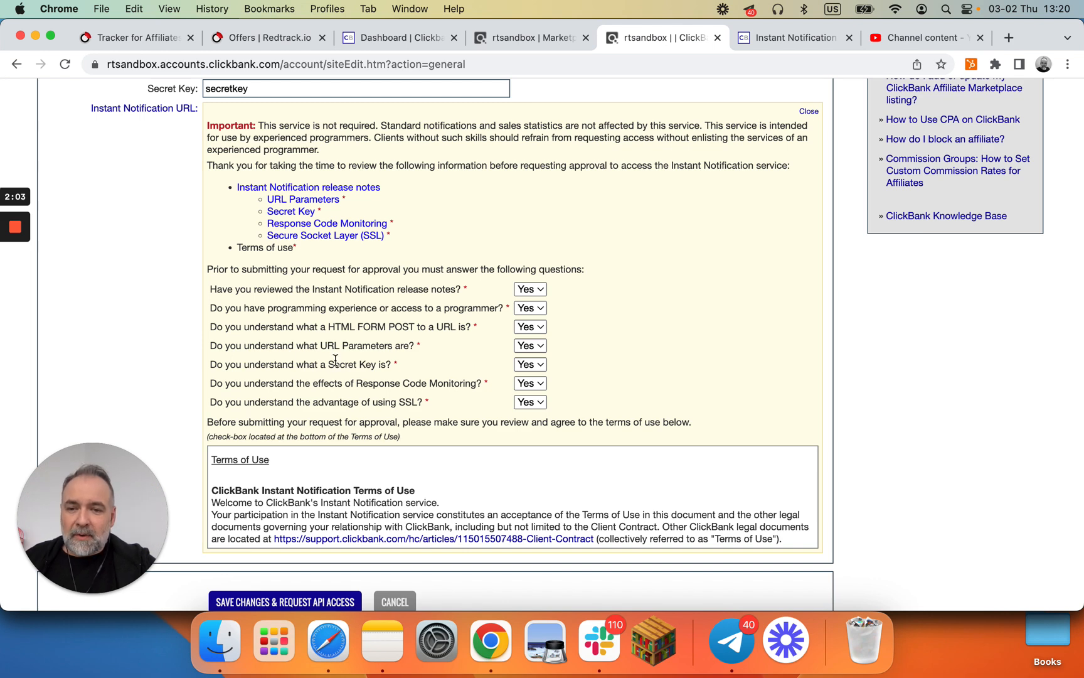
scroll(down, 3)
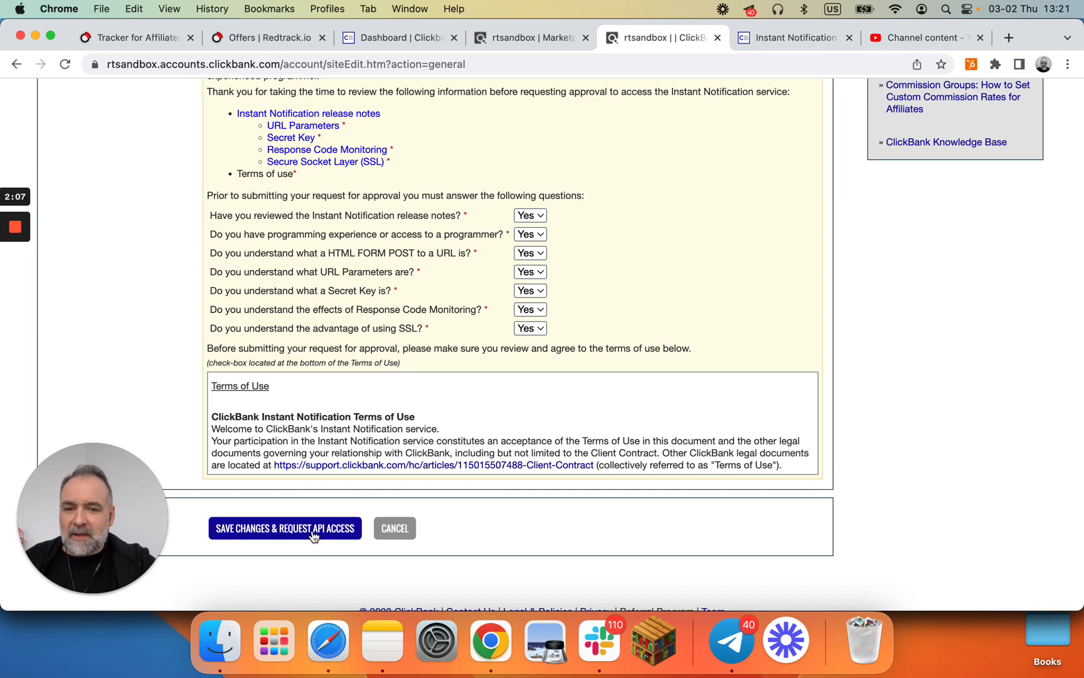
click(284, 528)
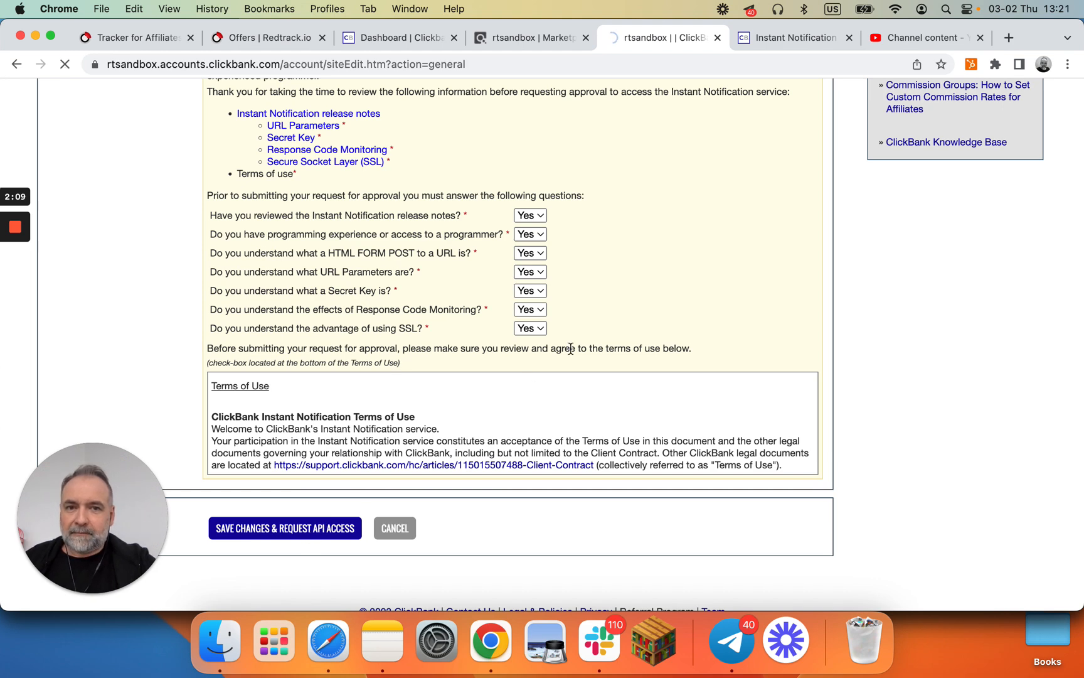
click(284, 528)
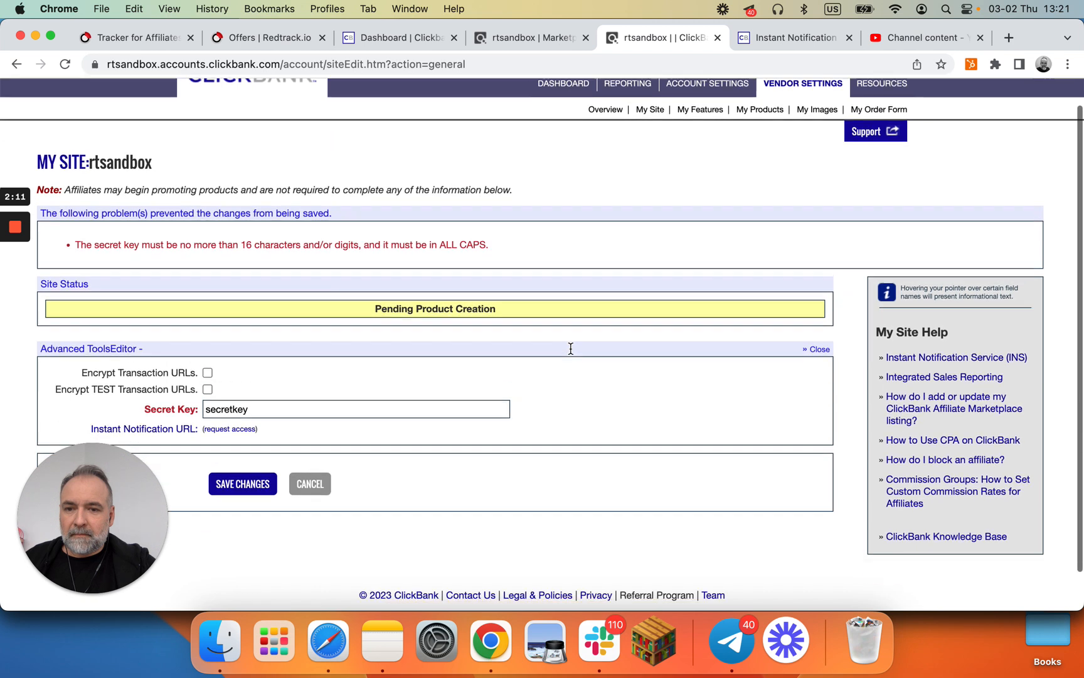
scroll(up, 3)
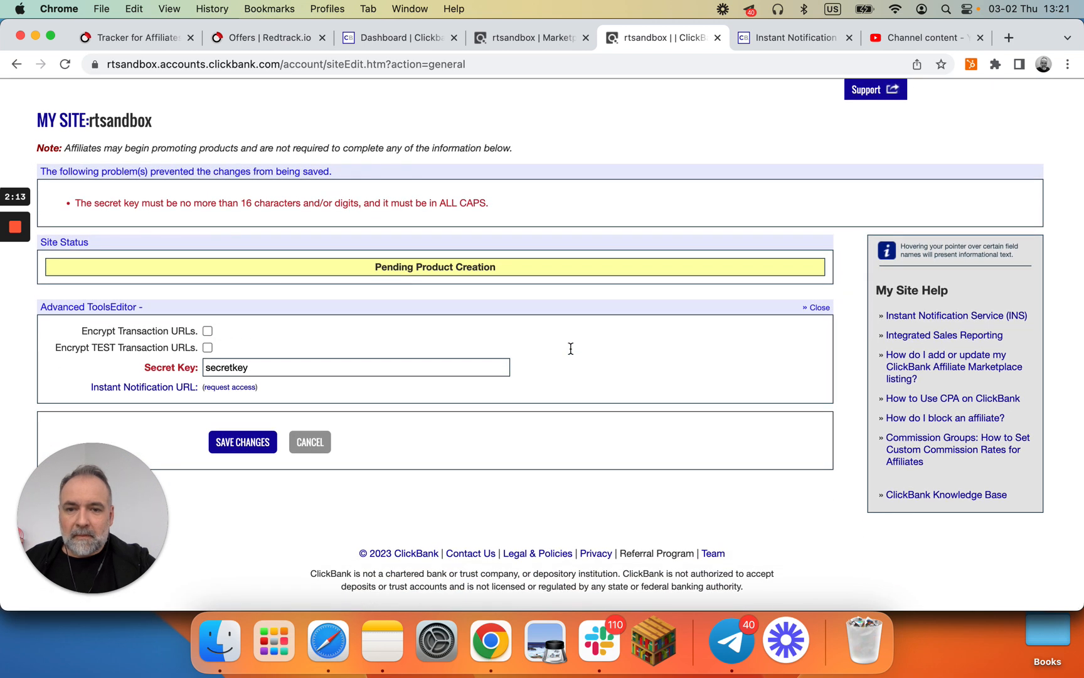
mouse_move(352, 350)
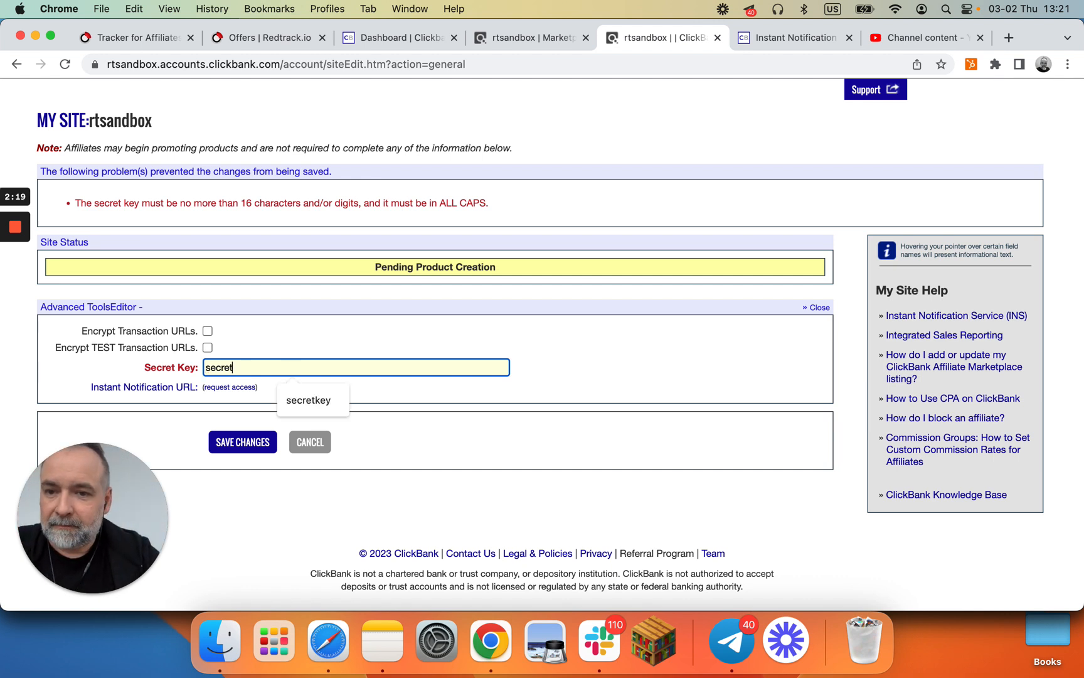
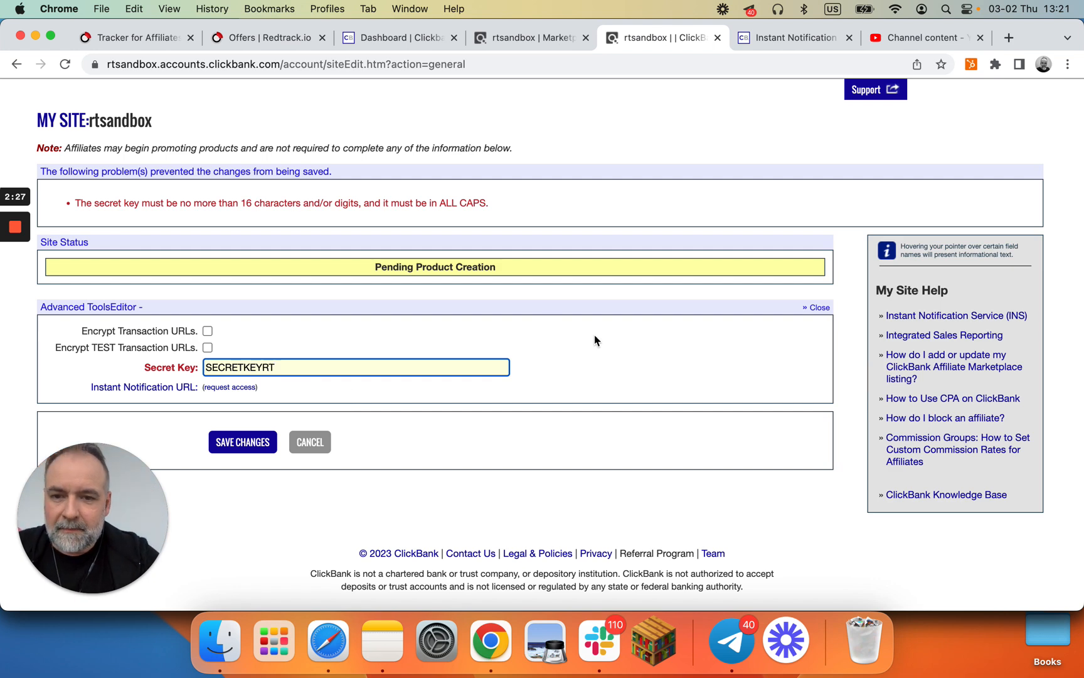
mouse_move(229, 386)
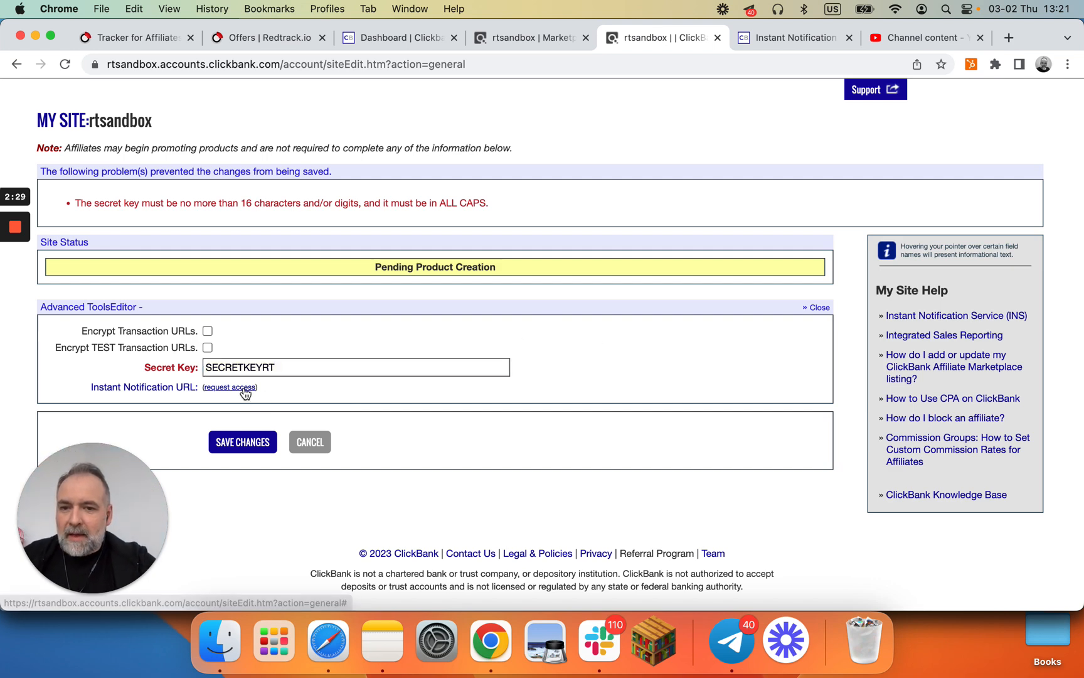
Open the Instant Notification request form and answer Yes to the approval questions.
click(229, 386)
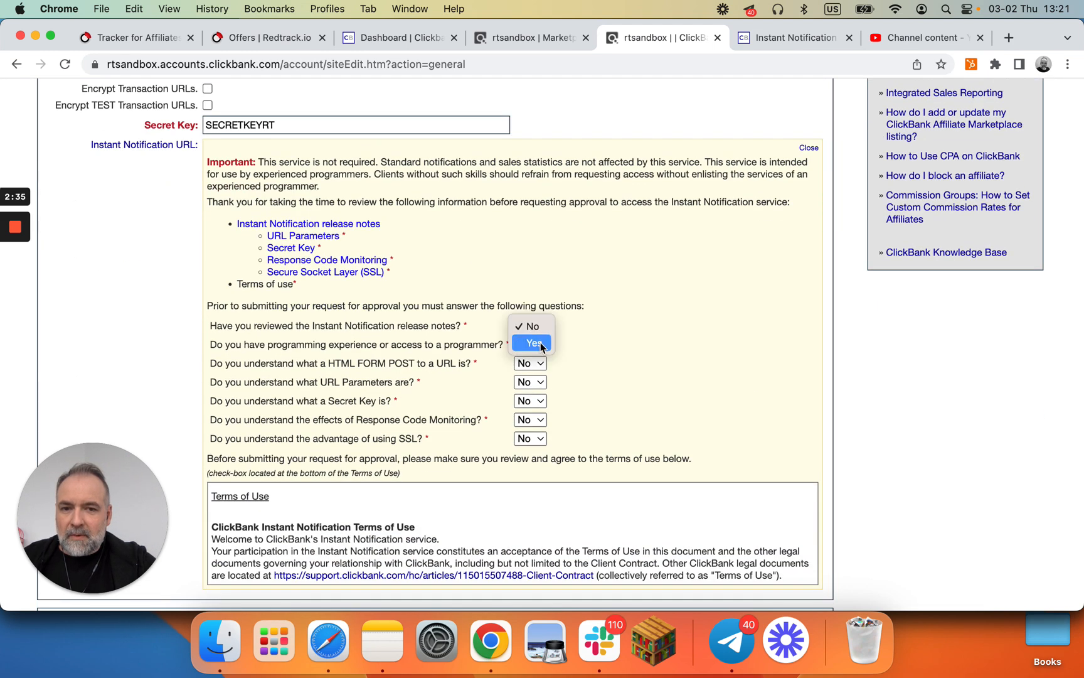
click(534, 342)
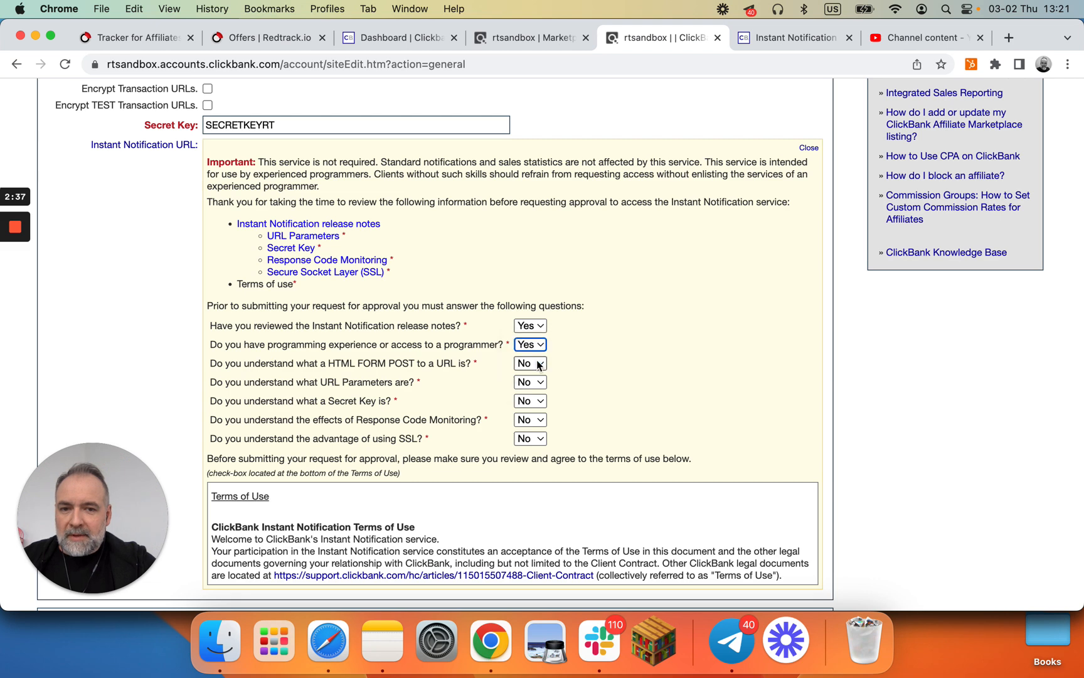
click(529, 364)
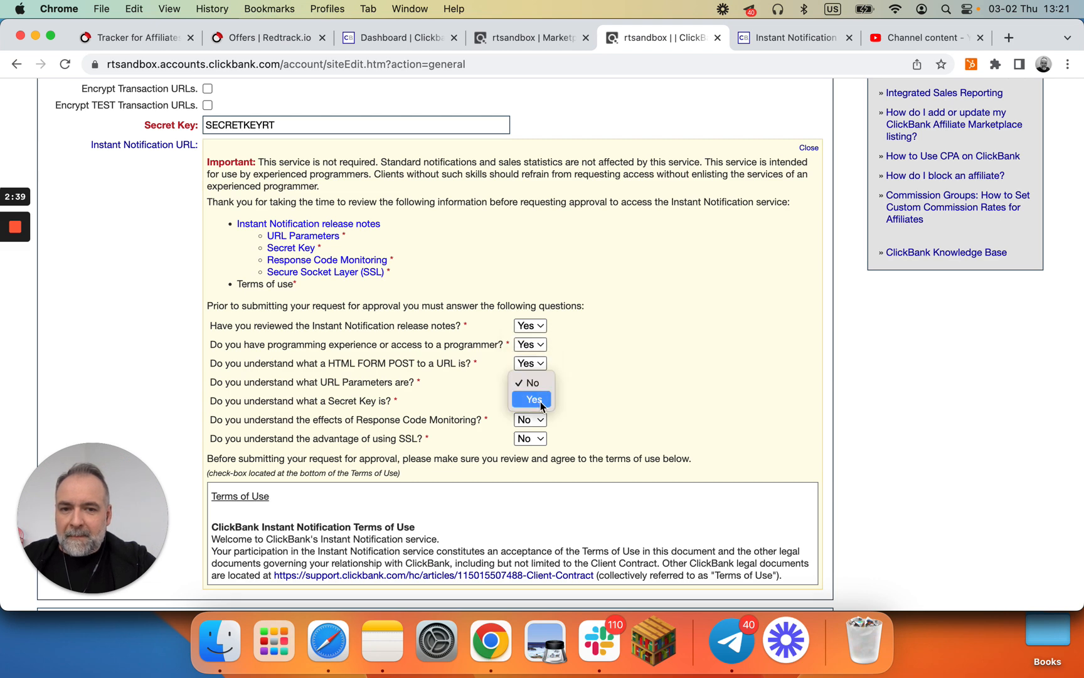
click(533, 399)
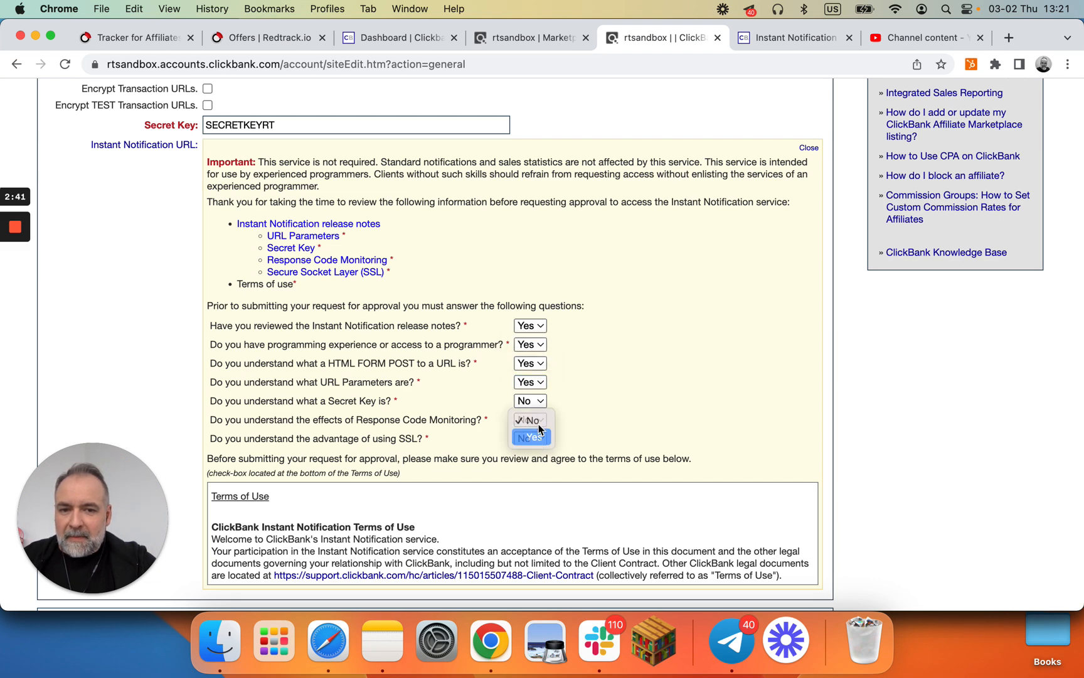
click(530, 436)
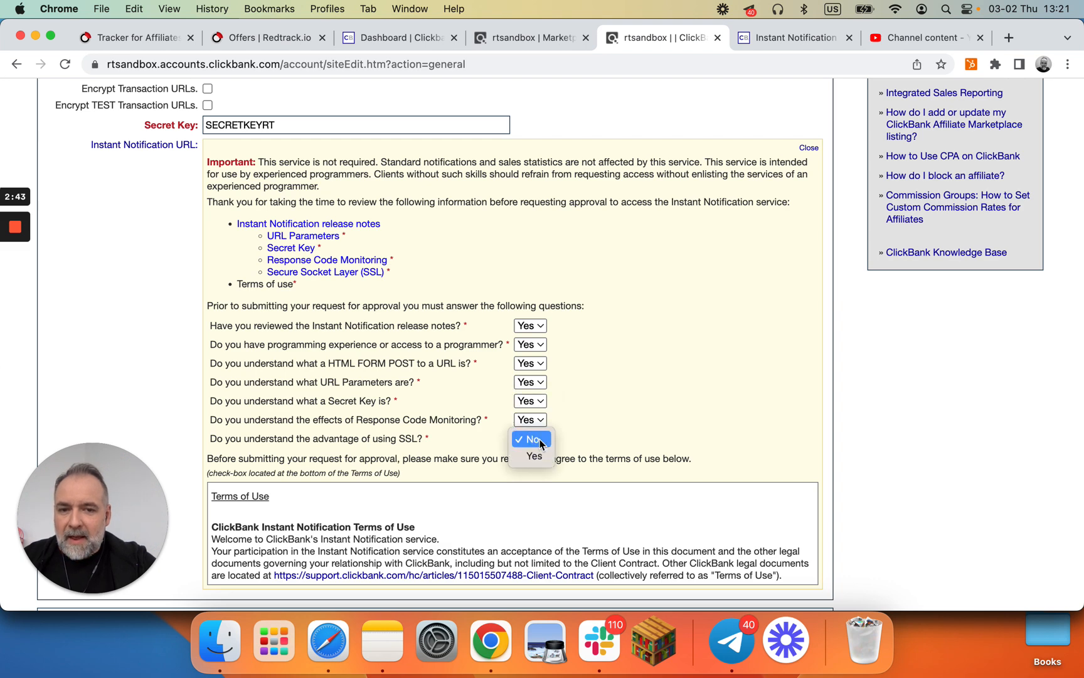
click(534, 456)
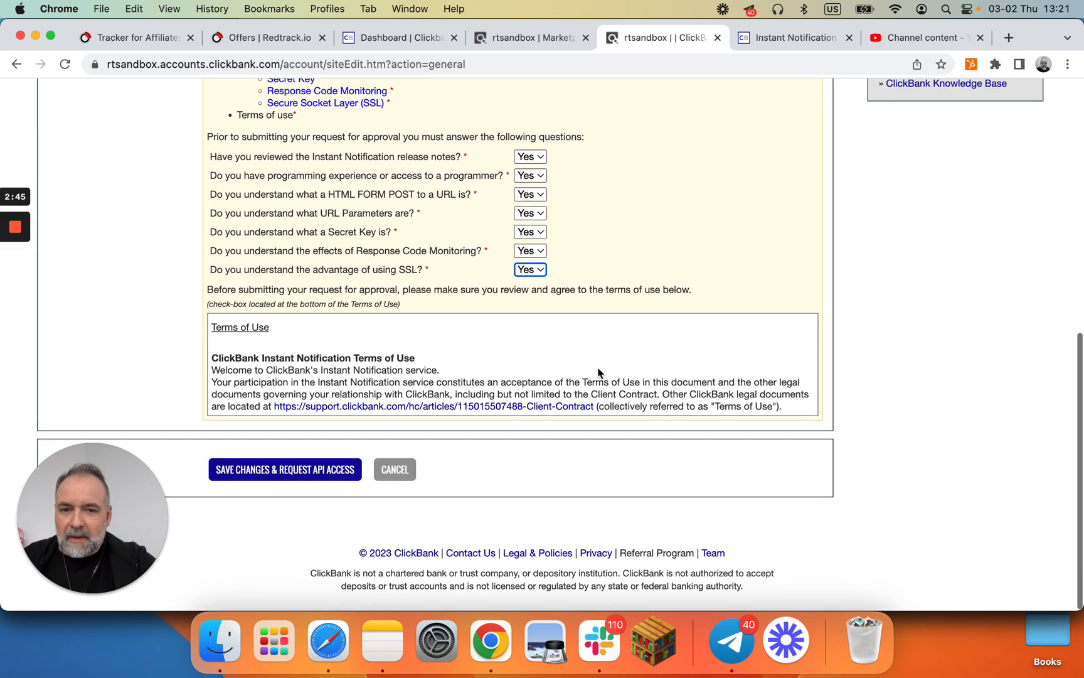
Accept the Instant Notification terms of use and submit the API access request.
scroll(down, 3)
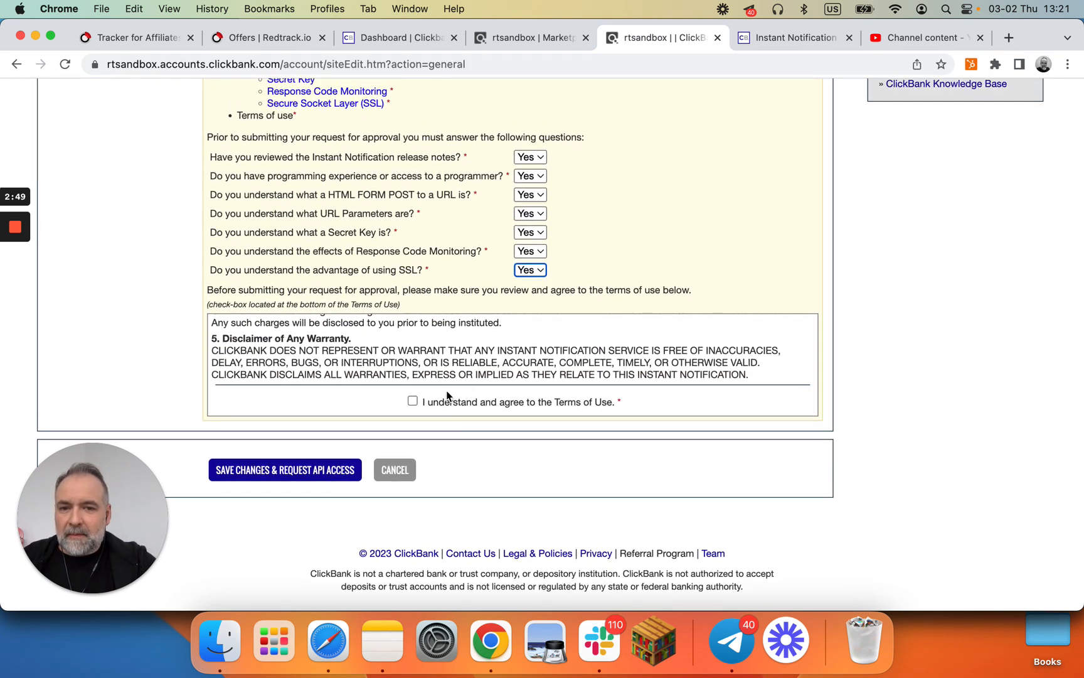
click(412, 400)
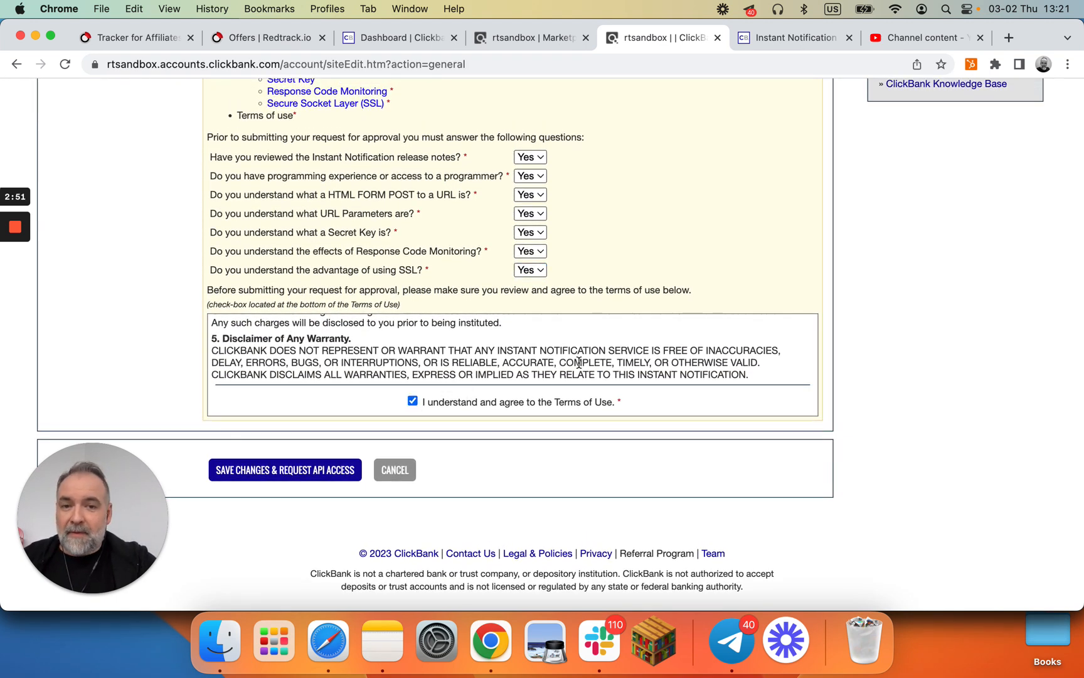
scroll(up, 3)
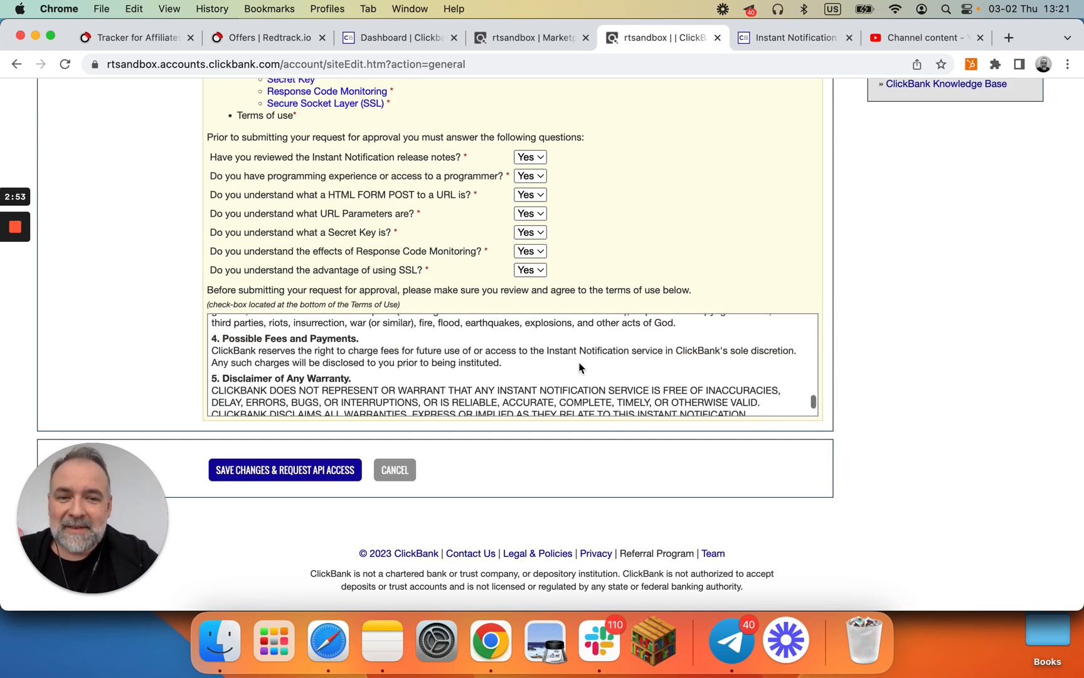
scroll(up, 3)
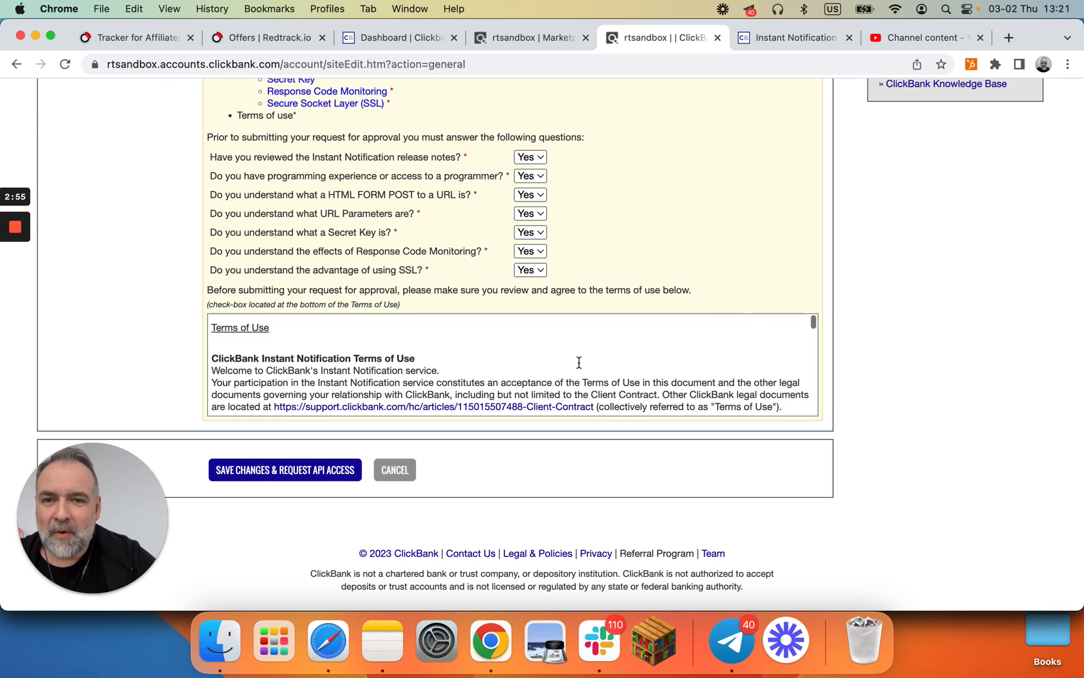
scroll(up, 3)
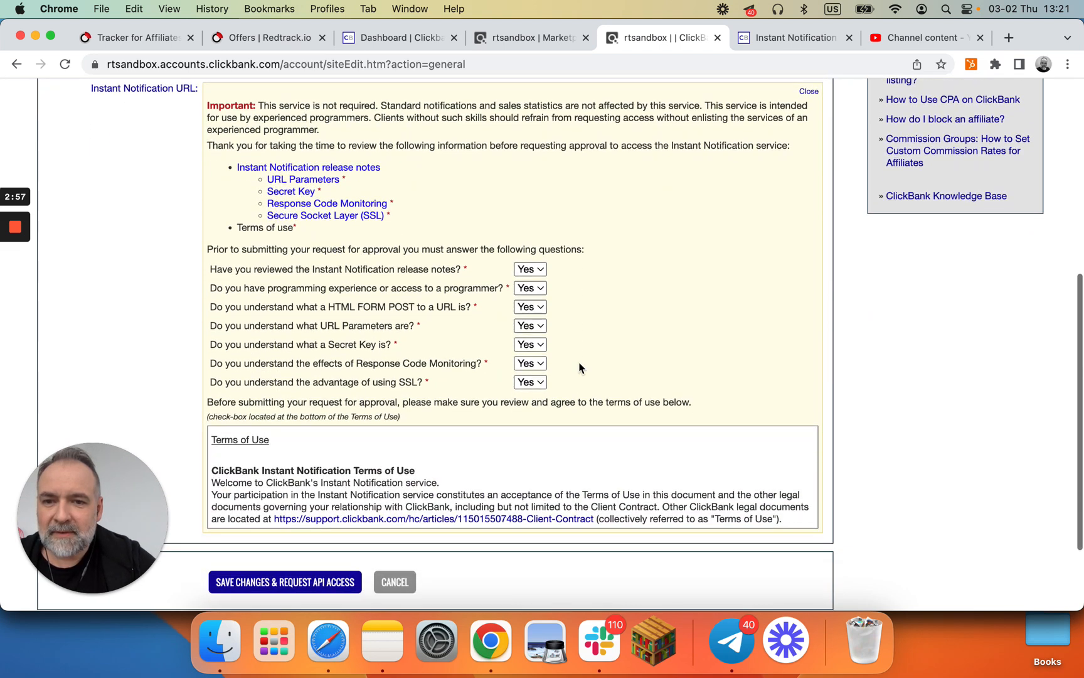
scroll(down, 3)
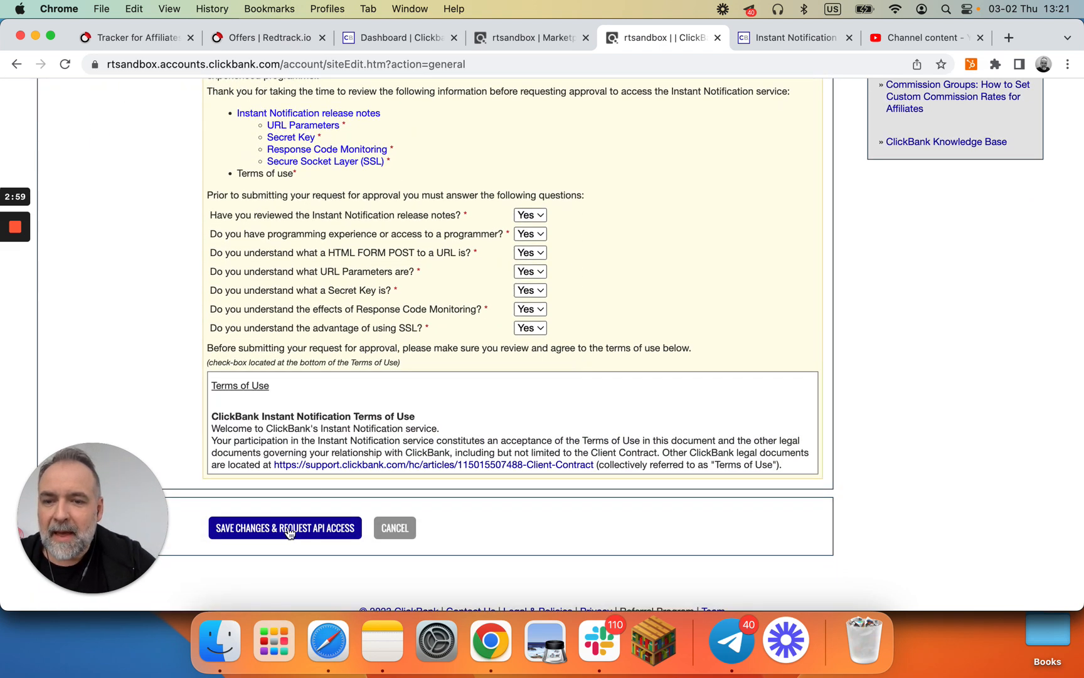
click(284, 527)
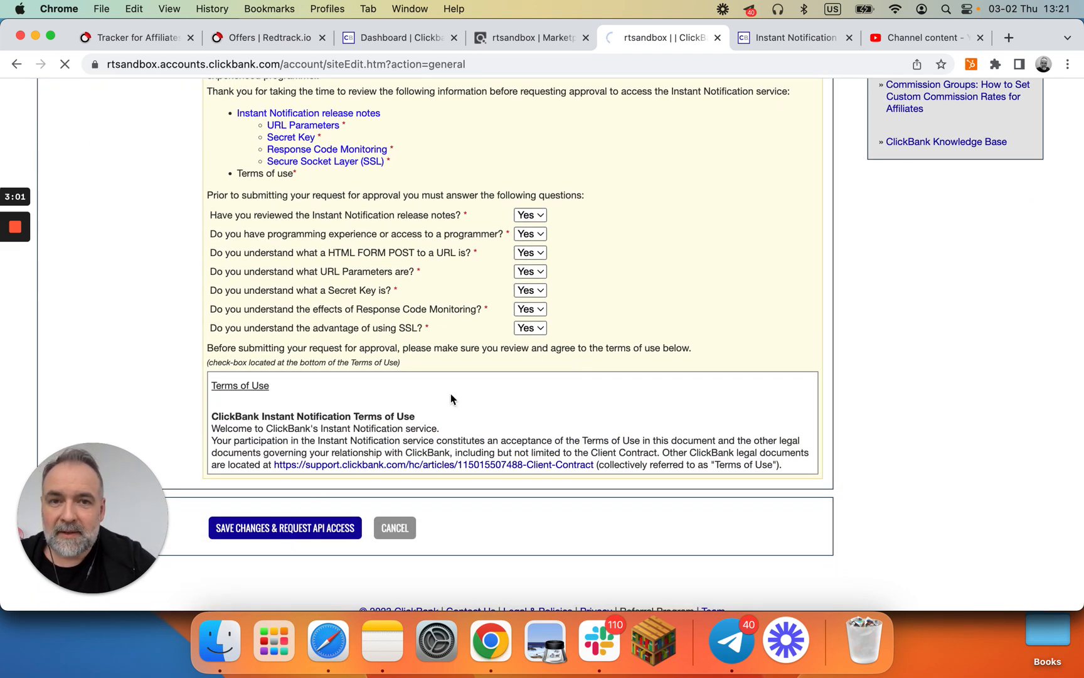
Confirm the submission and scroll the success page down to Advanced Tools.
click(284, 527)
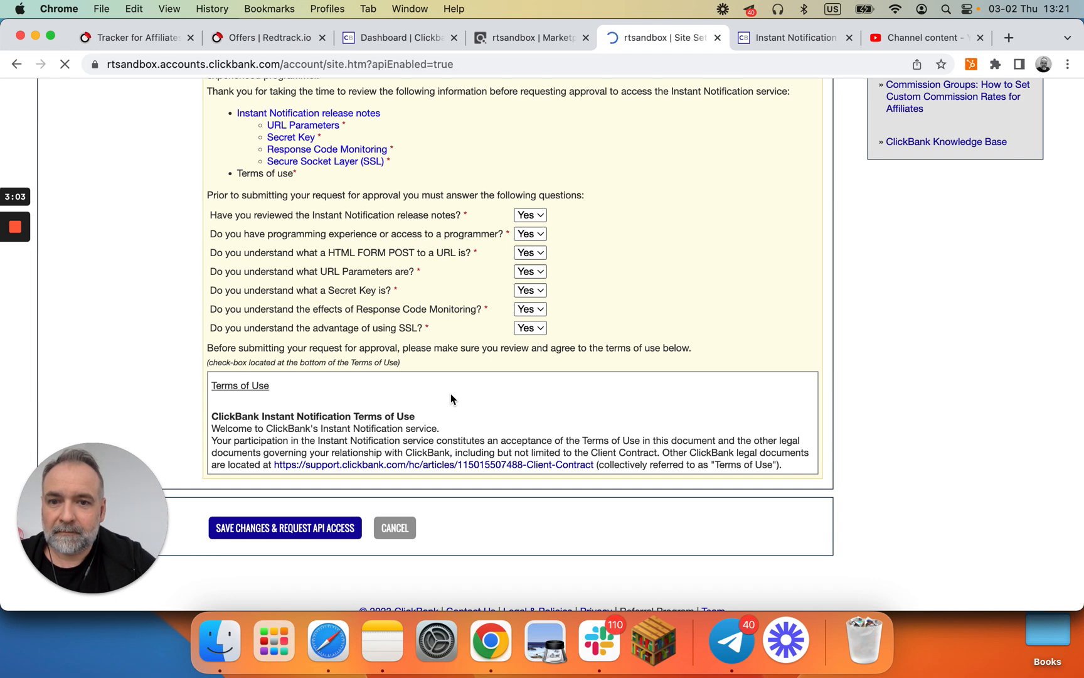
click(284, 527)
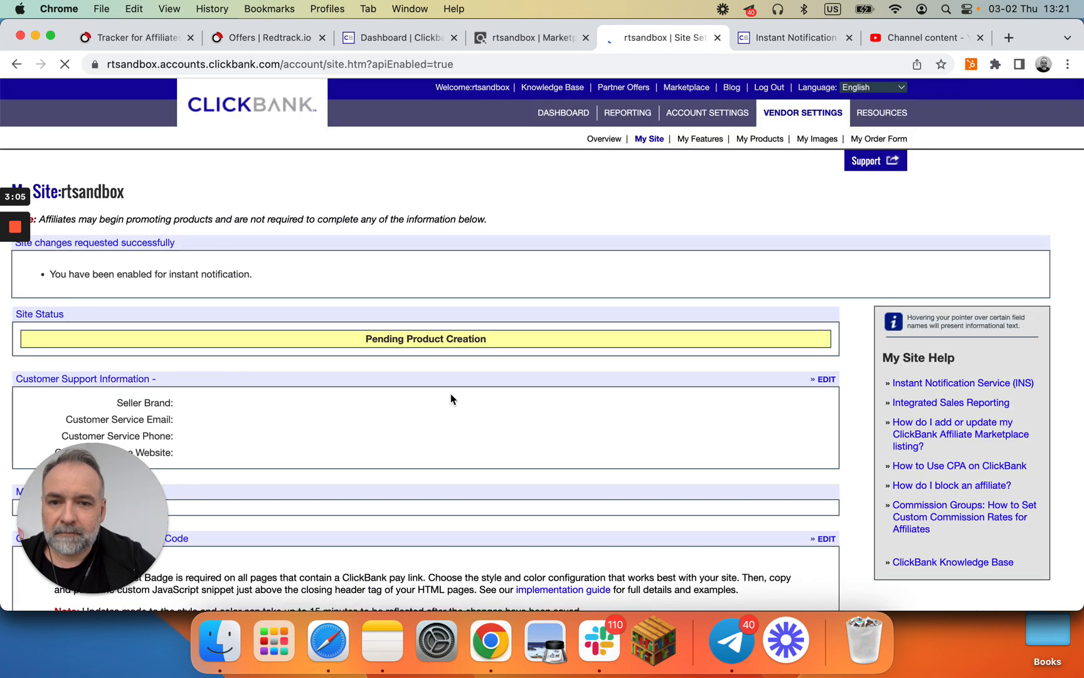
scroll(down, 3)
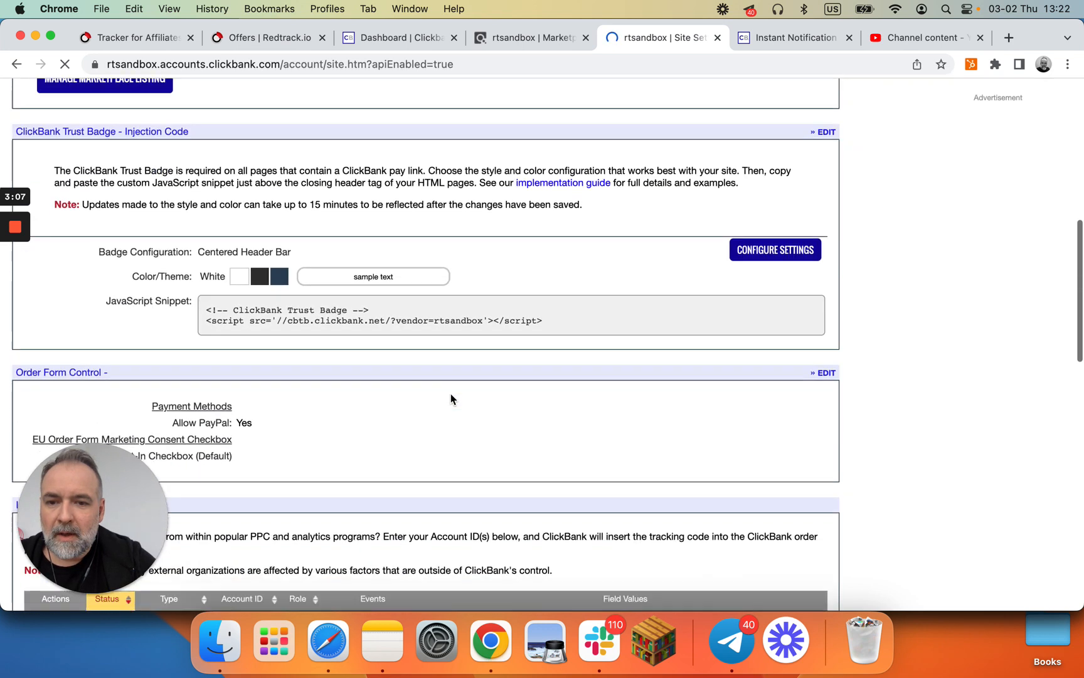
scroll(down, 3)
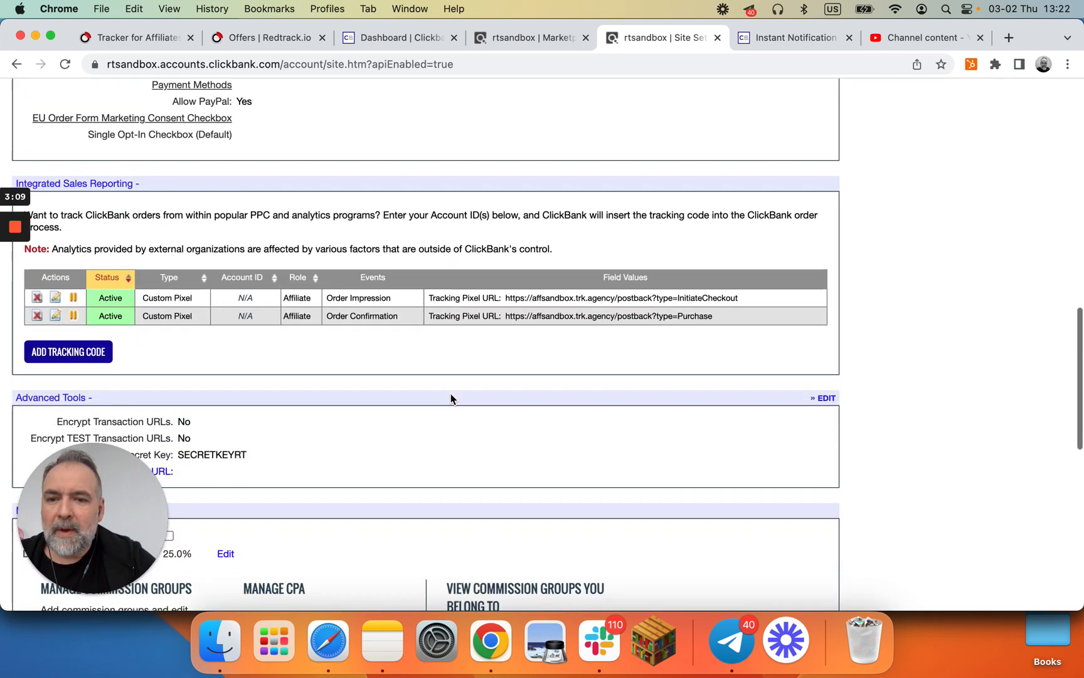
scroll(down, 3)
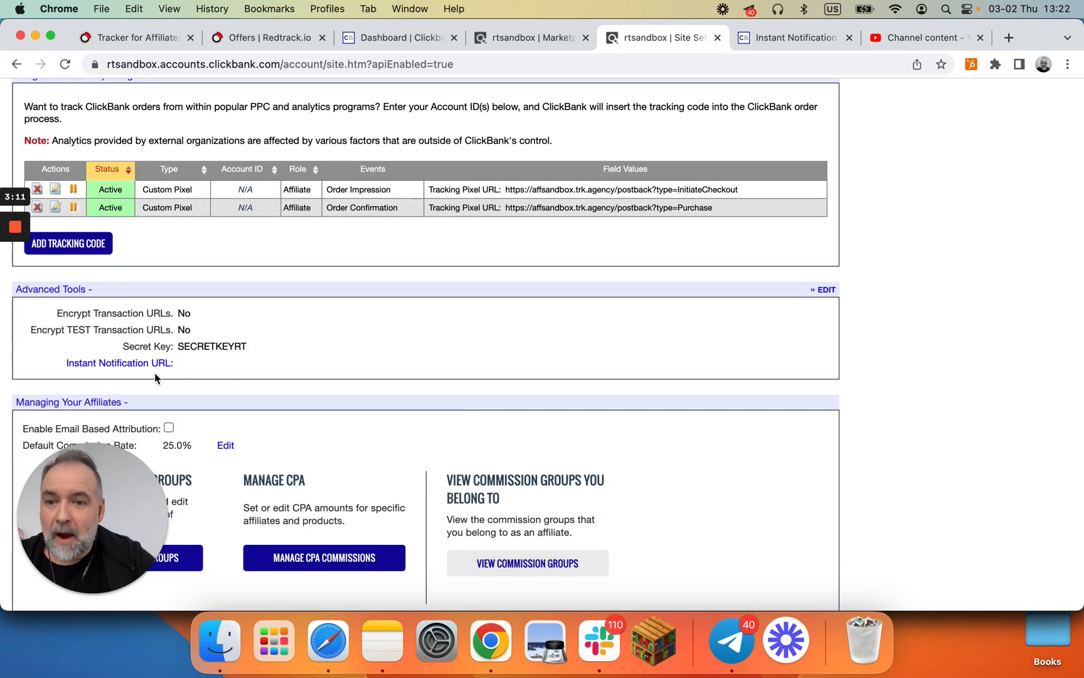
mouse_move(825, 297)
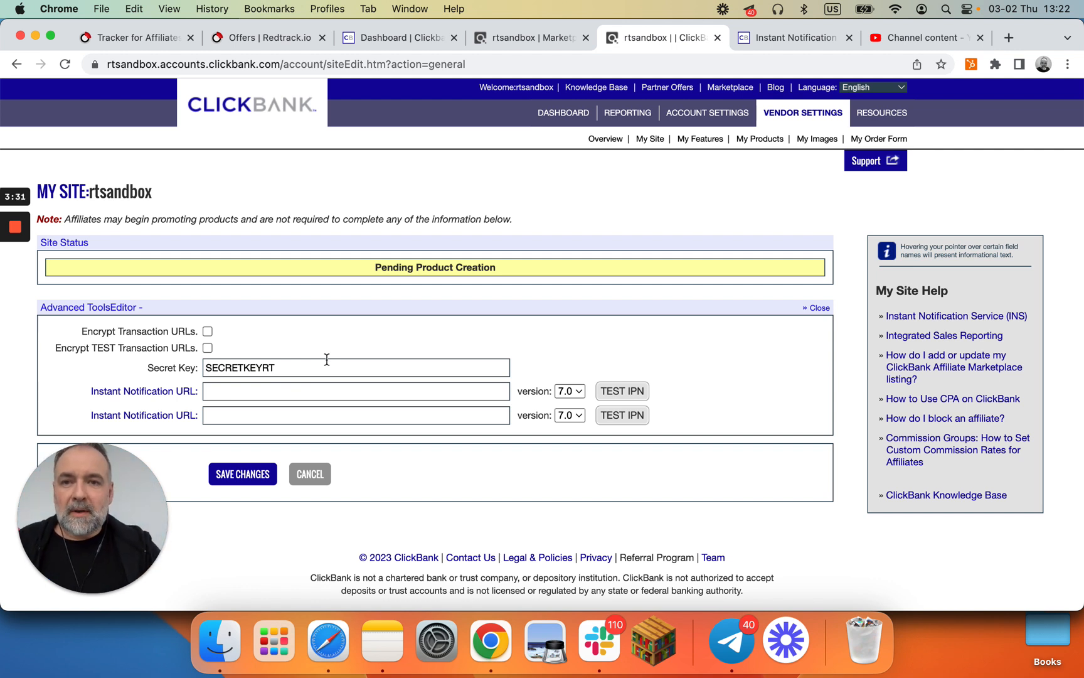
Open RedTrack's Clickbank offer source editor and copy its Postback URL.
click(268, 38)
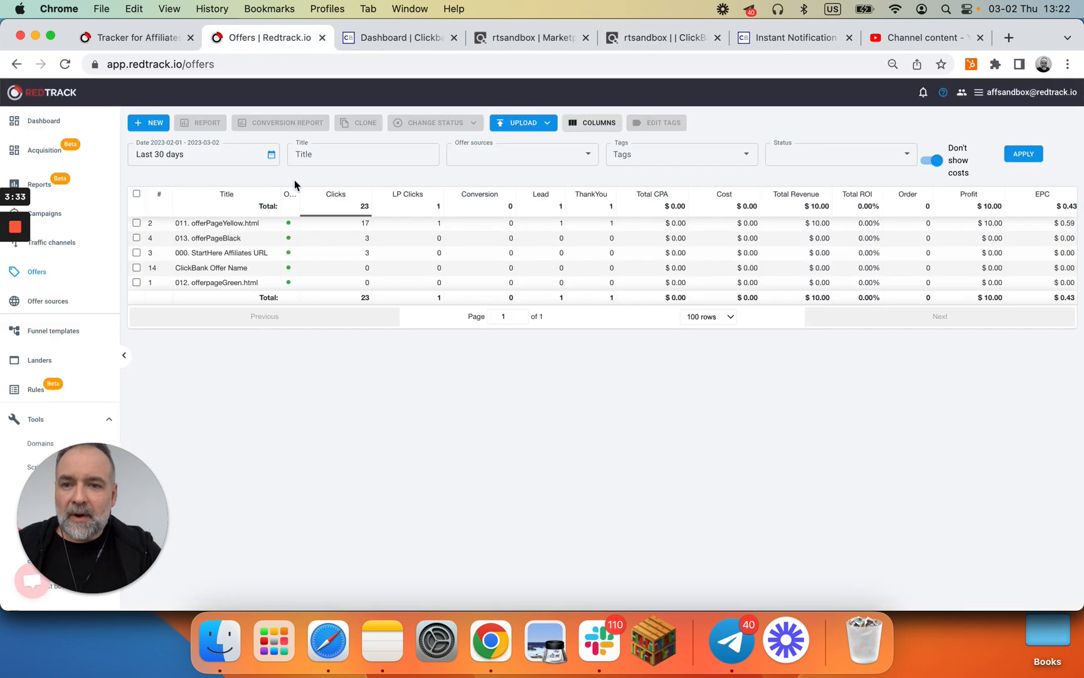
mouse_move(88, 305)
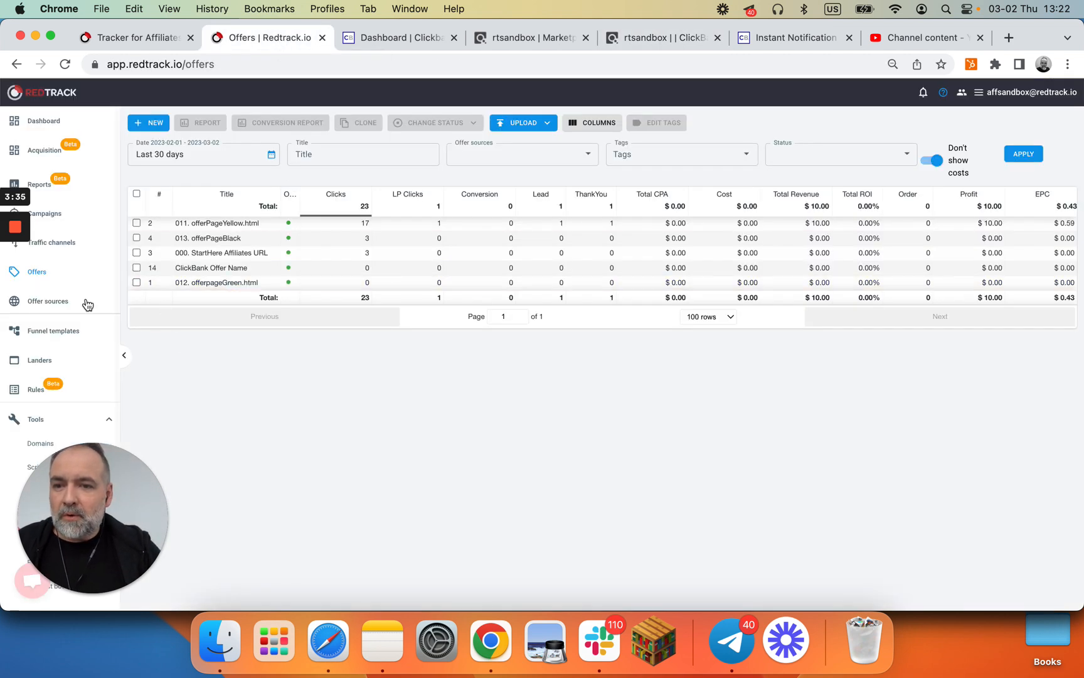
click(47, 300)
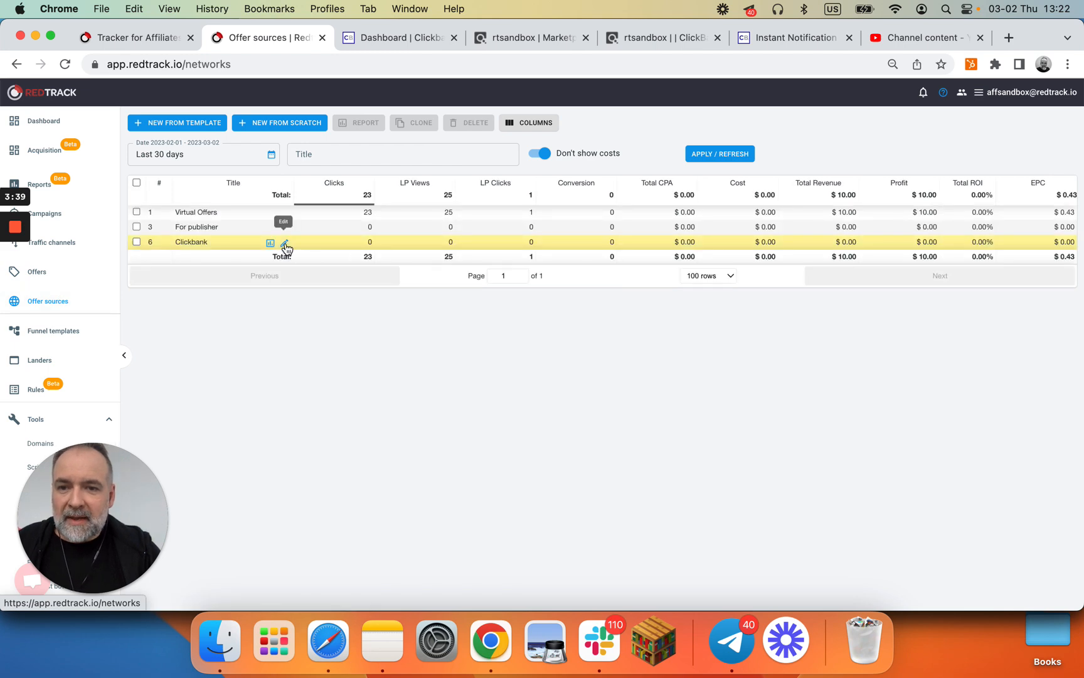
click(284, 243)
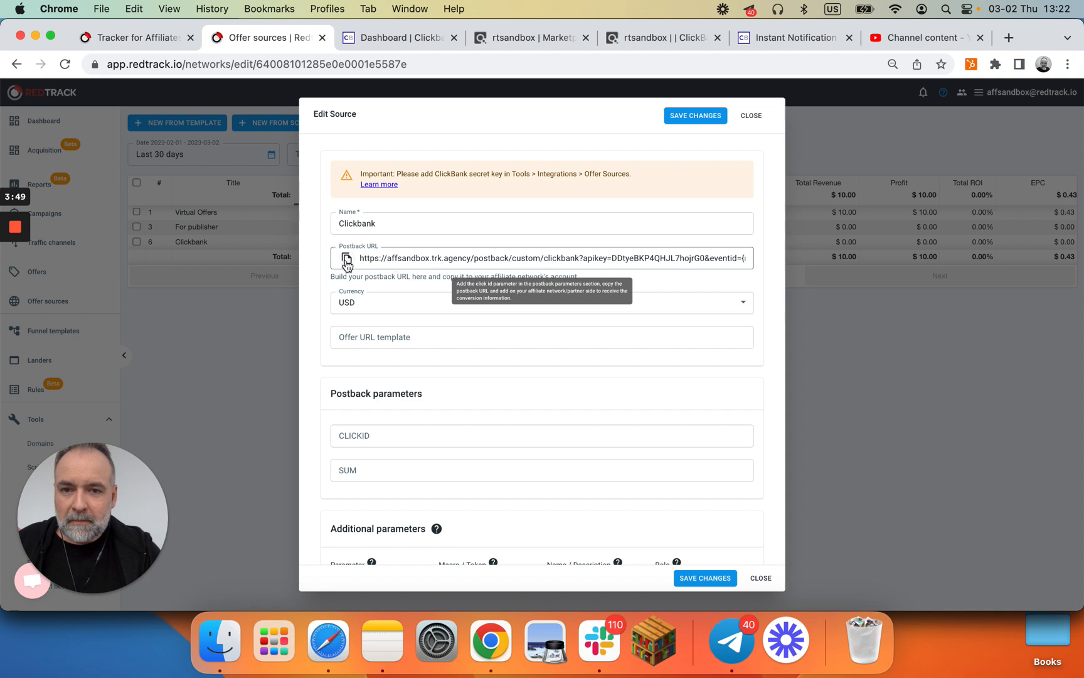
click(346, 257)
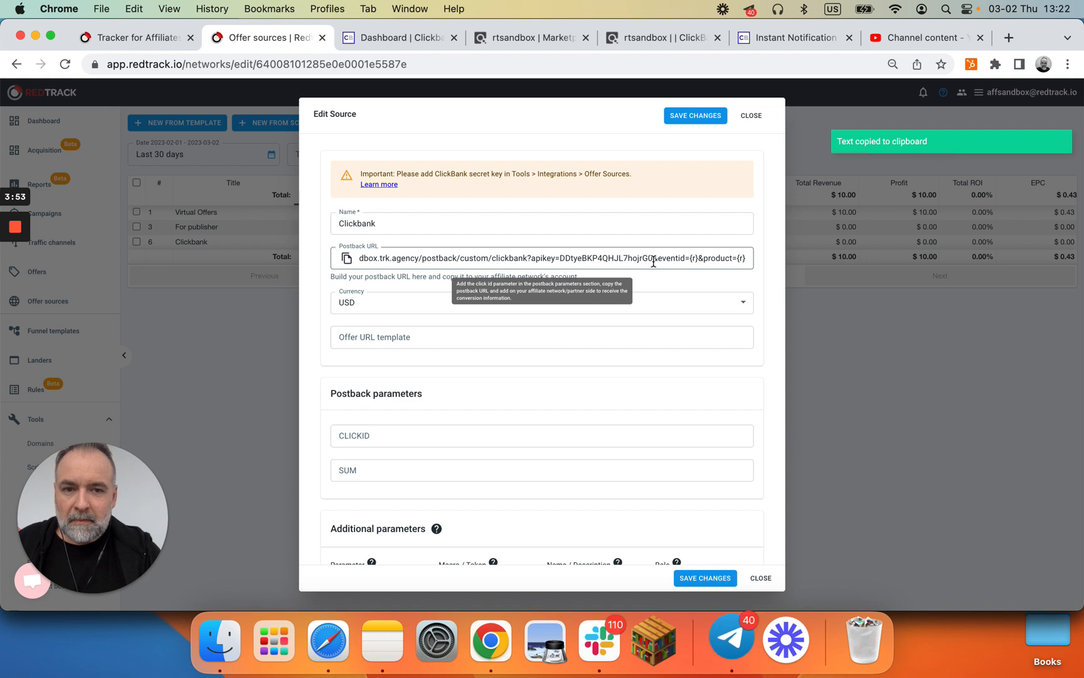
mouse_move(418, 37)
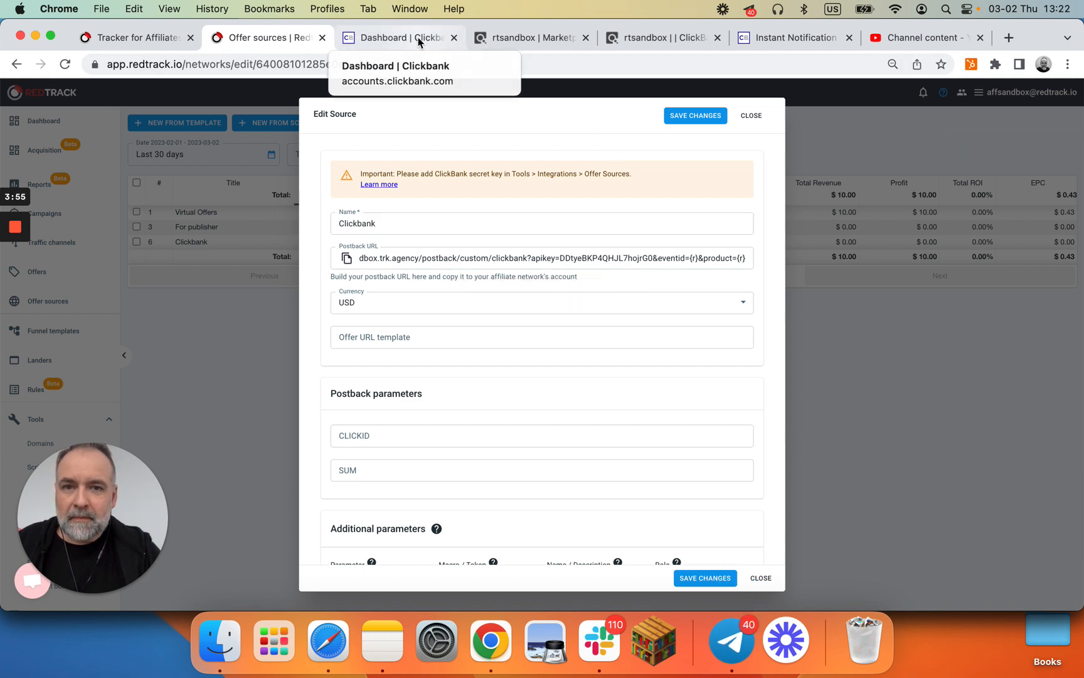
scroll(down, 3)
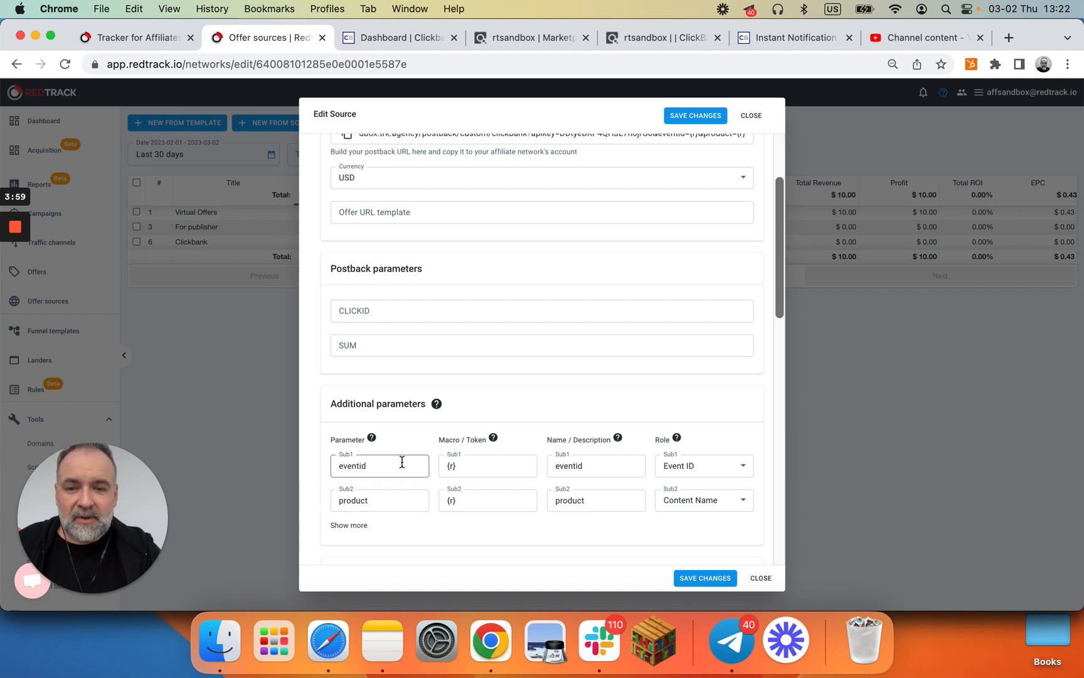
scroll(up, 3)
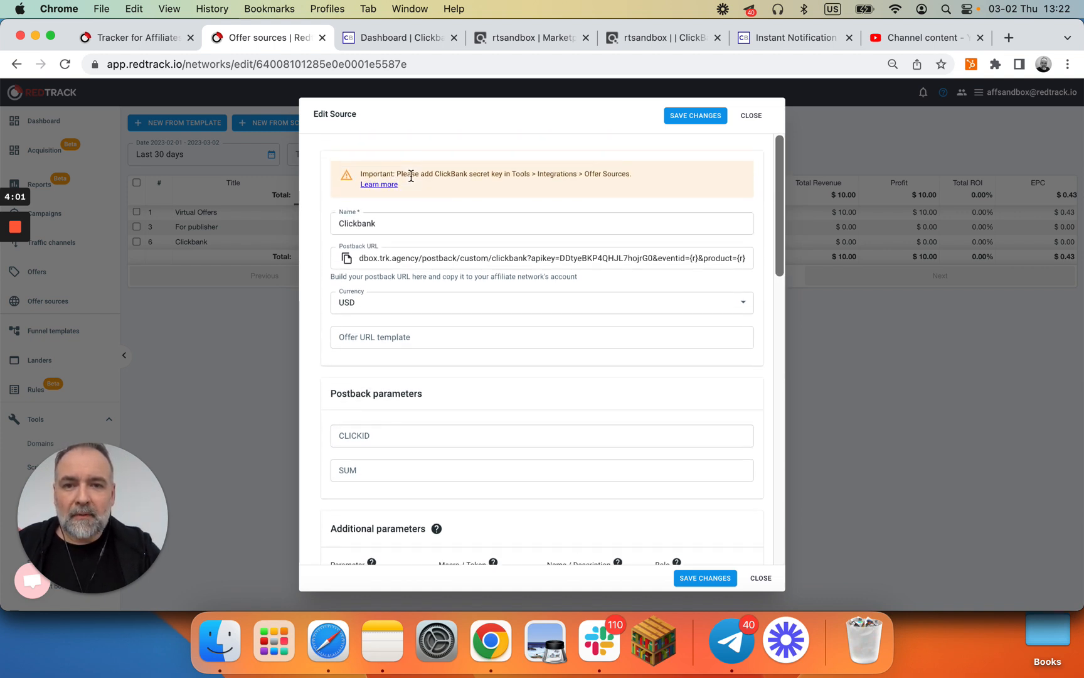
mouse_move(413, 57)
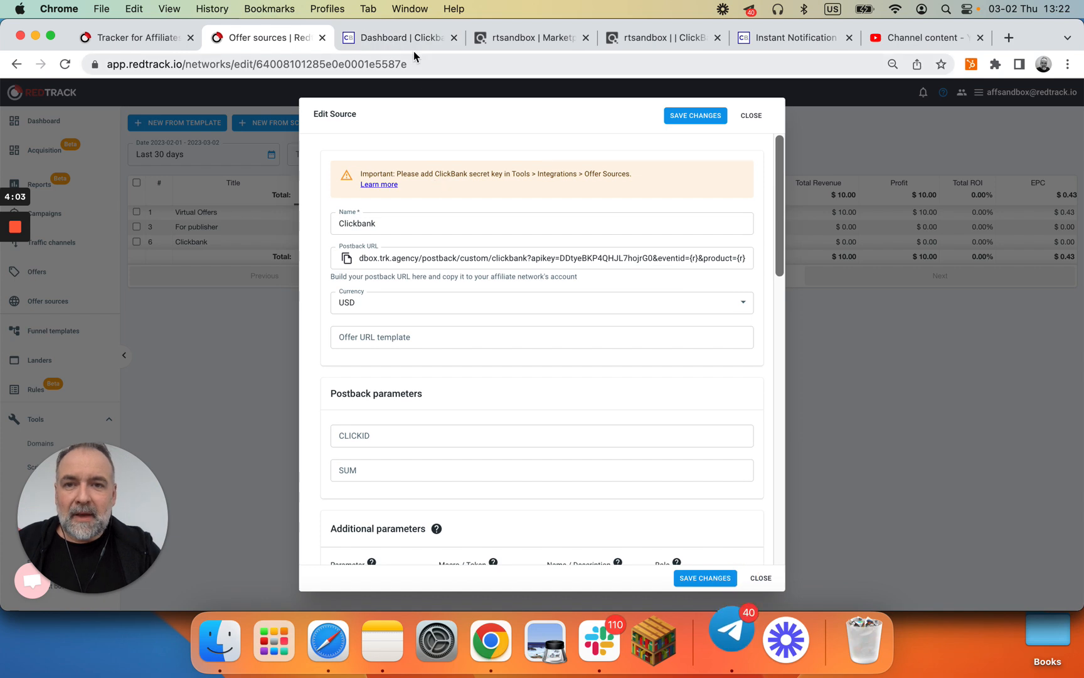
mouse_move(660, 37)
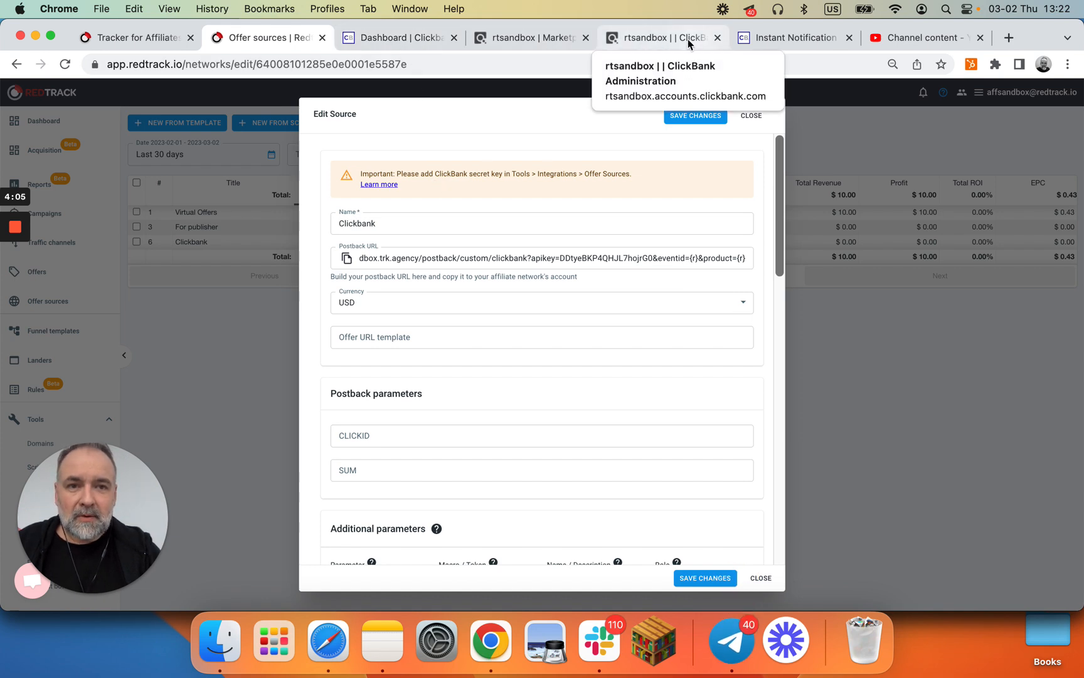
click(660, 38)
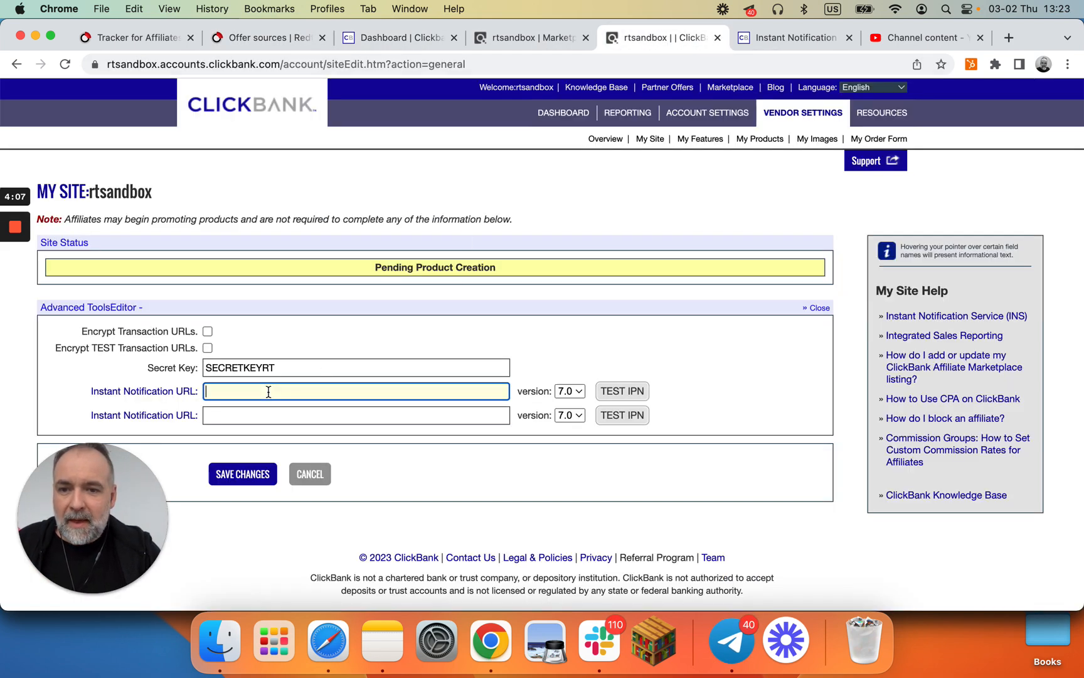
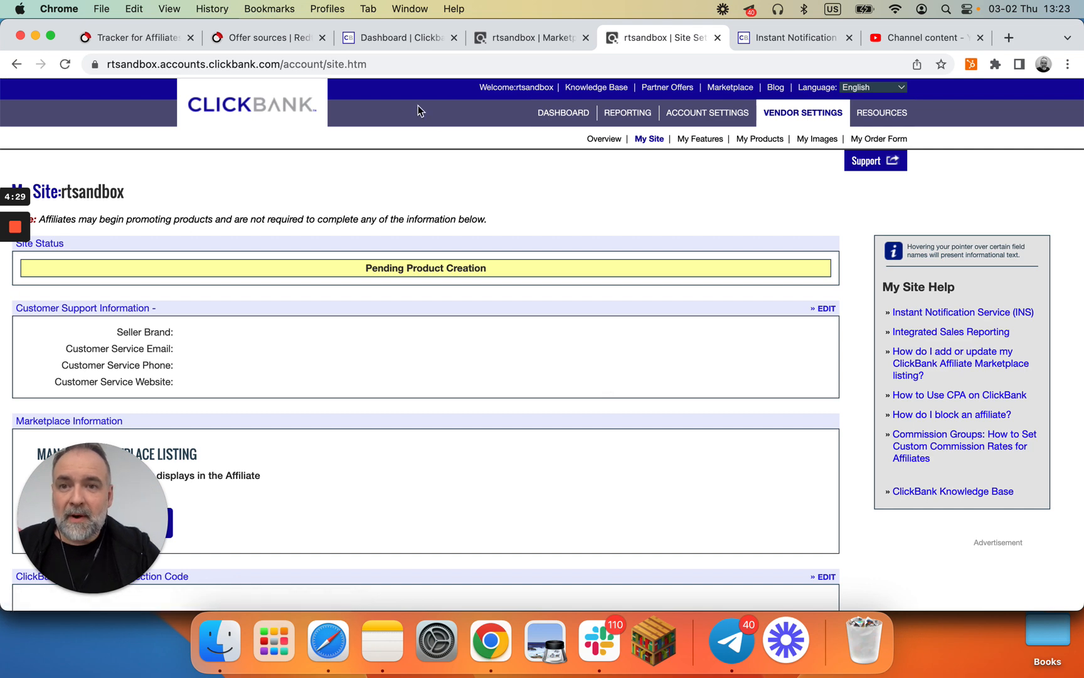
mouse_move(269, 38)
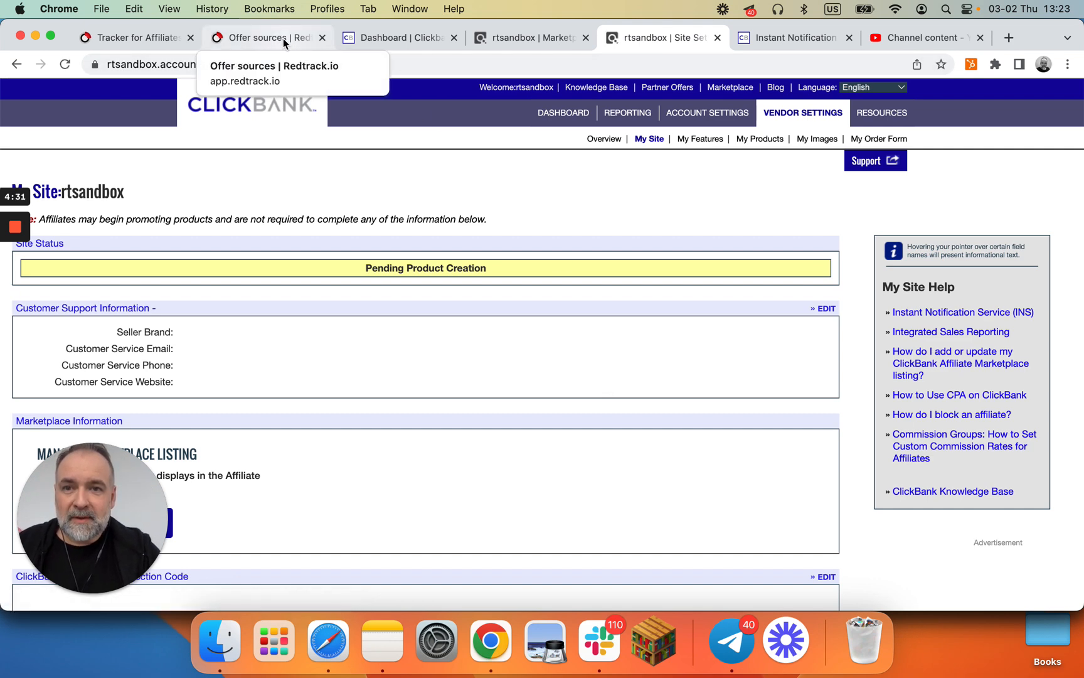
click(266, 37)
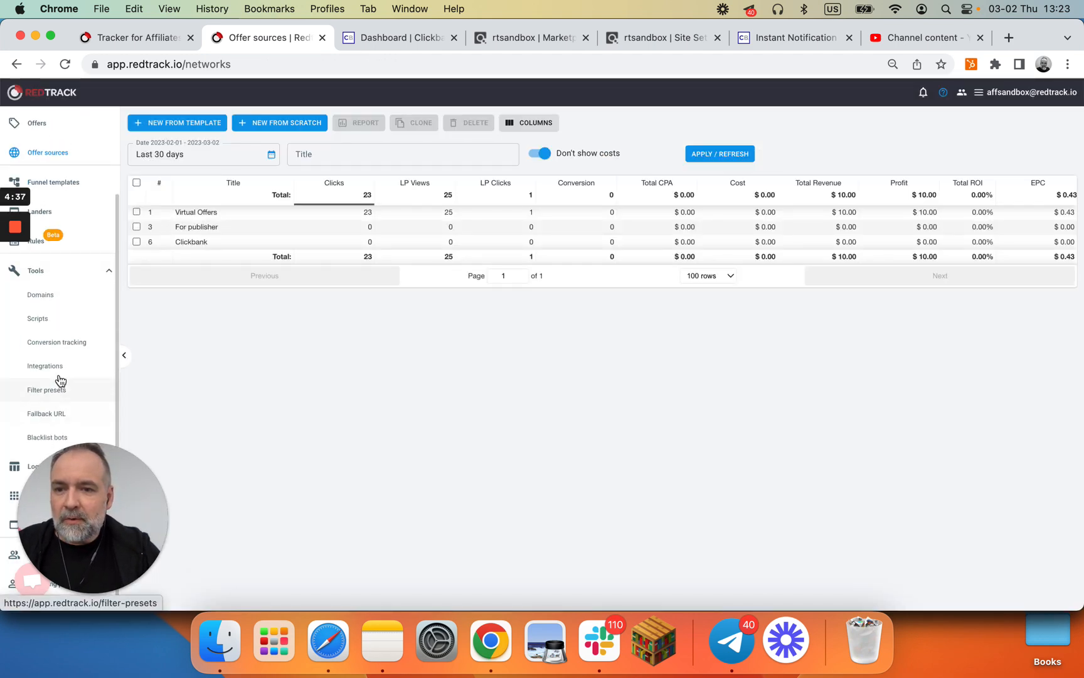
click(45, 365)
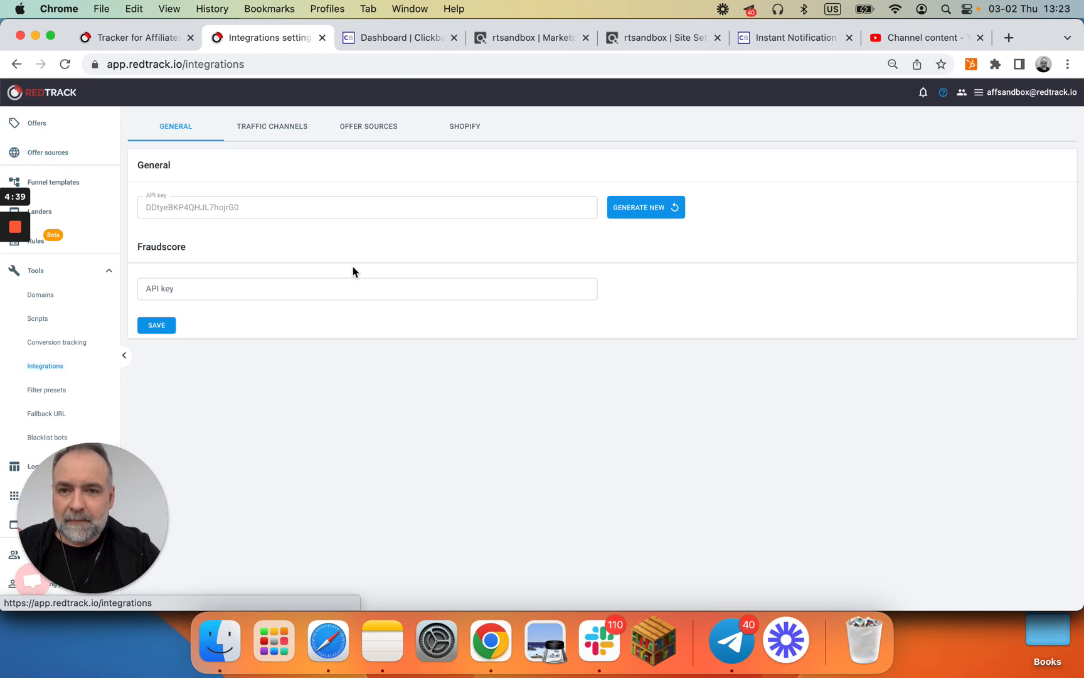
click(368, 126)
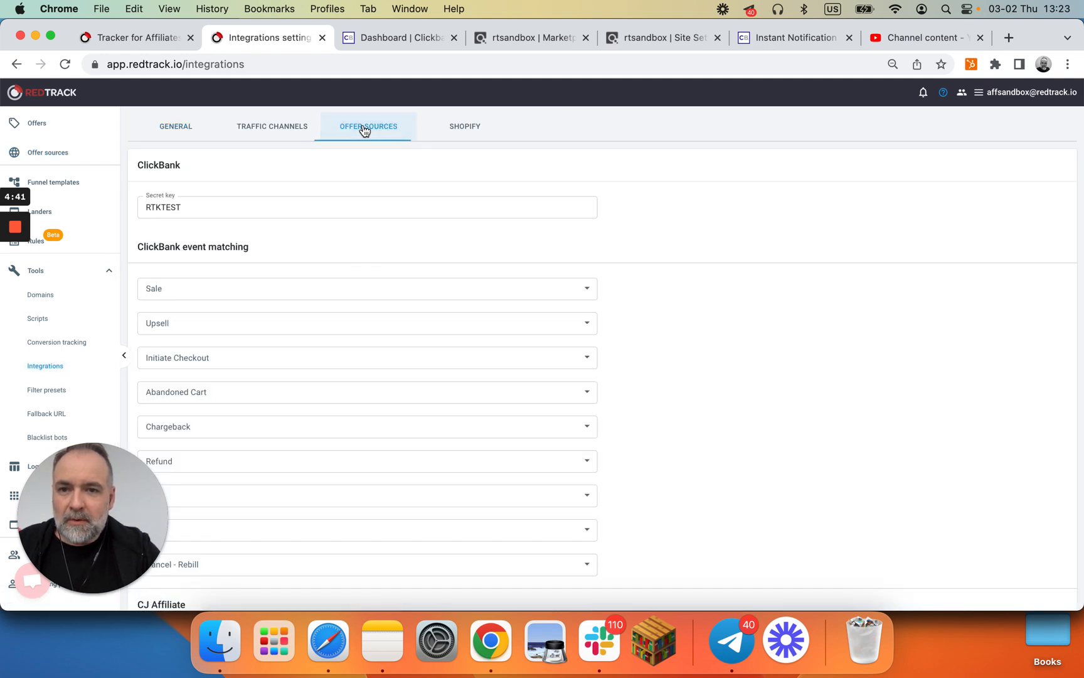
mouse_move(259, 244)
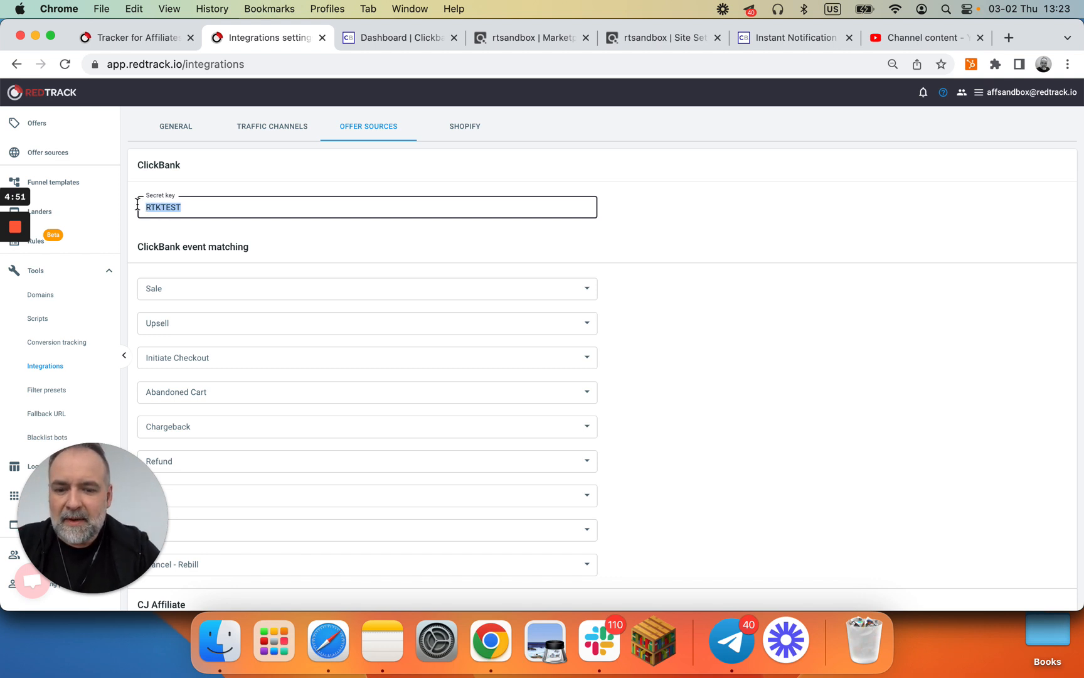
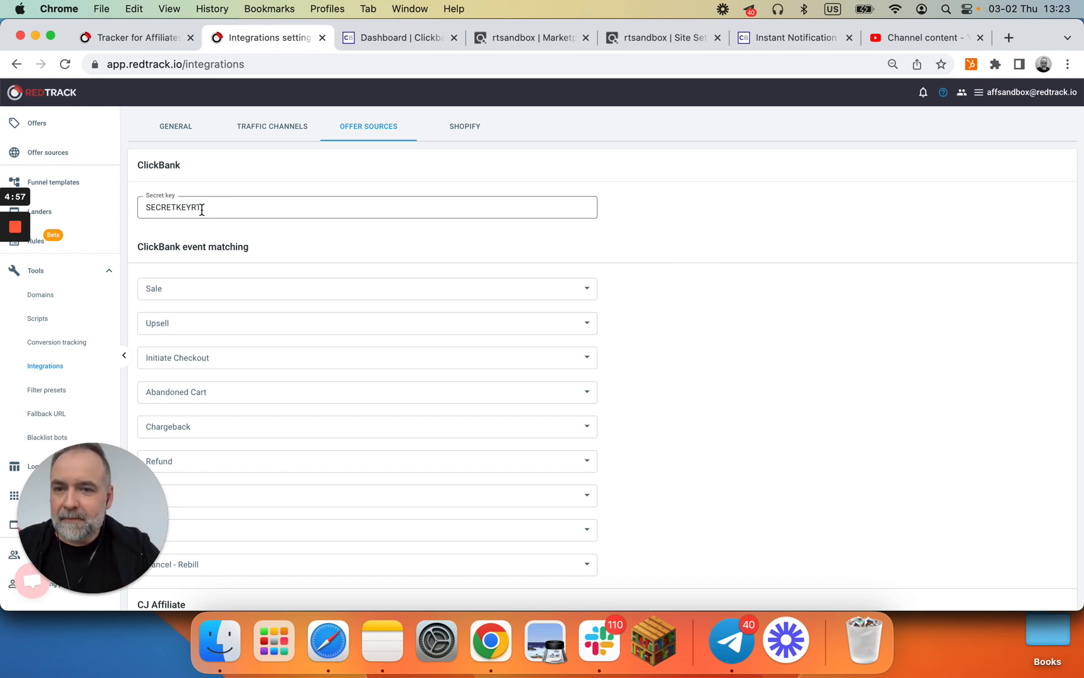
scroll(down, 3)
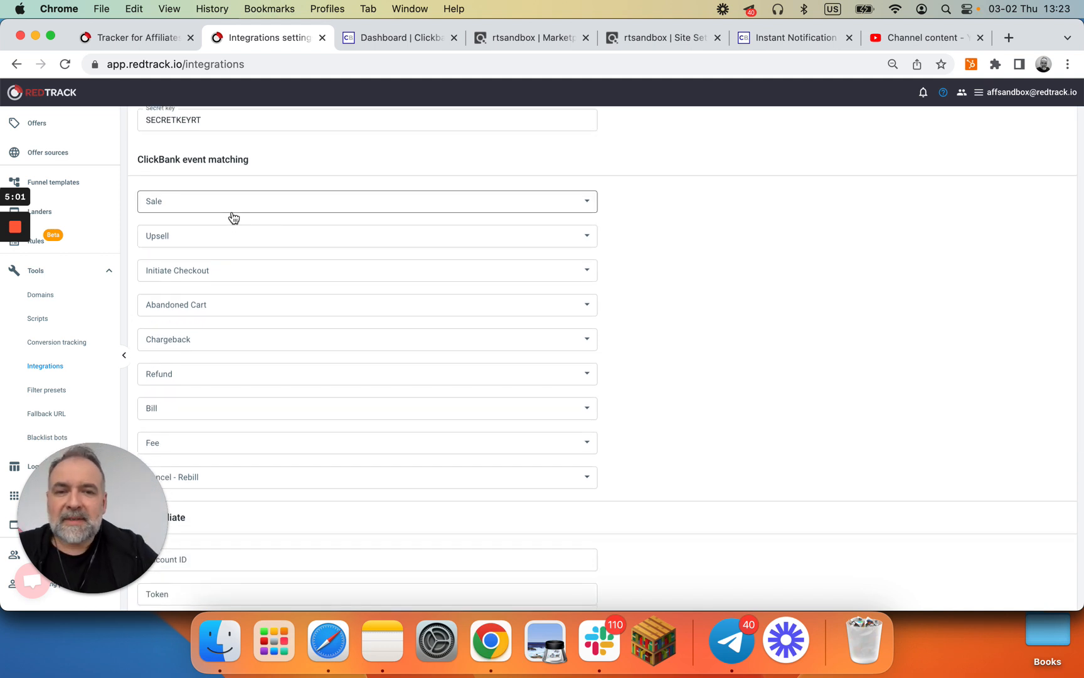
mouse_move(197, 177)
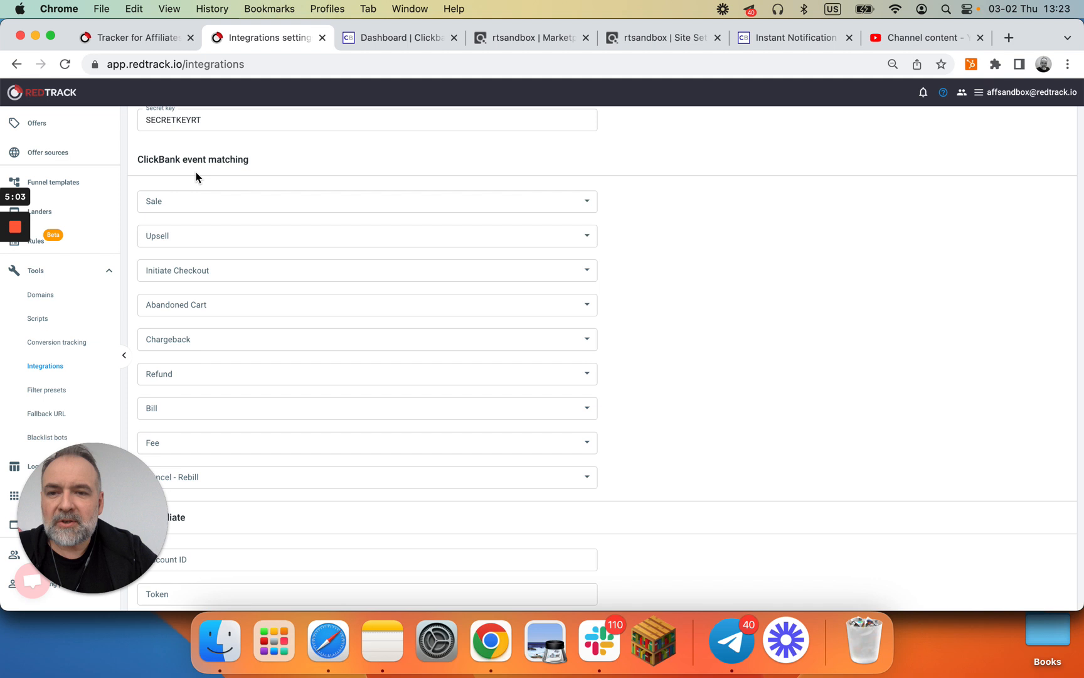
Check the conversion types offered for the Sale event, then save the ClickBank integration.
scroll(down, 3)
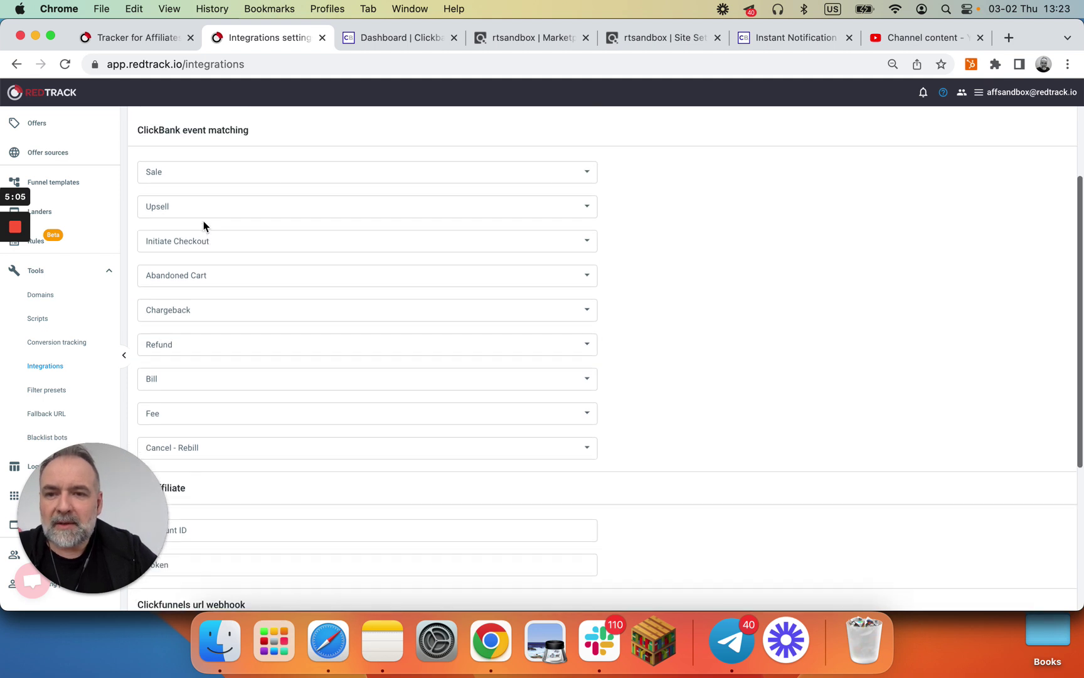
scroll(up, 3)
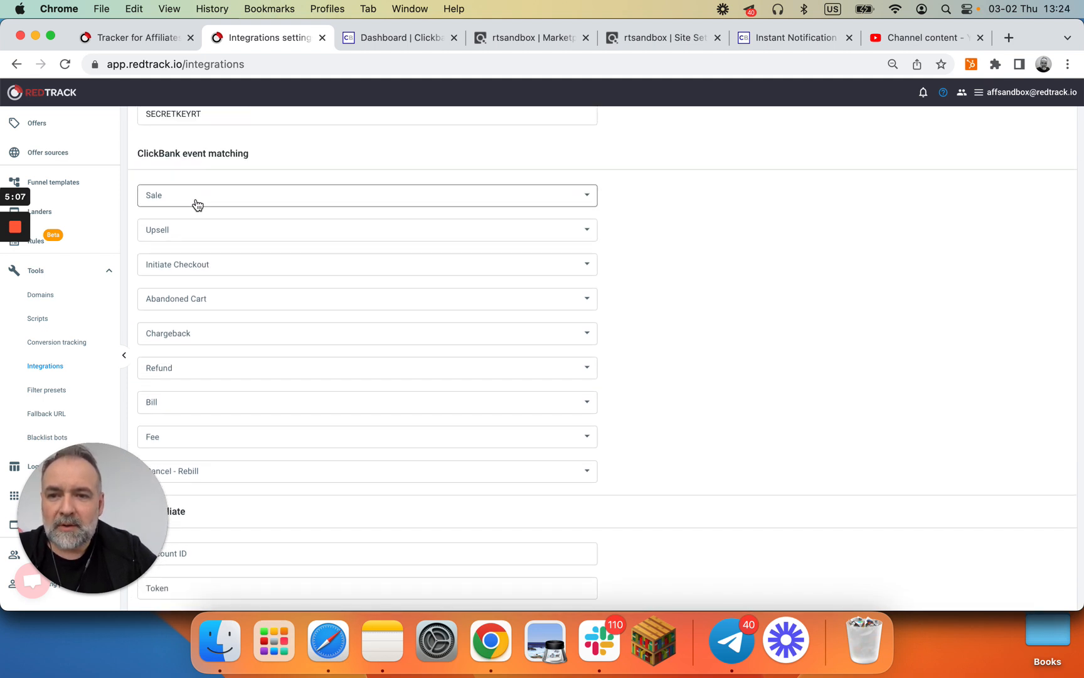
click(367, 195)
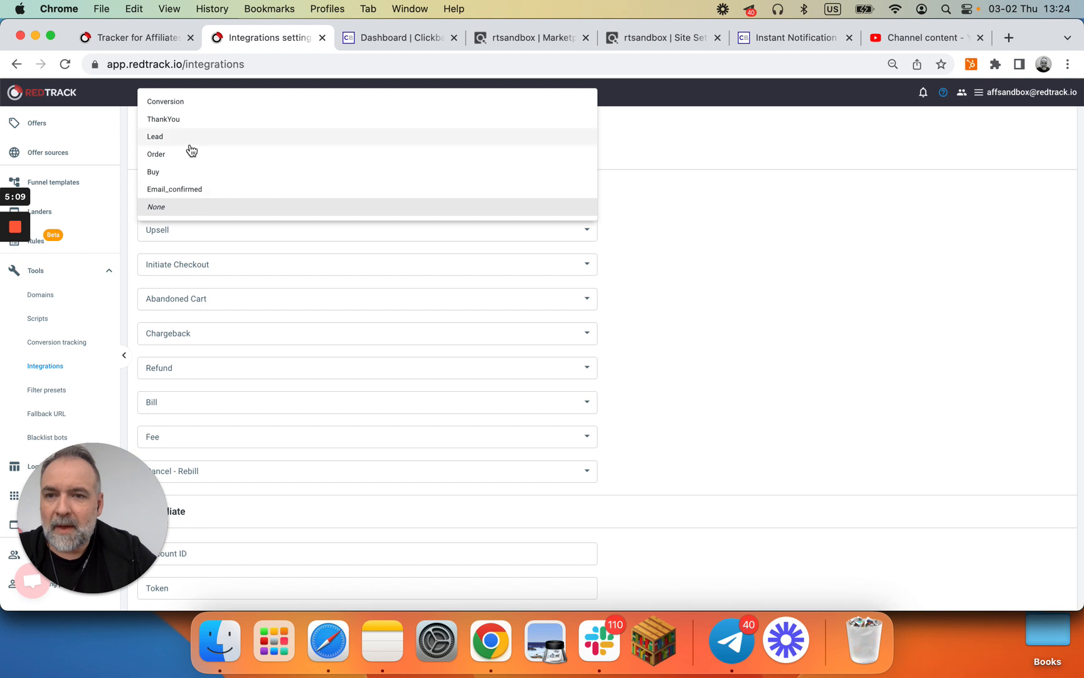
mouse_move(192, 188)
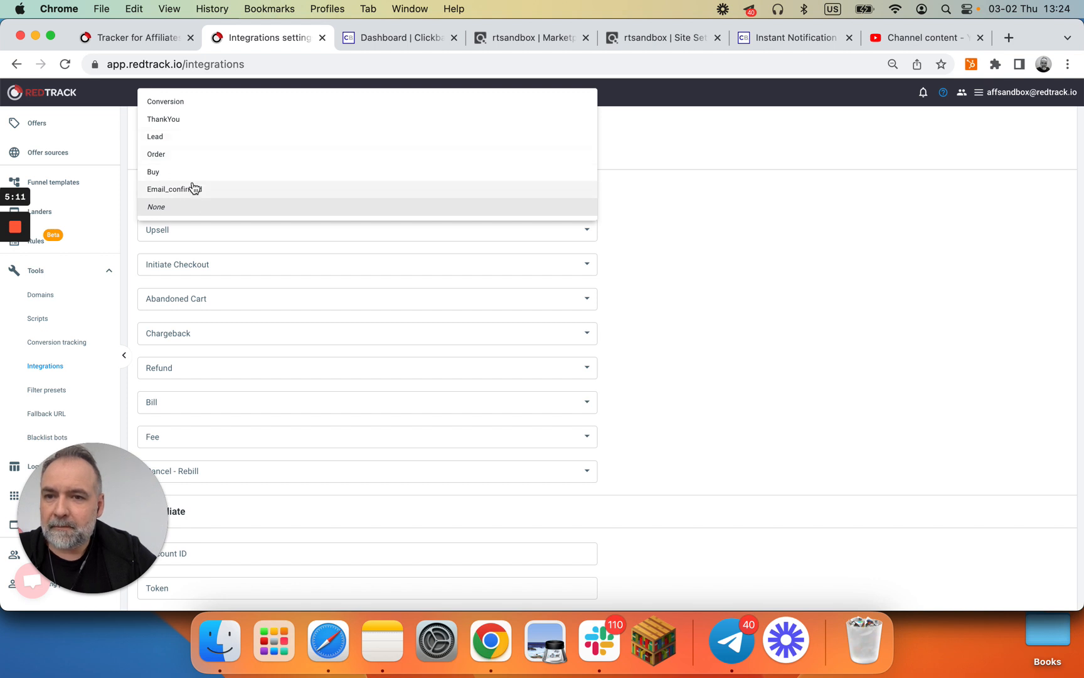
mouse_move(781, 203)
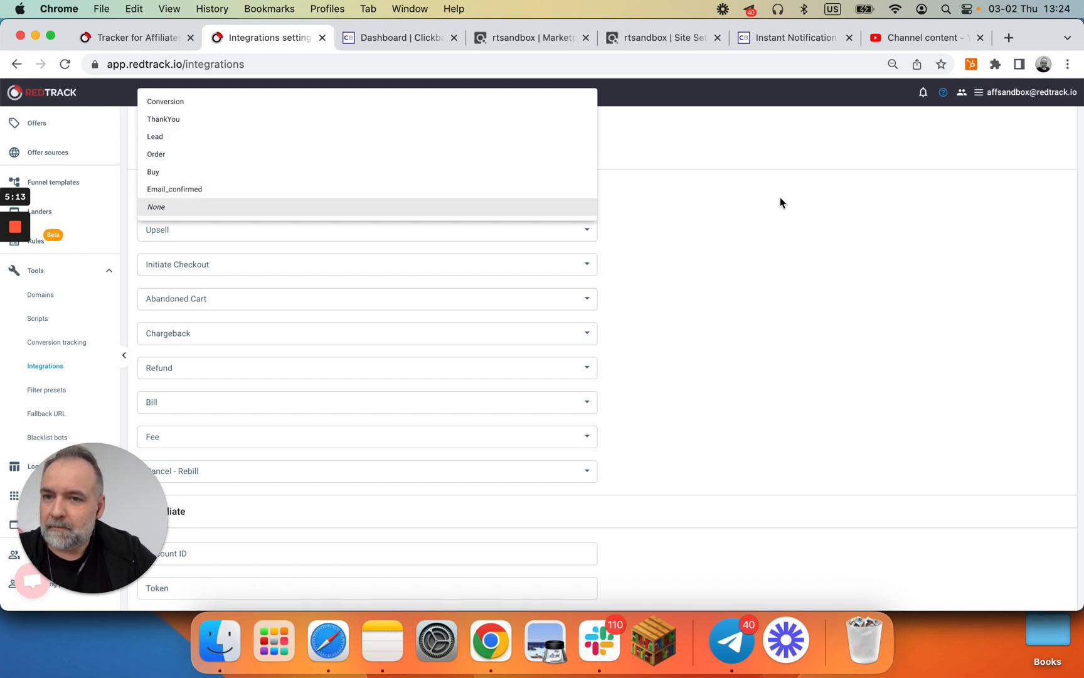
mouse_move(775, 231)
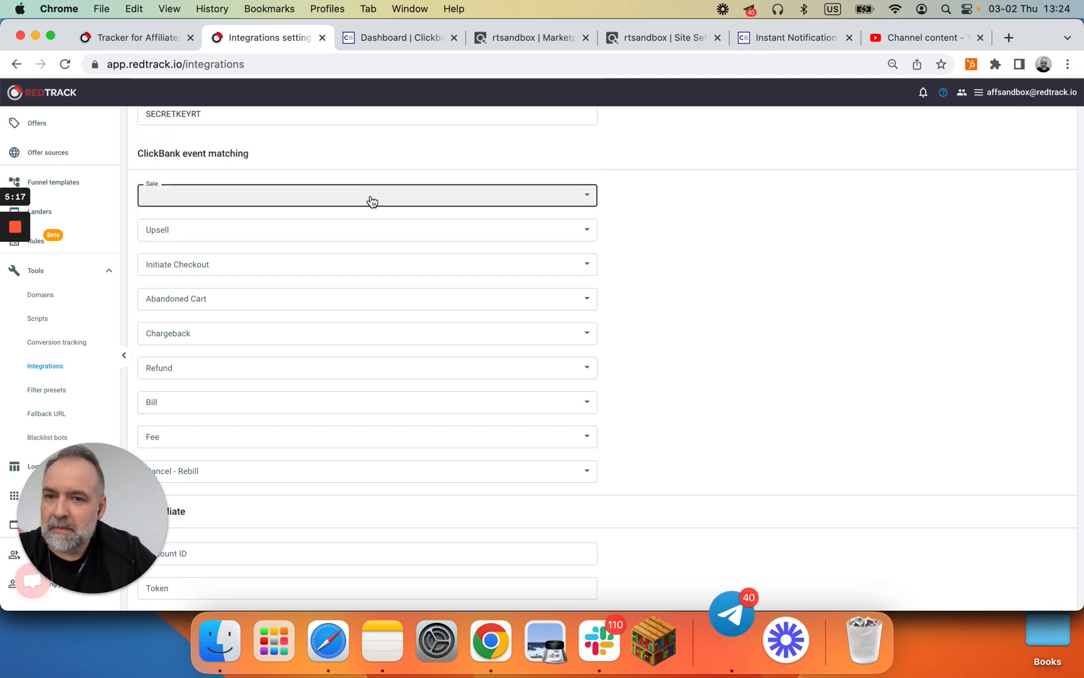
click(367, 195)
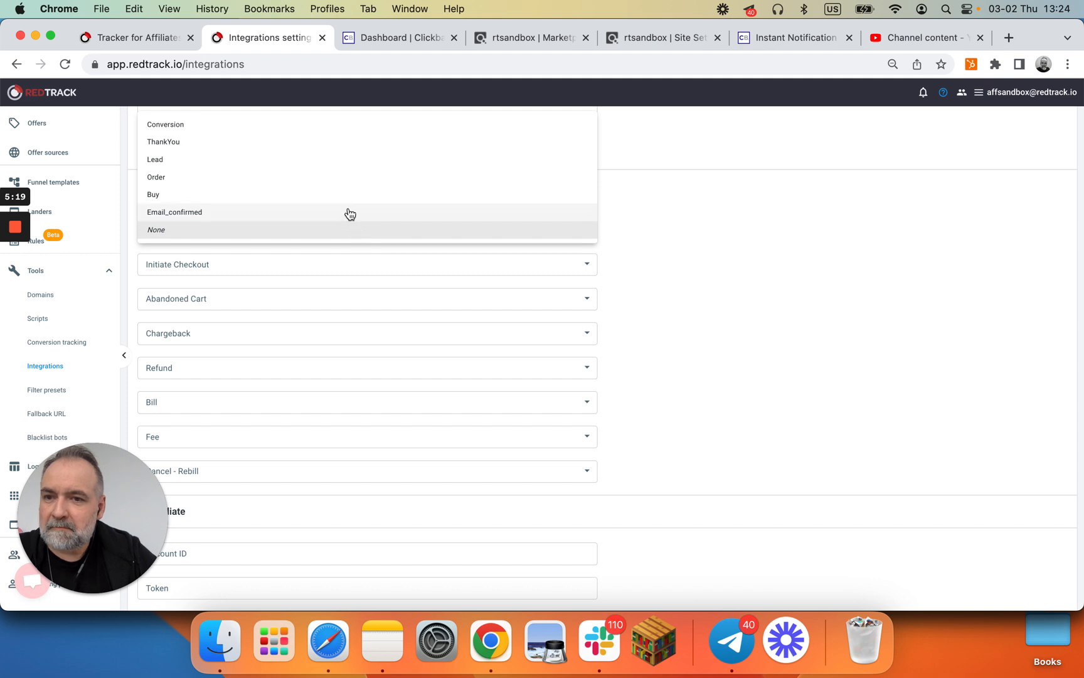
mouse_move(434, 189)
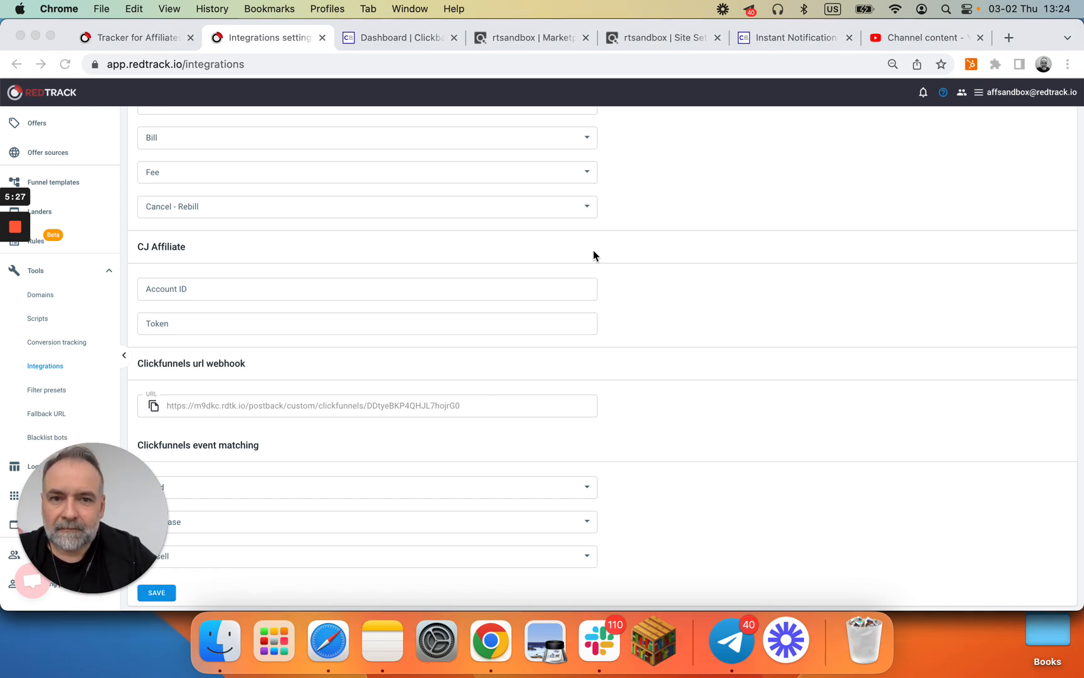
mouse_move(446, 309)
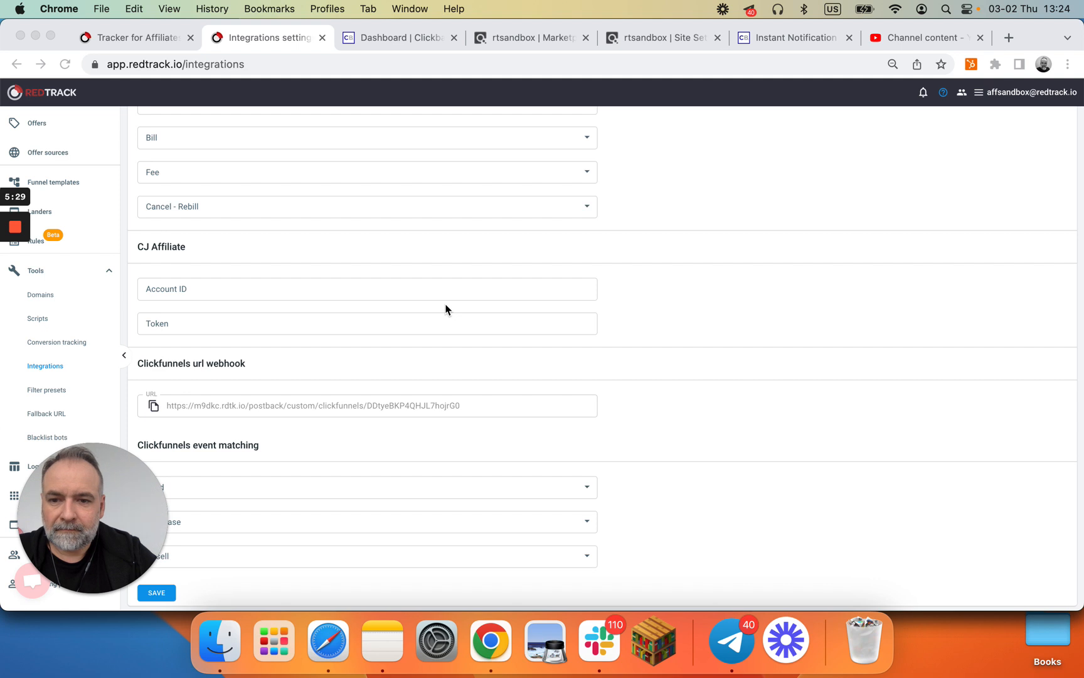
scroll(up, 3)
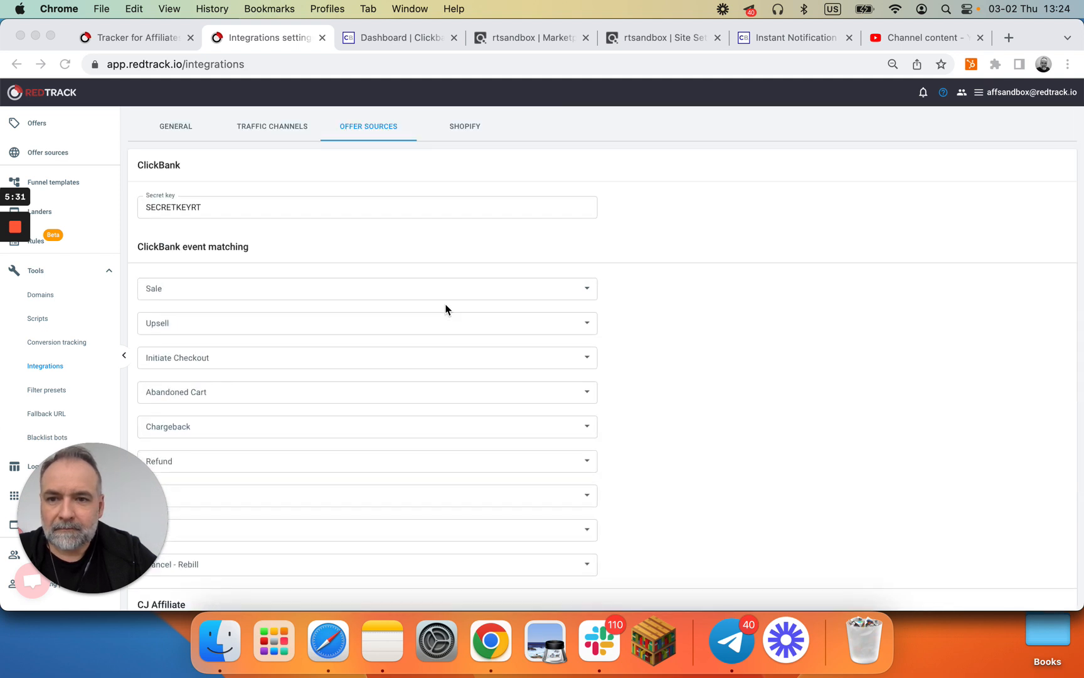
scroll(down, 3)
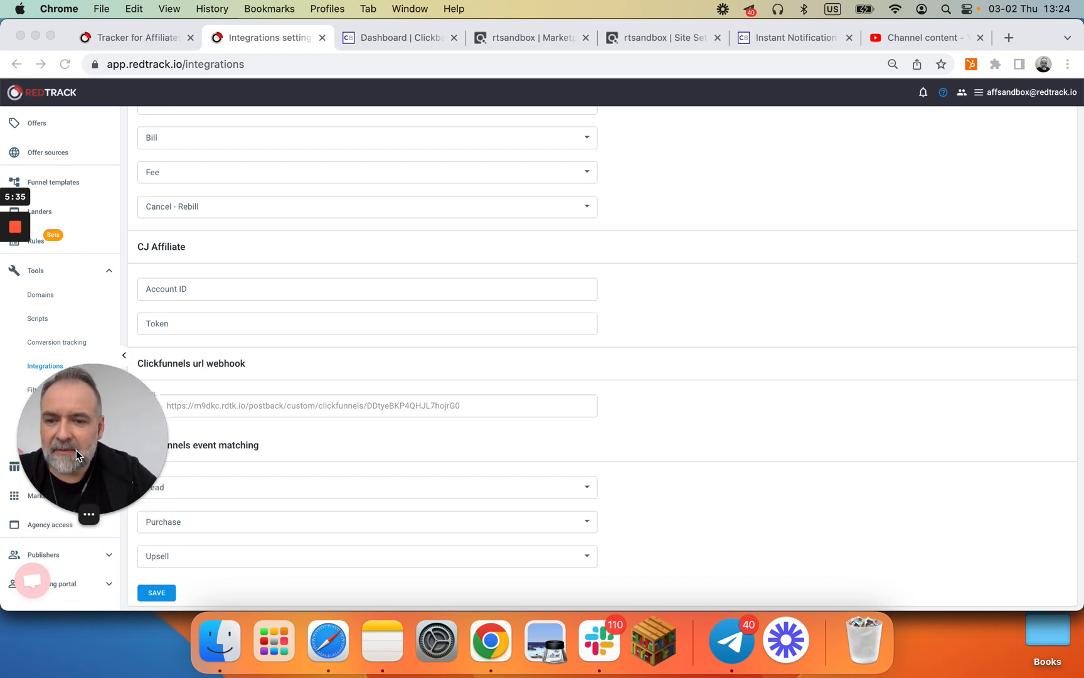
mouse_move(618, 338)
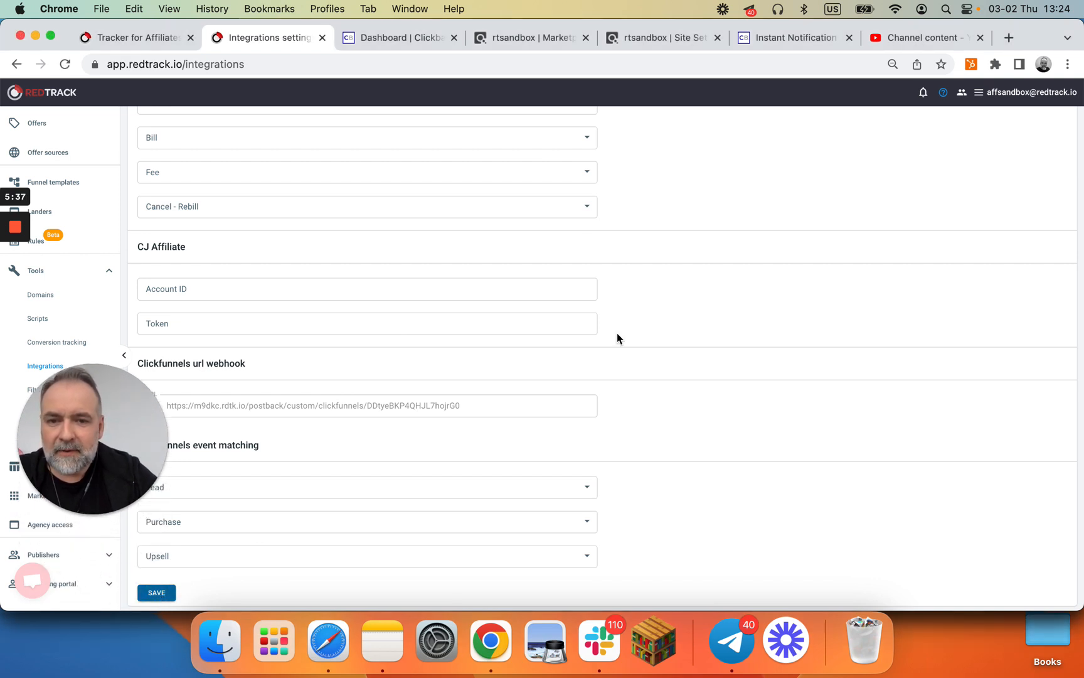
click(156, 592)
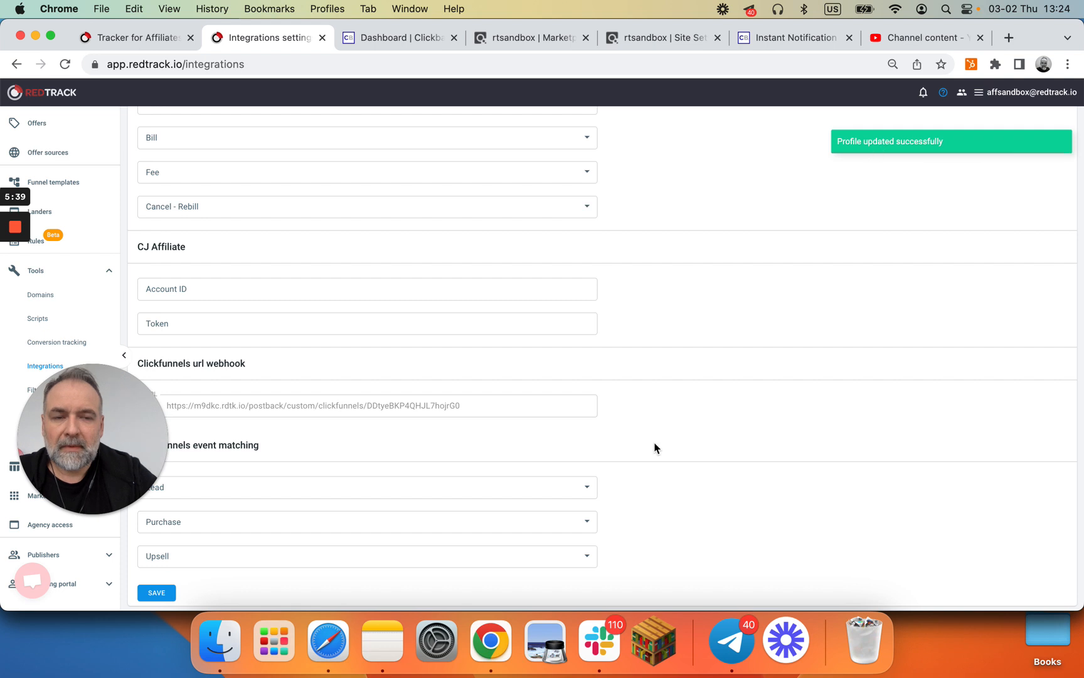
mouse_move(532, 313)
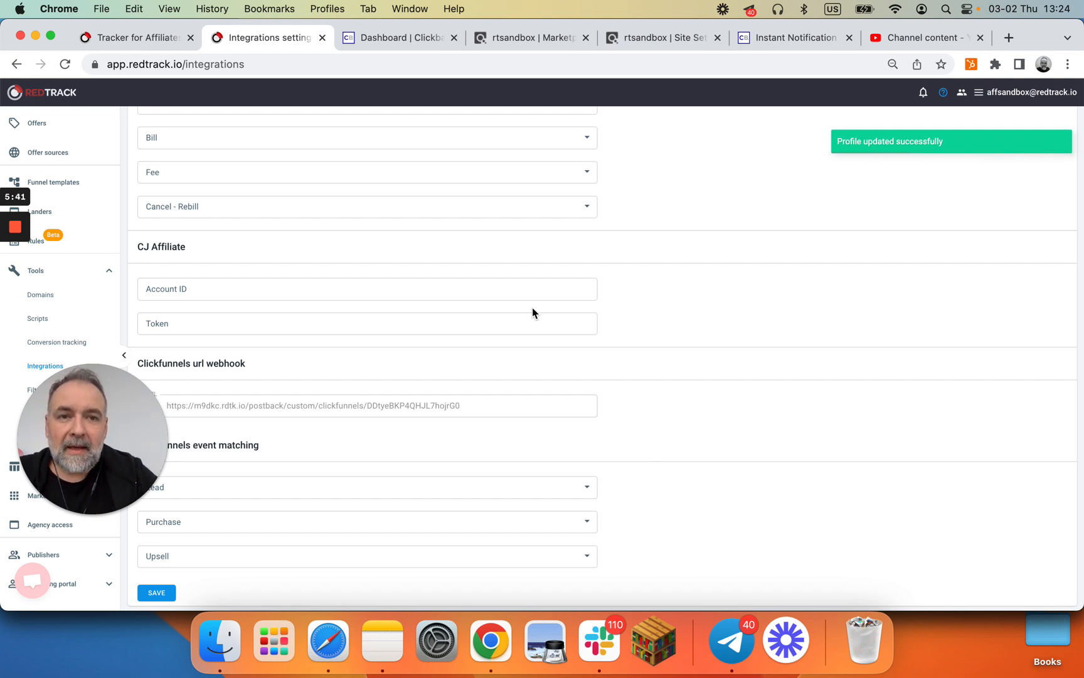
mouse_move(662, 38)
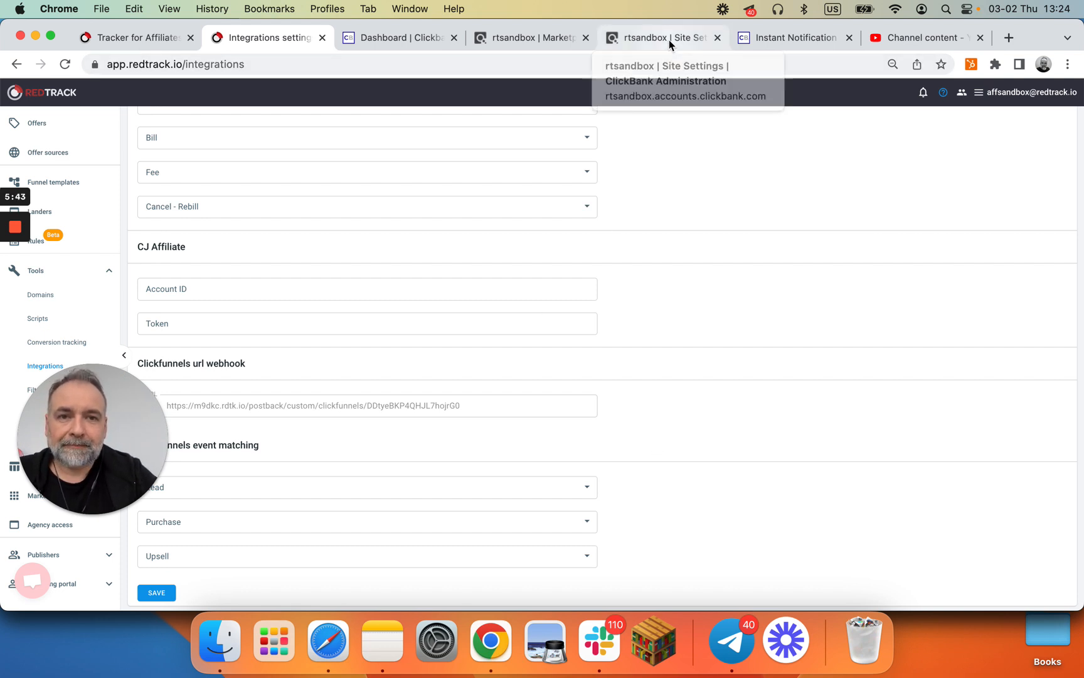
click(660, 37)
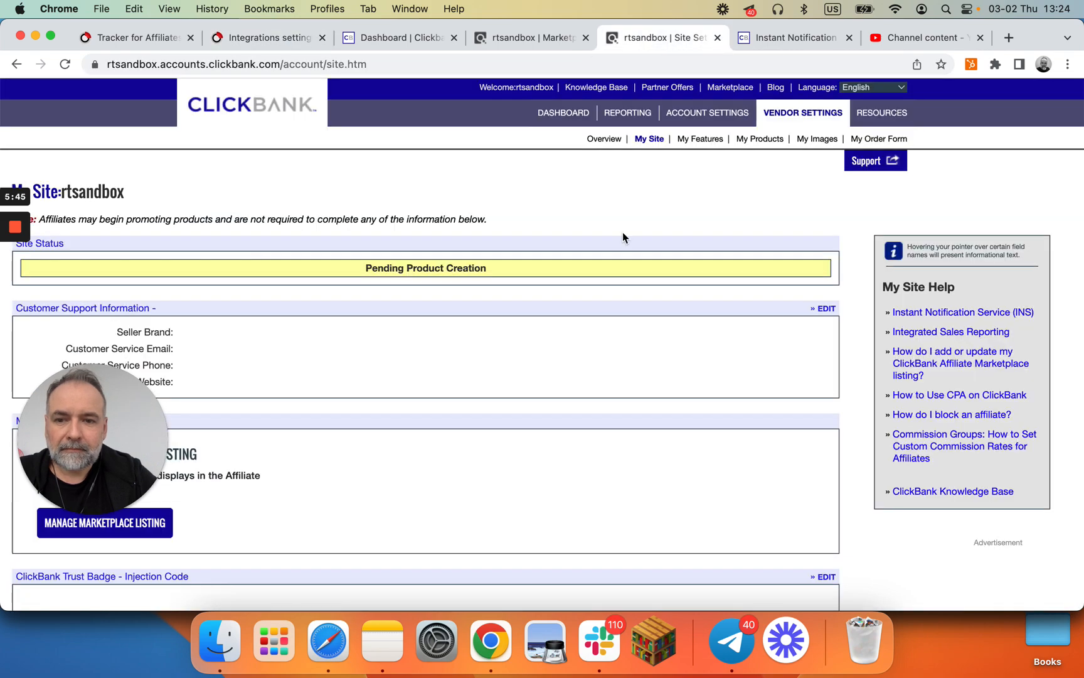
scroll(down, 3)
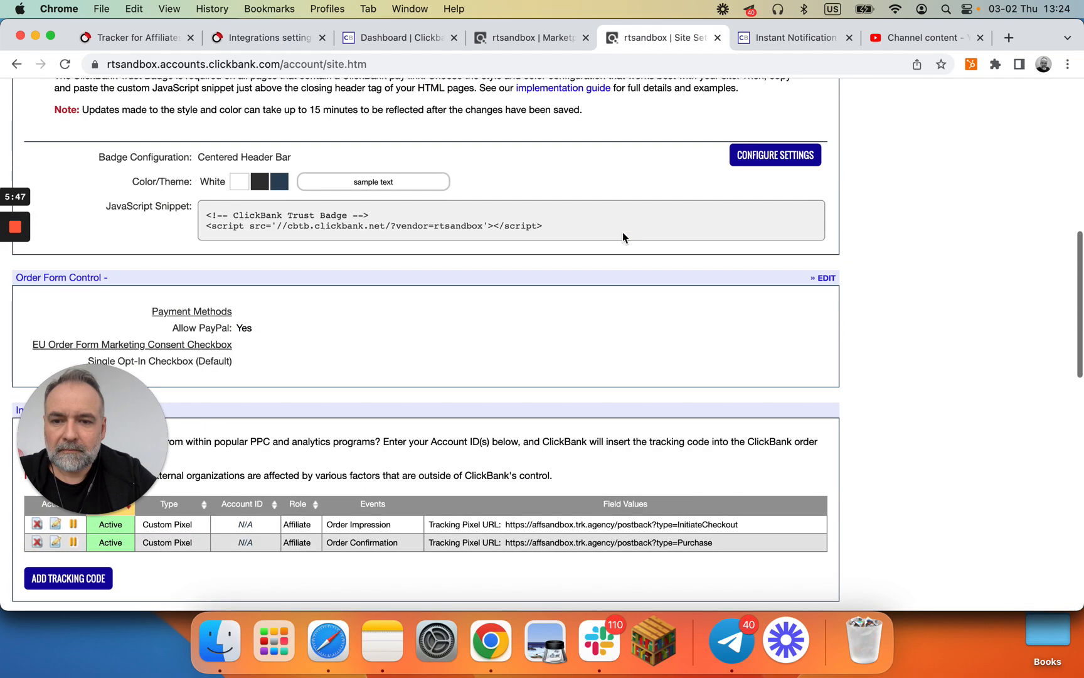
scroll(down, 3)
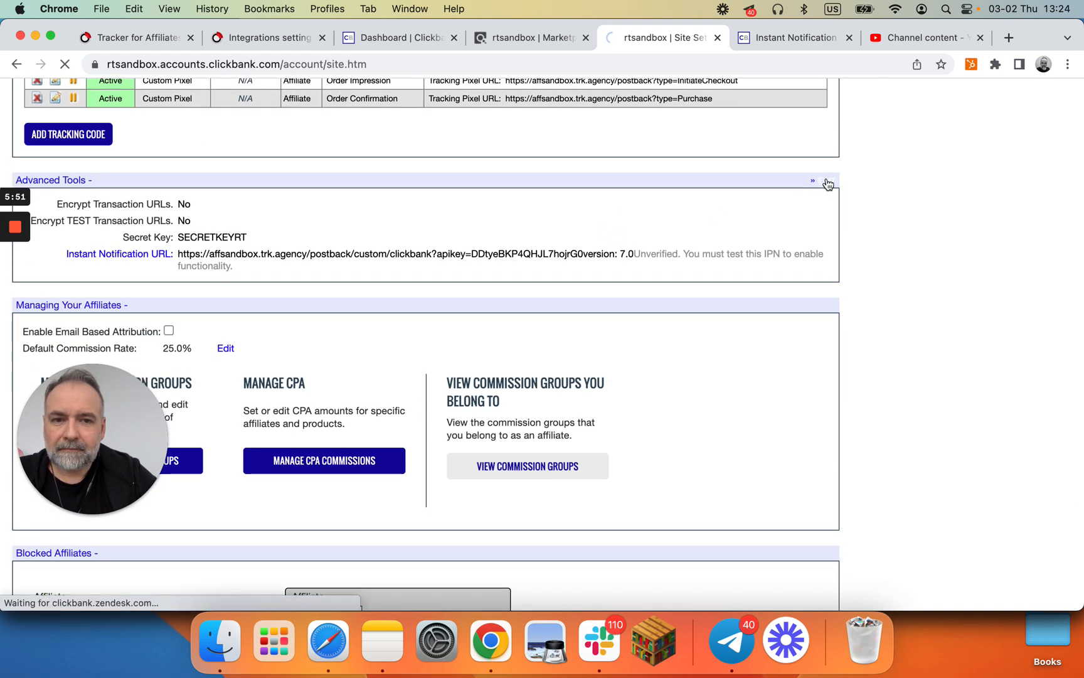
click(826, 181)
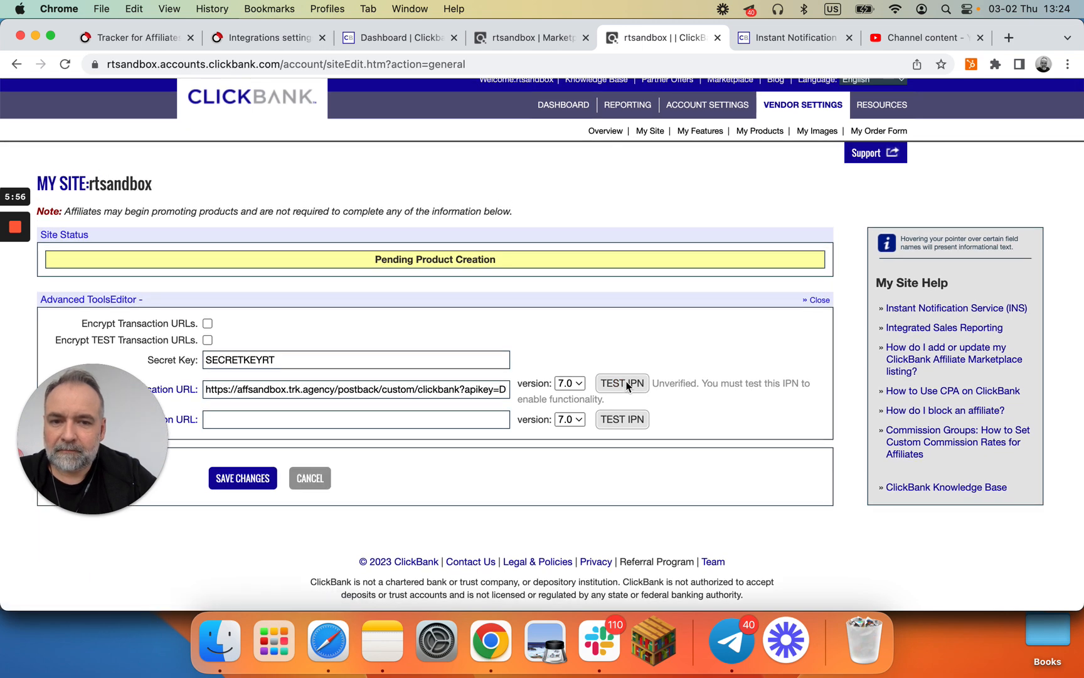
Test the Instant Notification URL until it shows Verified, then save Advanced Tools.
click(621, 383)
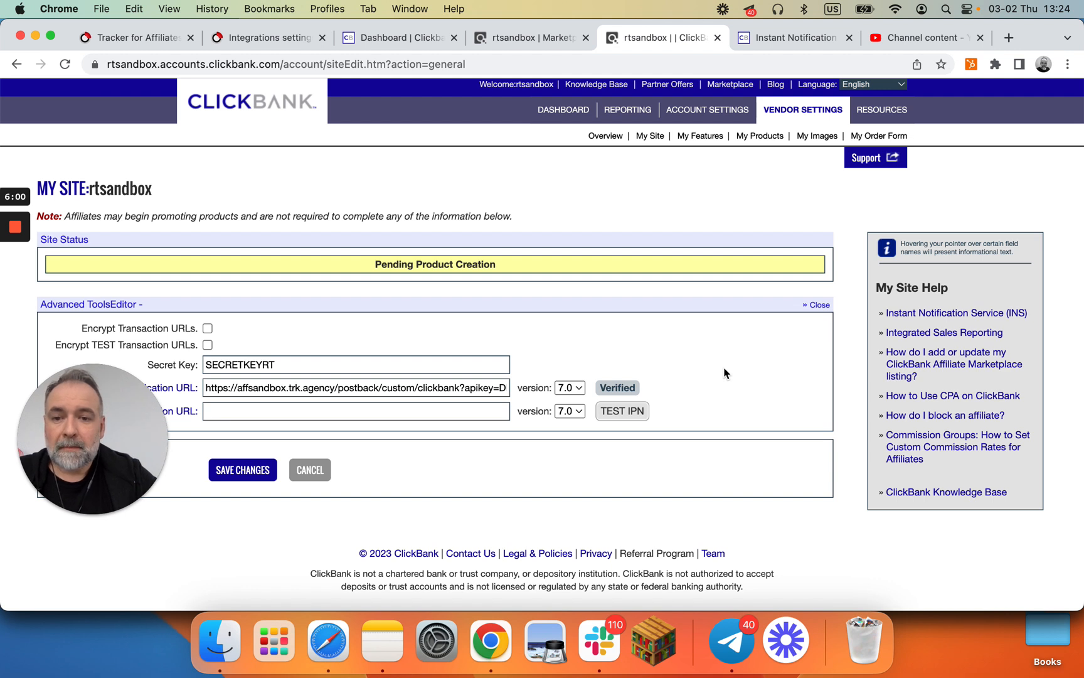
click(242, 469)
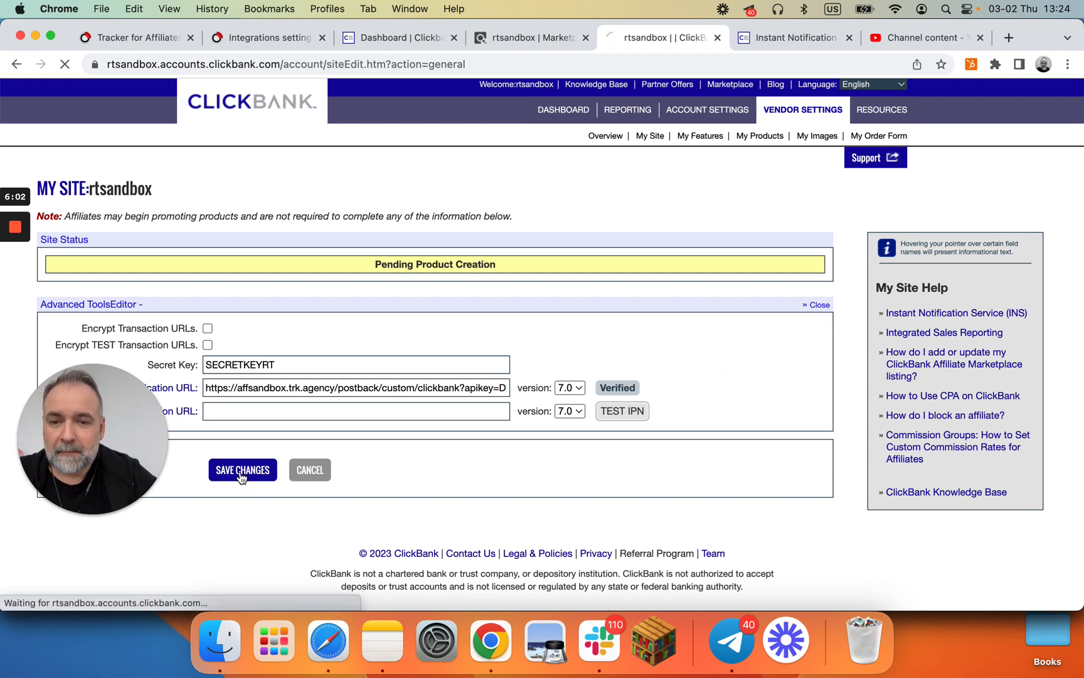
click(242, 469)
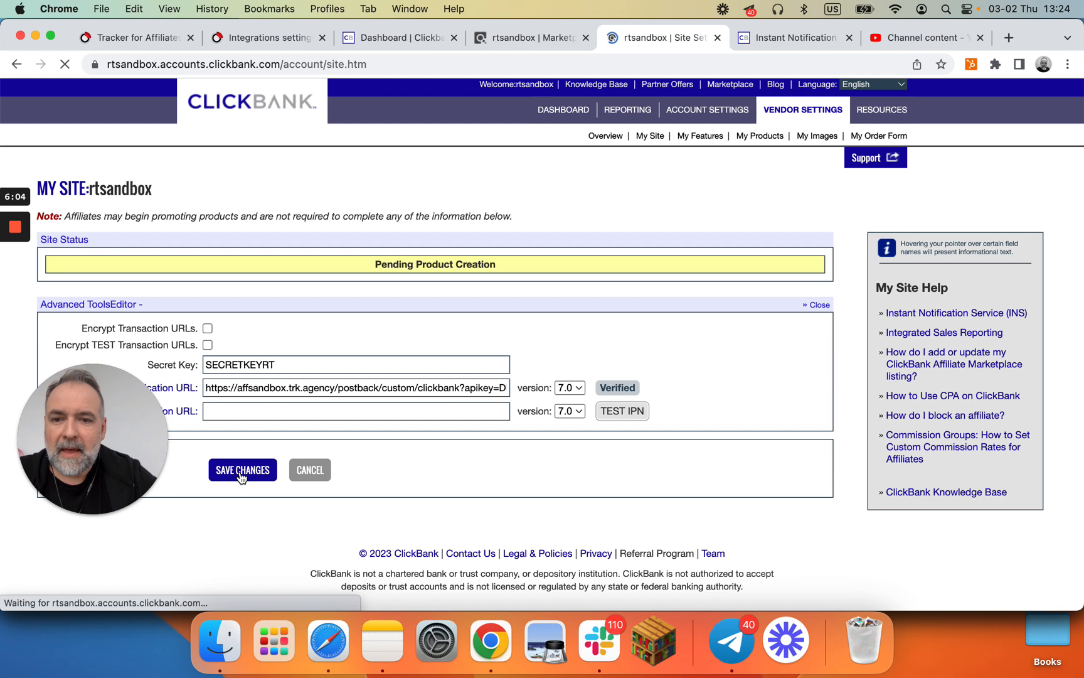
click(242, 469)
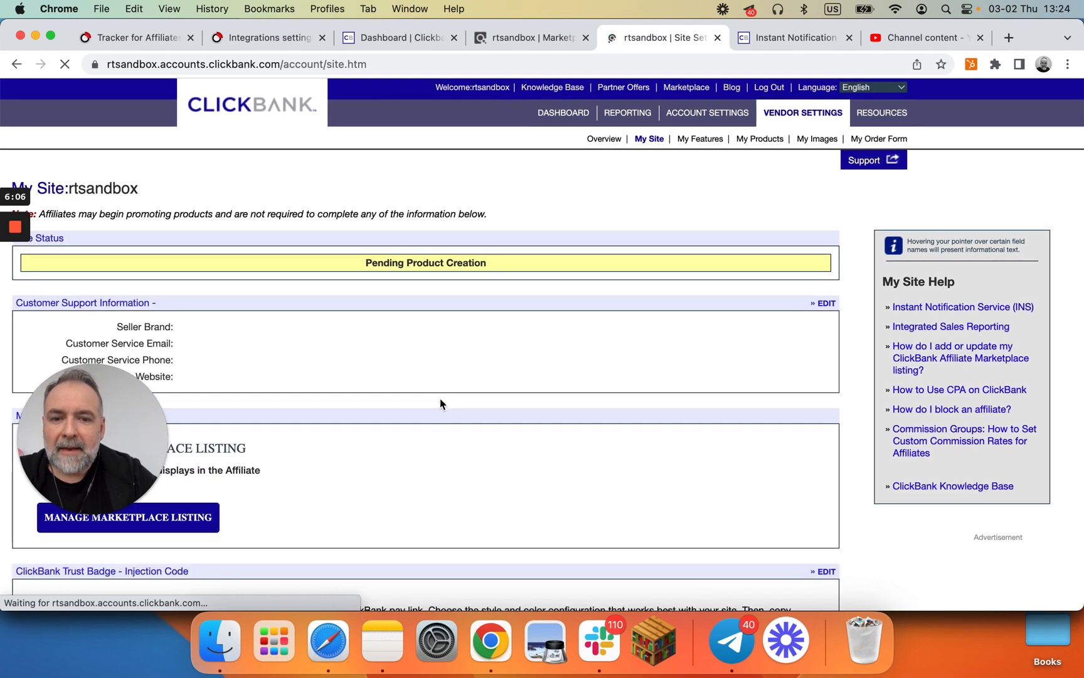
scroll(down, 3)
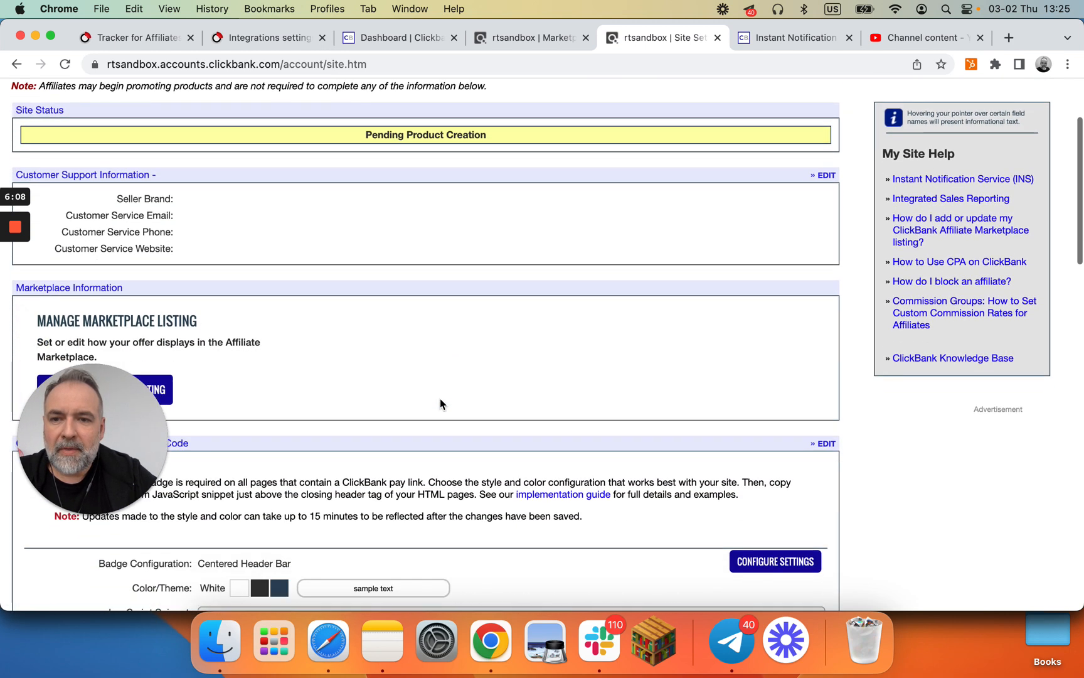
scroll(down, 3)
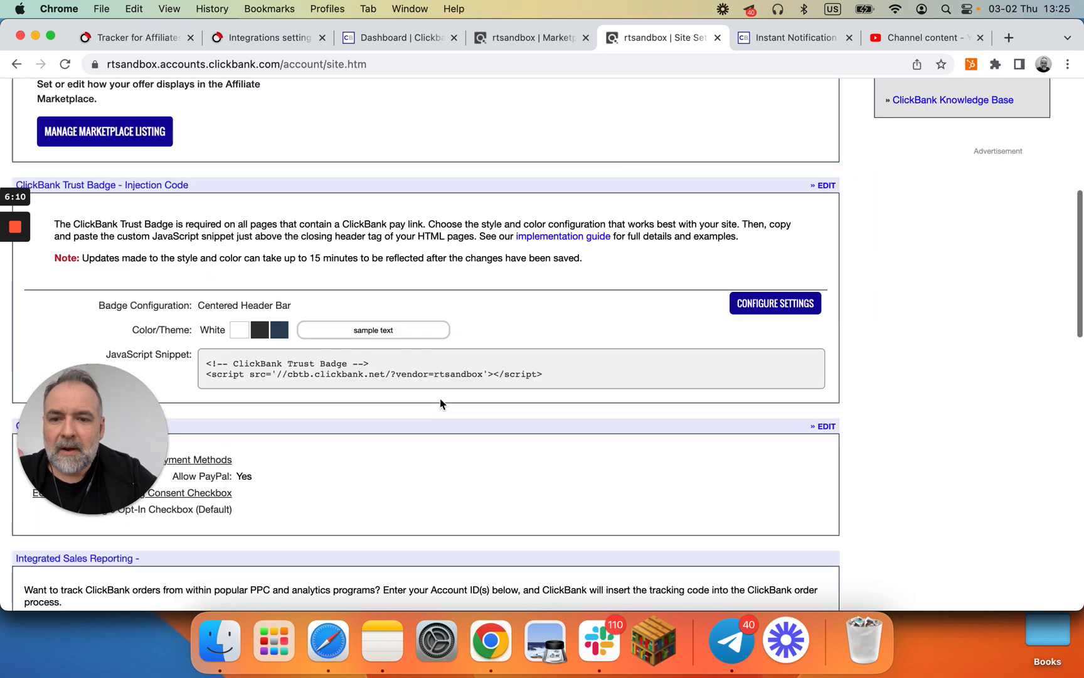
scroll(down, 3)
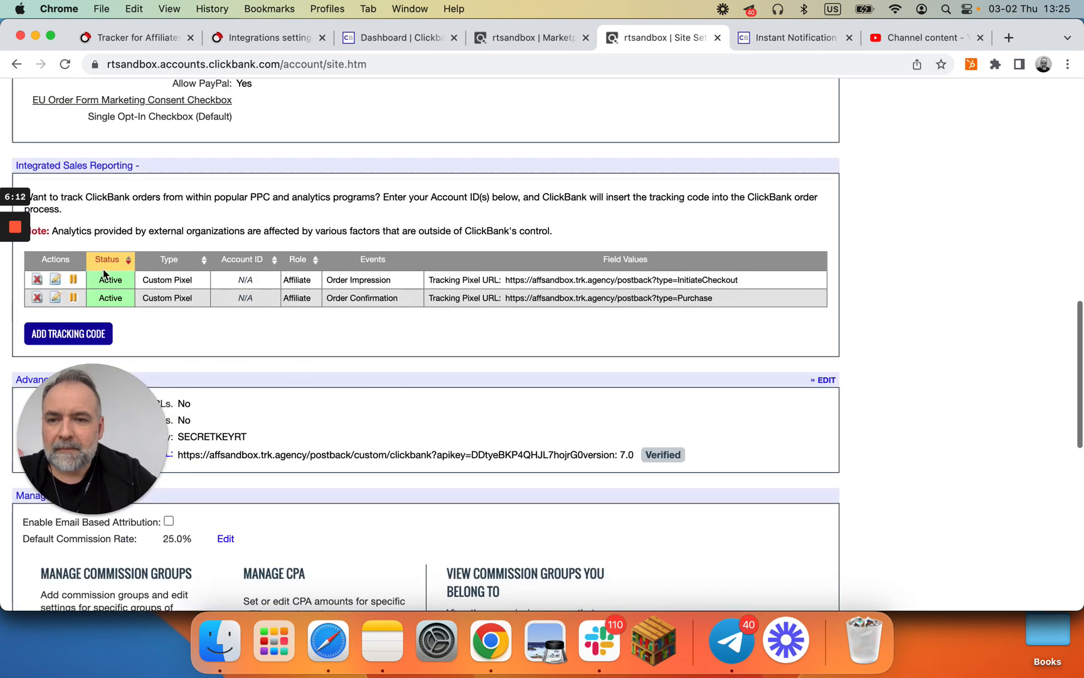
scroll(down, 3)
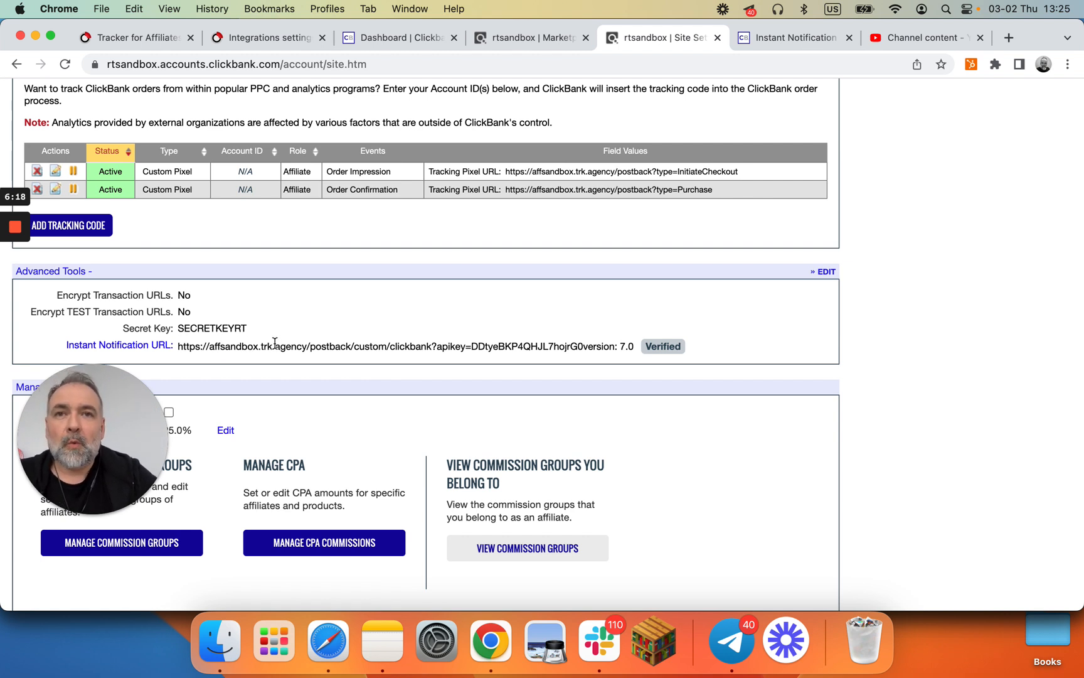
mouse_move(294, 304)
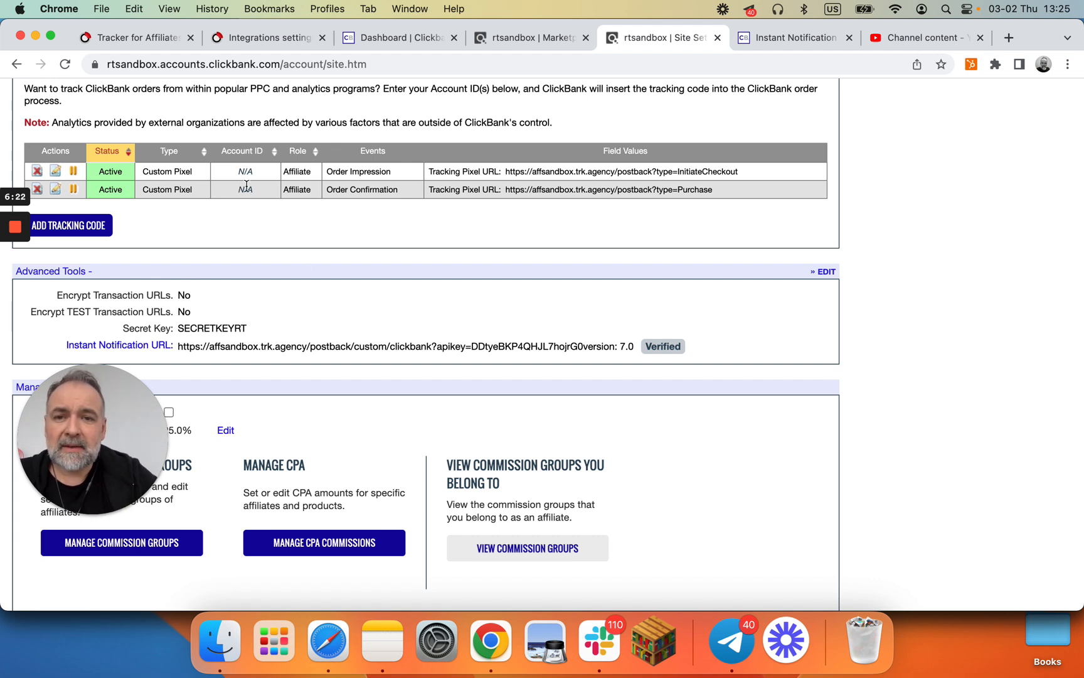
mouse_move(473, 202)
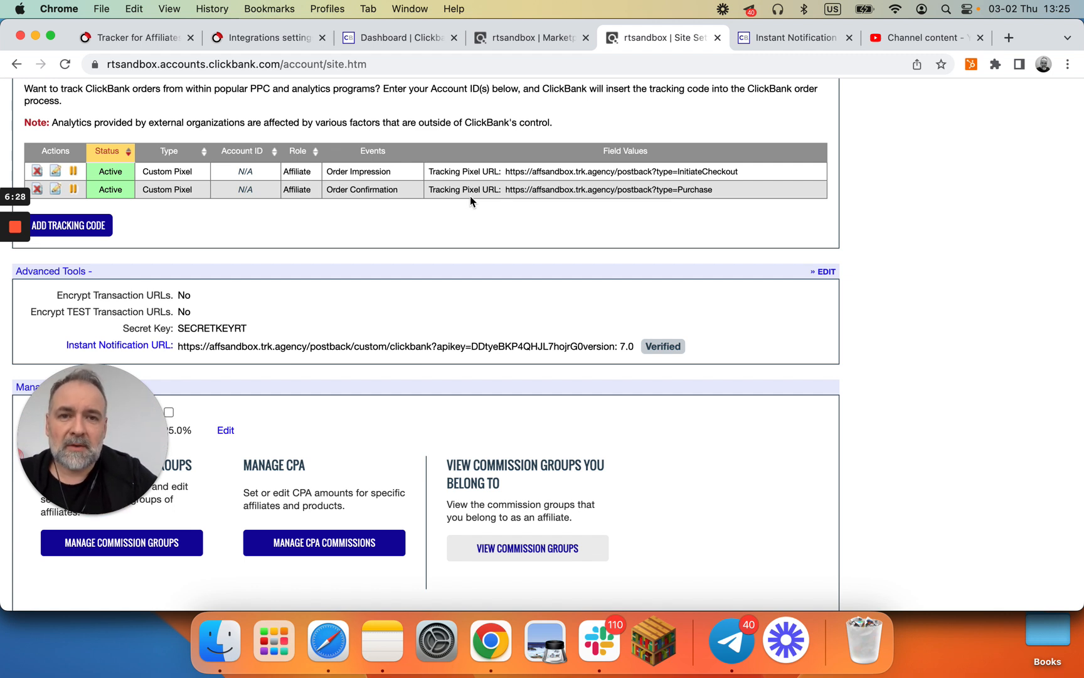
mouse_move(233, 259)
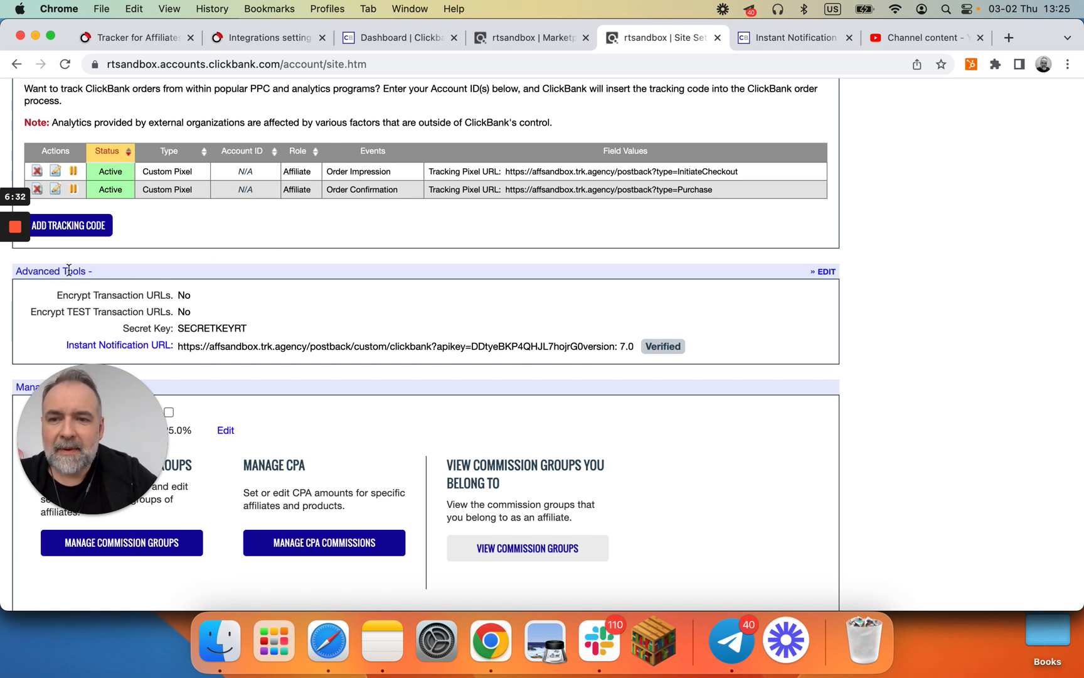
mouse_move(269, 346)
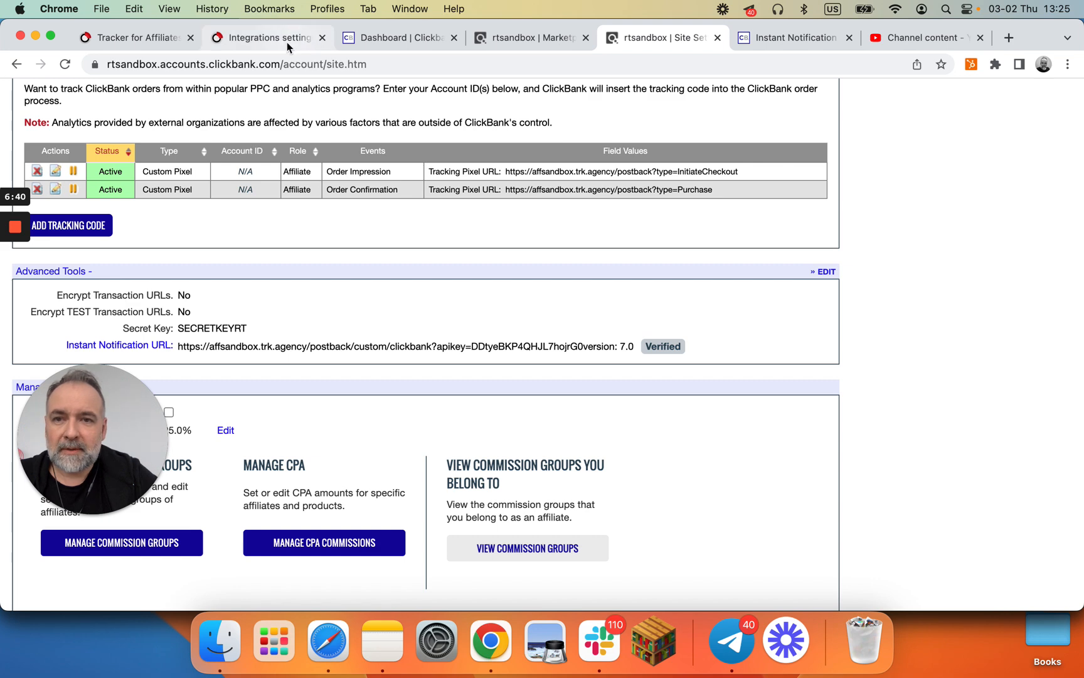
Scroll through RedTrack's ClickBank integration settings, then open the Offer sources list.
click(268, 38)
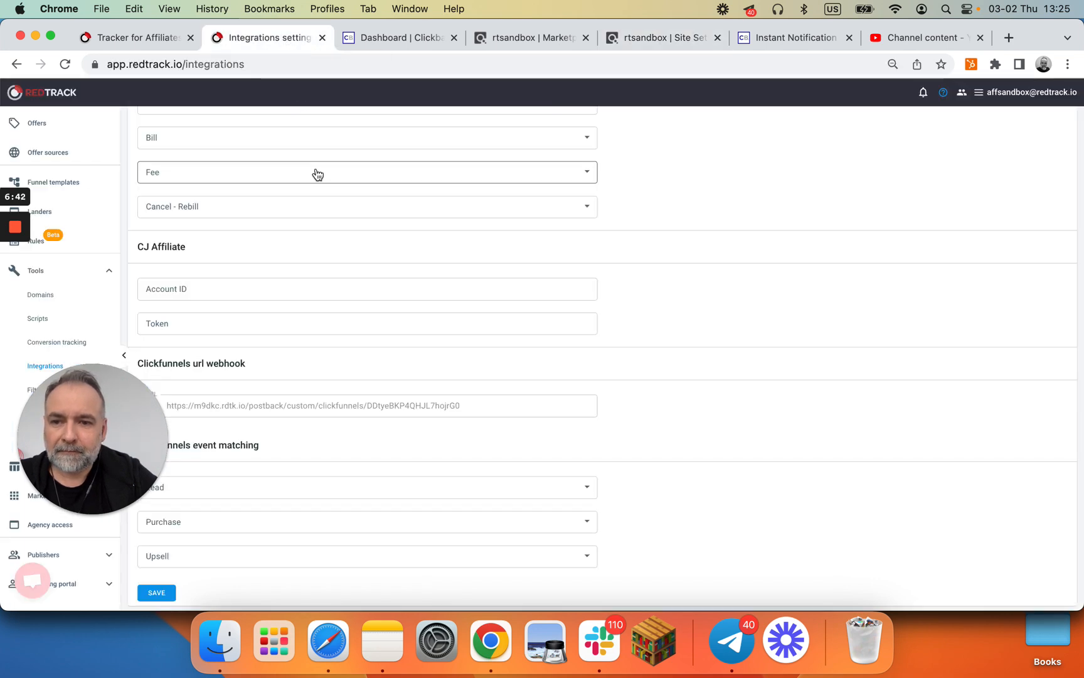
scroll(up, 3)
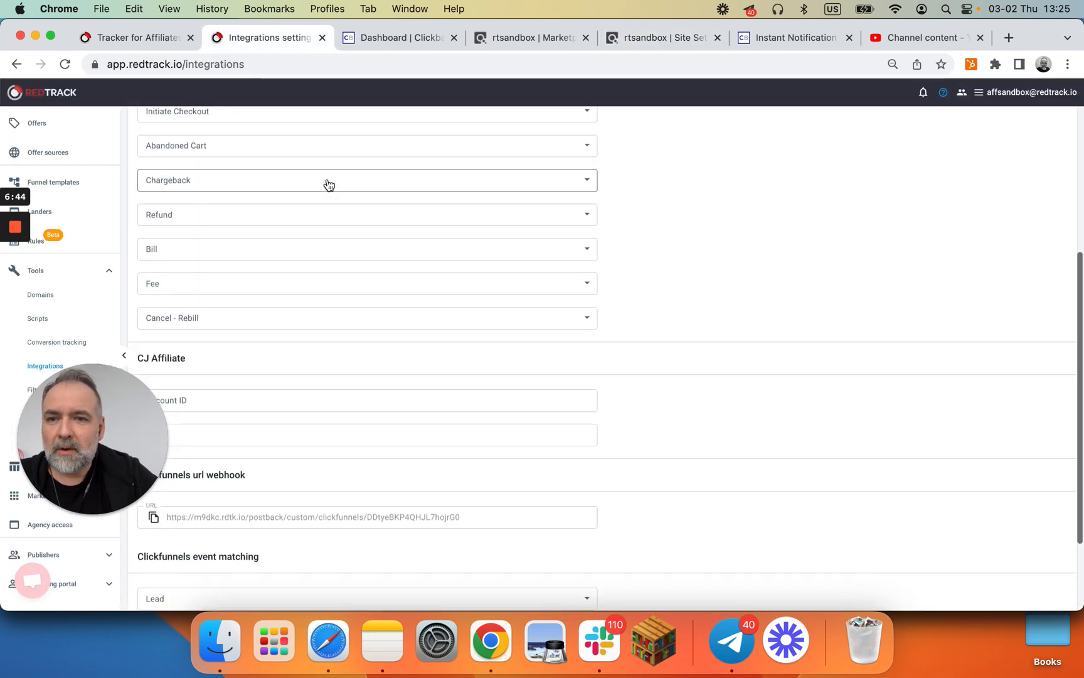
scroll(up, 3)
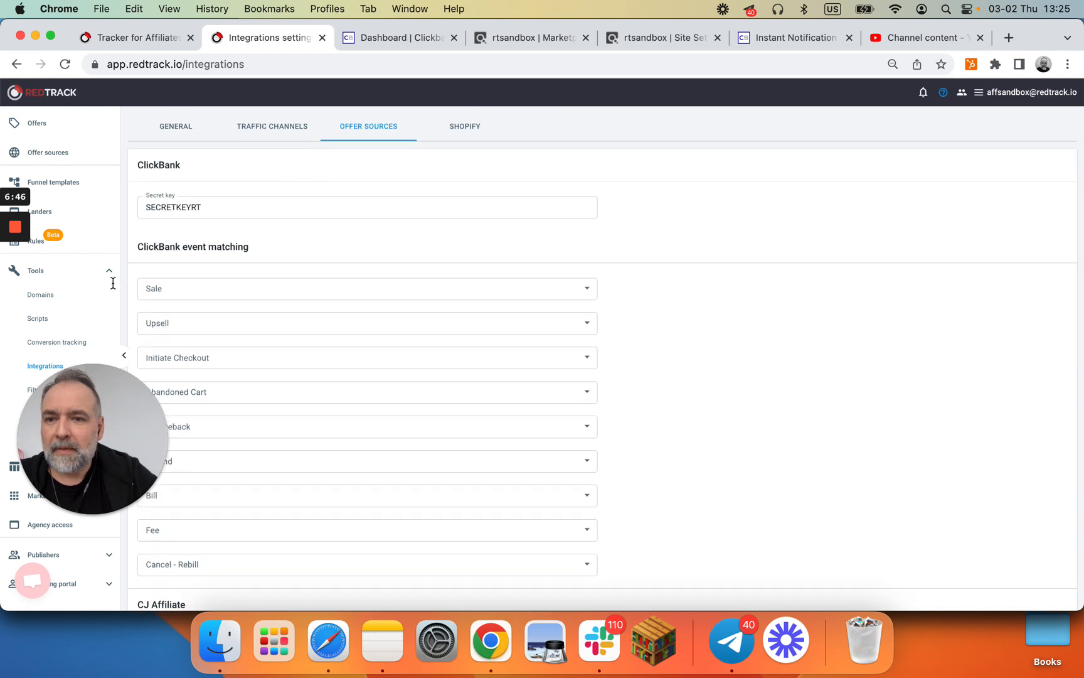
mouse_move(10, 395)
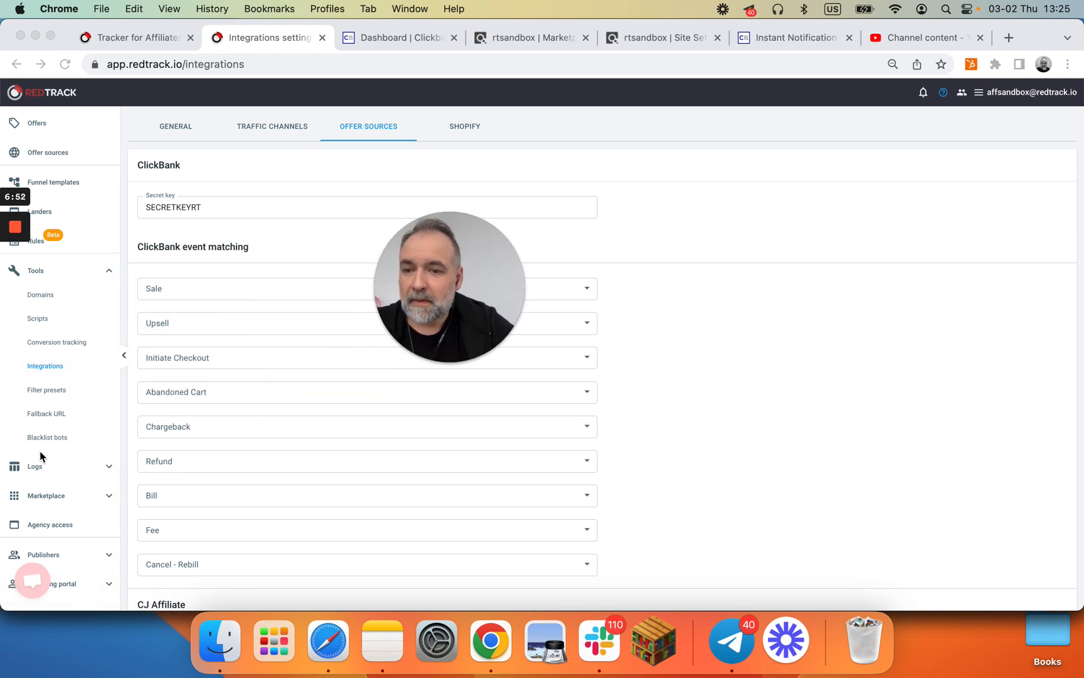
scroll(up, 3)
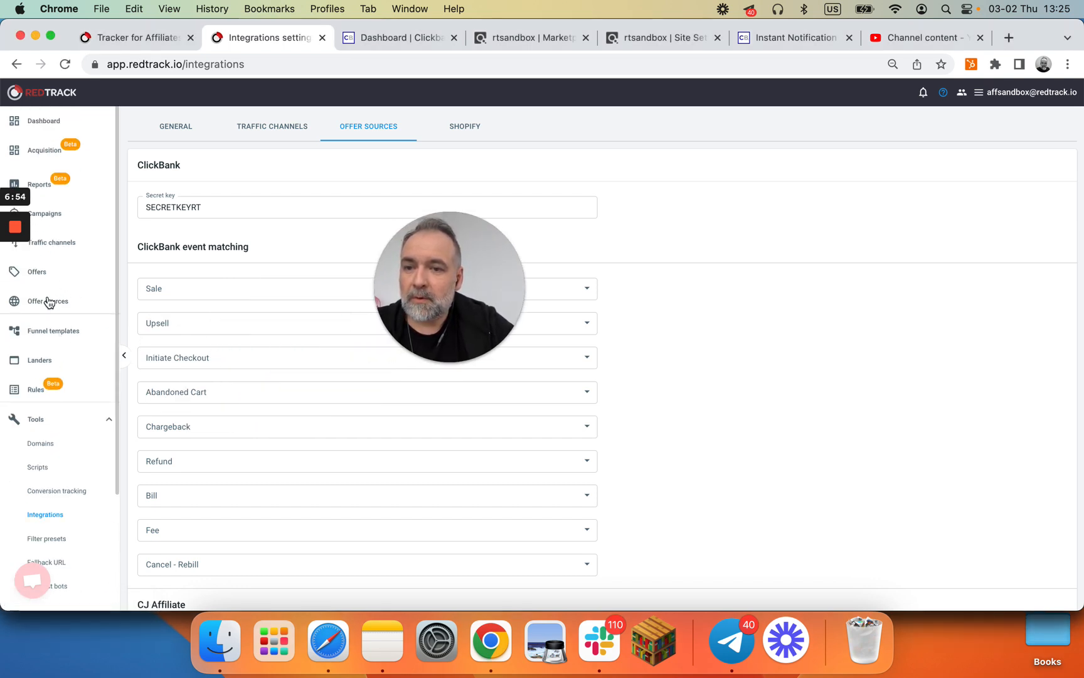
click(47, 301)
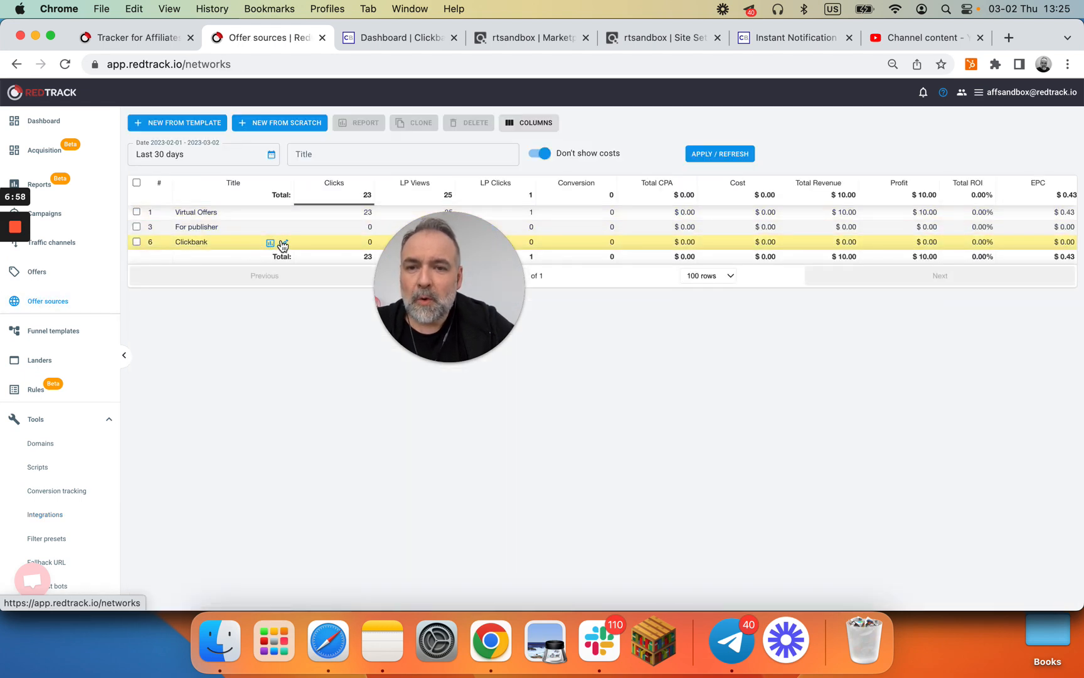
Give Clickbank's Sub3–Sub5 parameters email, phone and zip with Email, Phone and Zip Code roles.
click(270, 243)
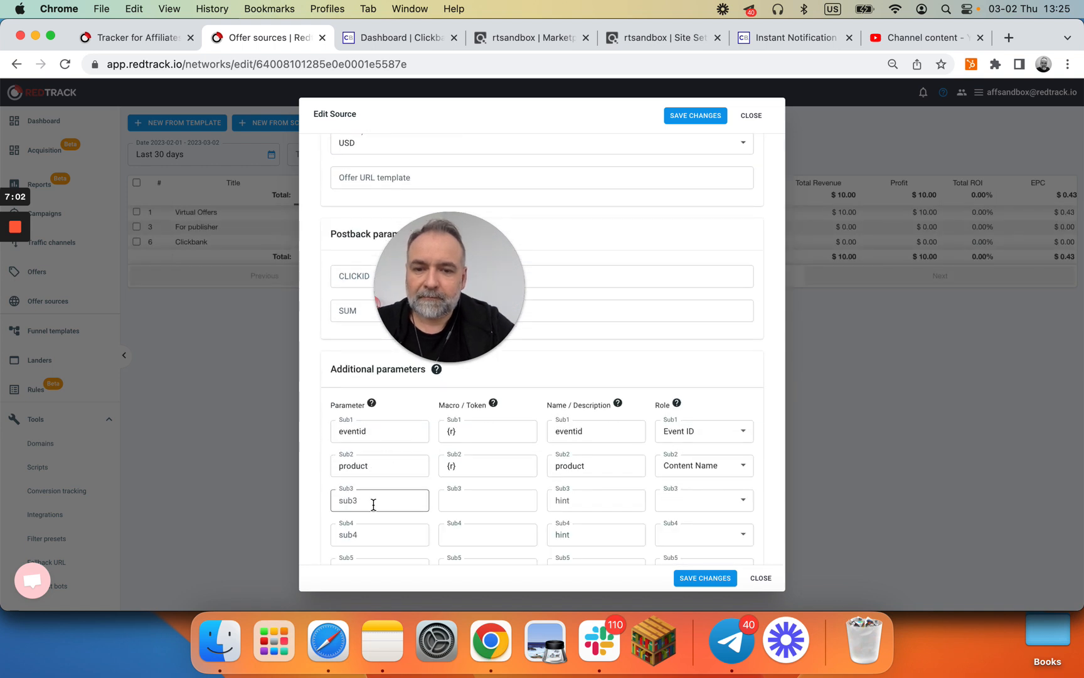
text(email)
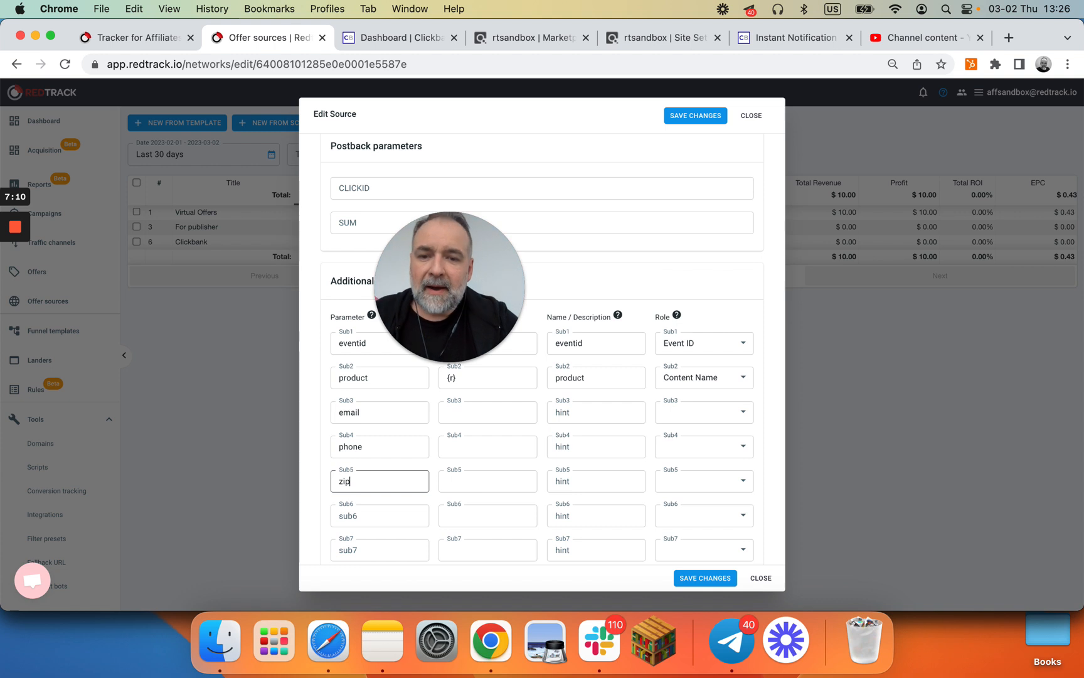
mouse_move(400, 480)
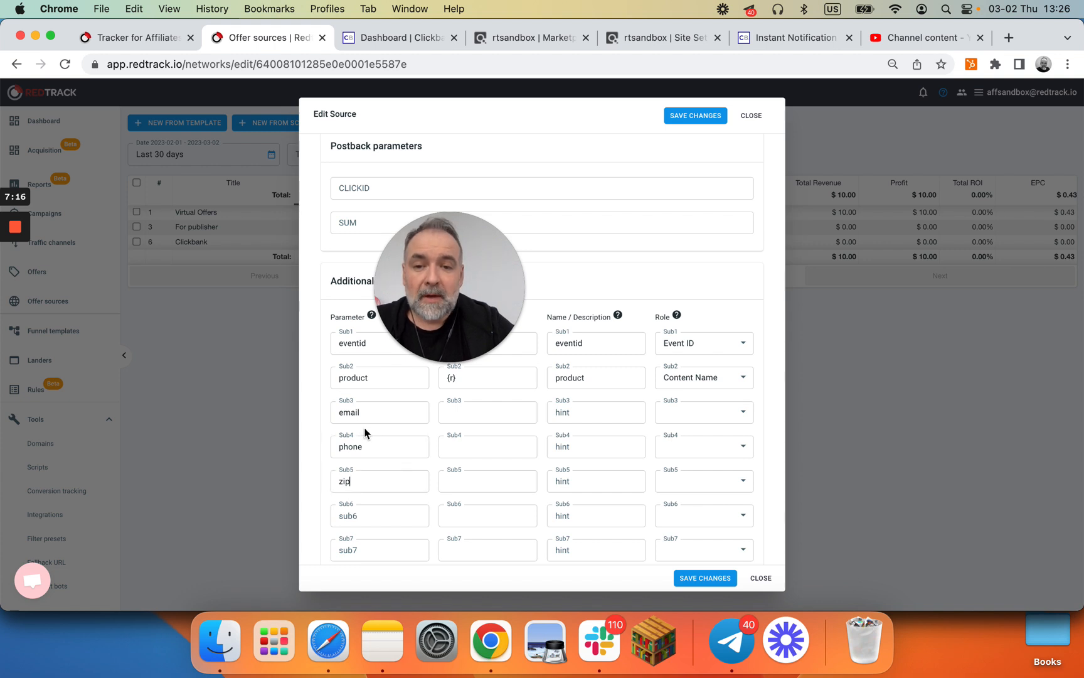
click(487, 412)
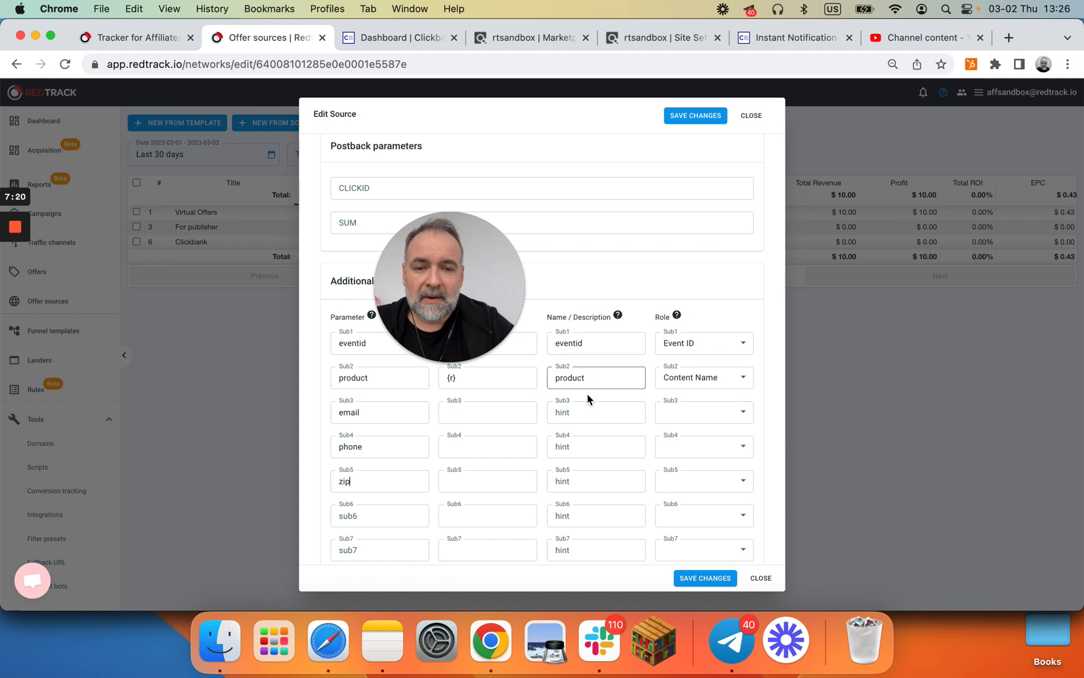
mouse_move(704, 412)
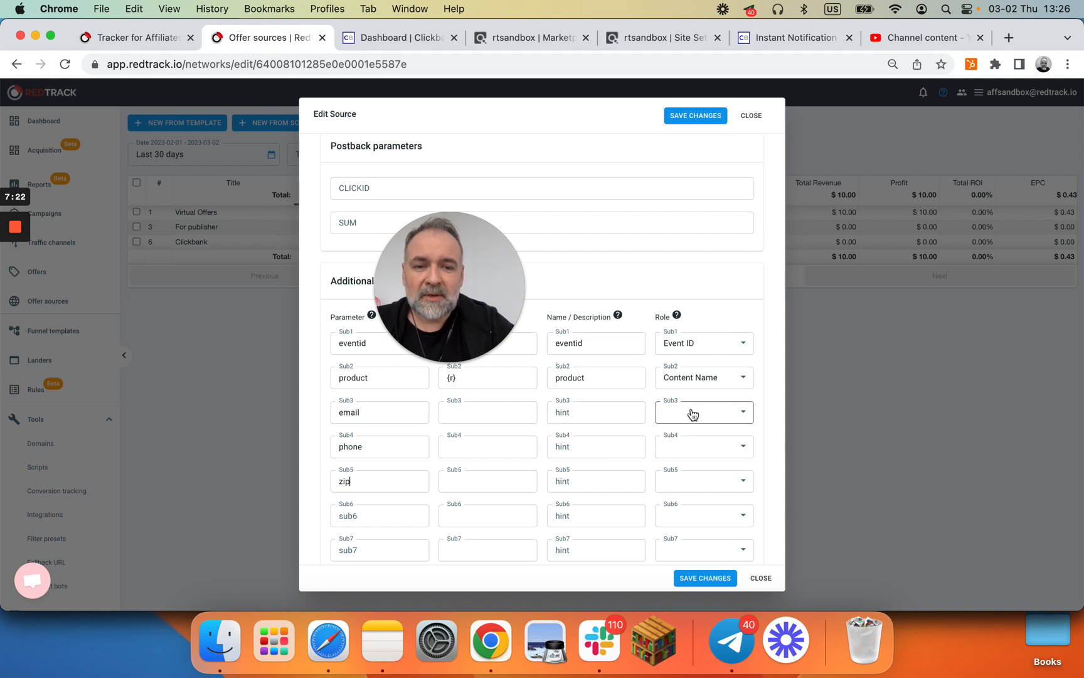
click(703, 412)
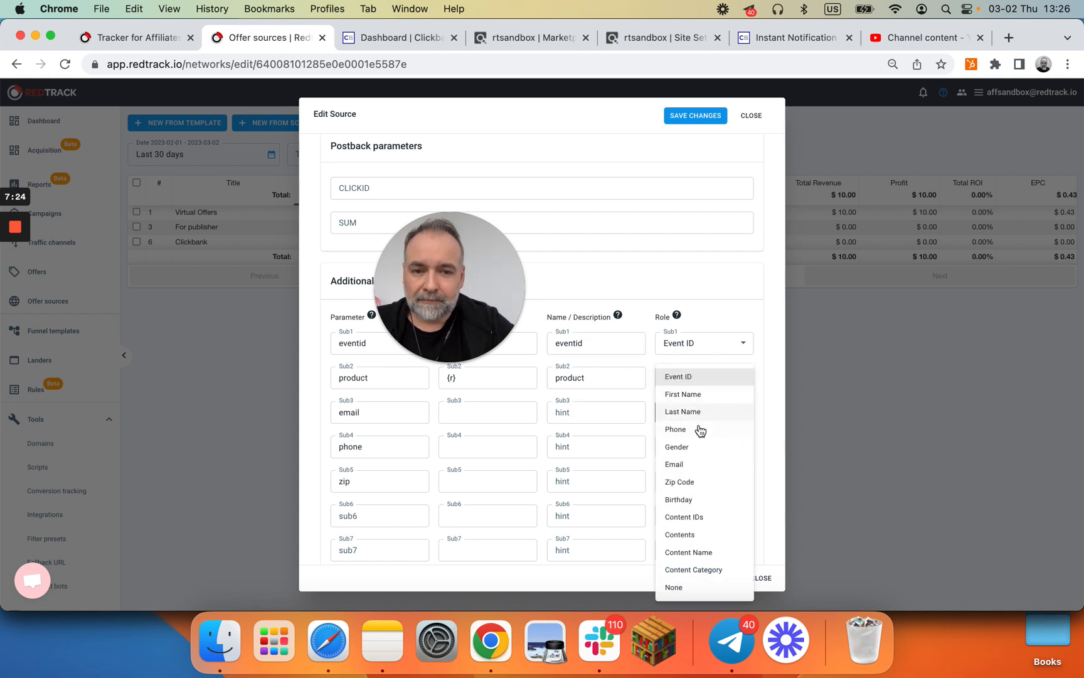
mouse_move(698, 449)
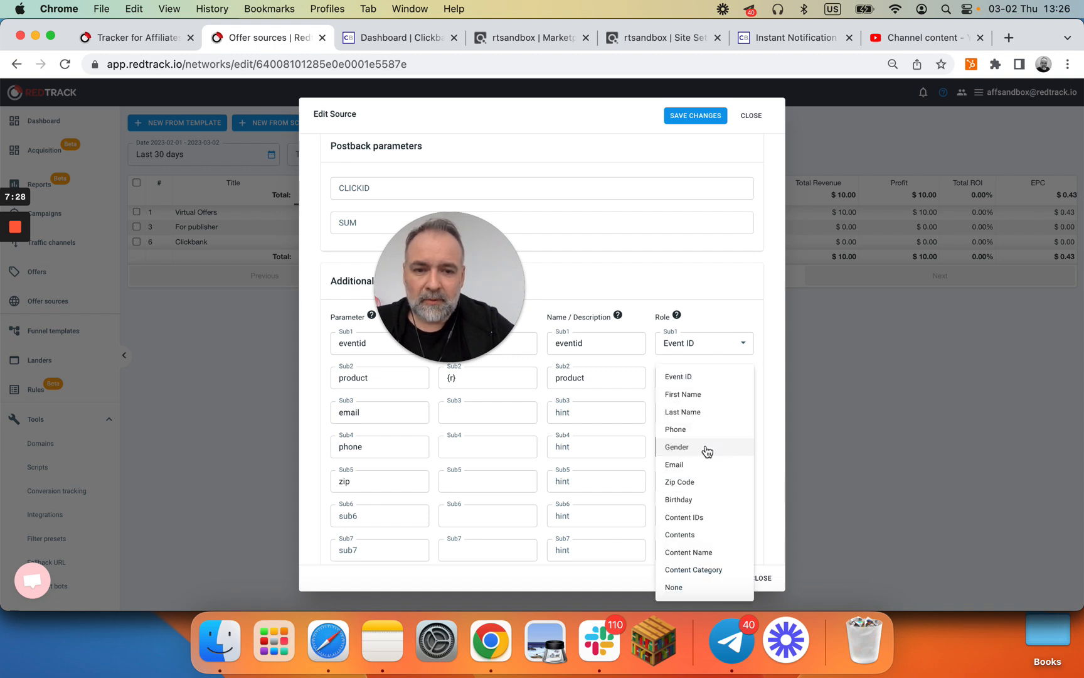
click(675, 429)
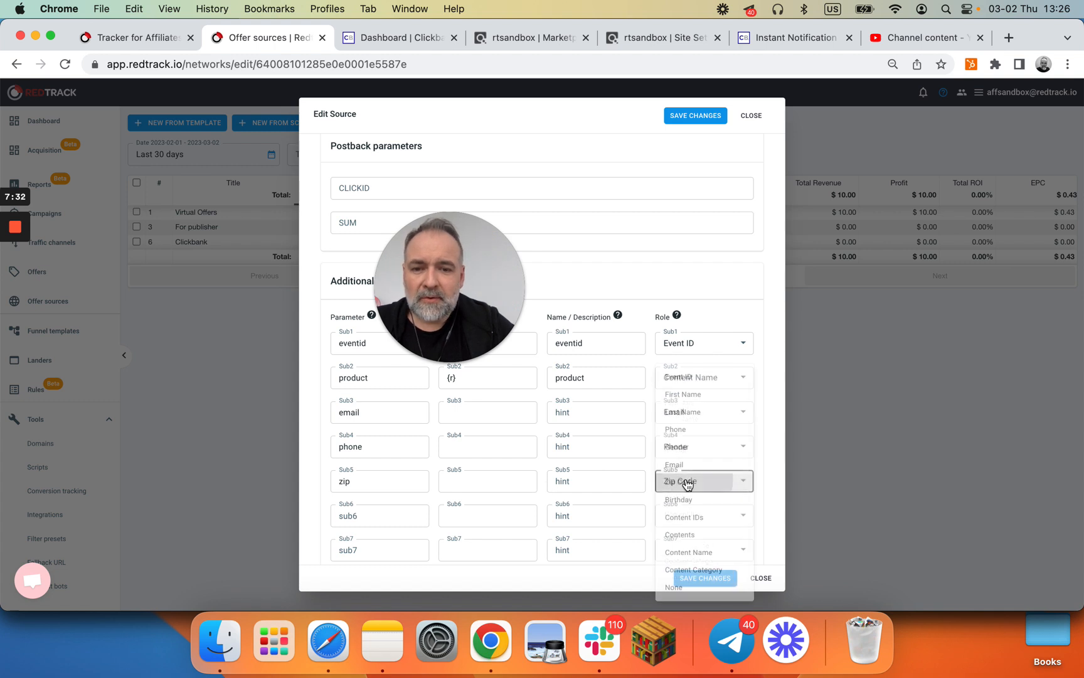
click(679, 480)
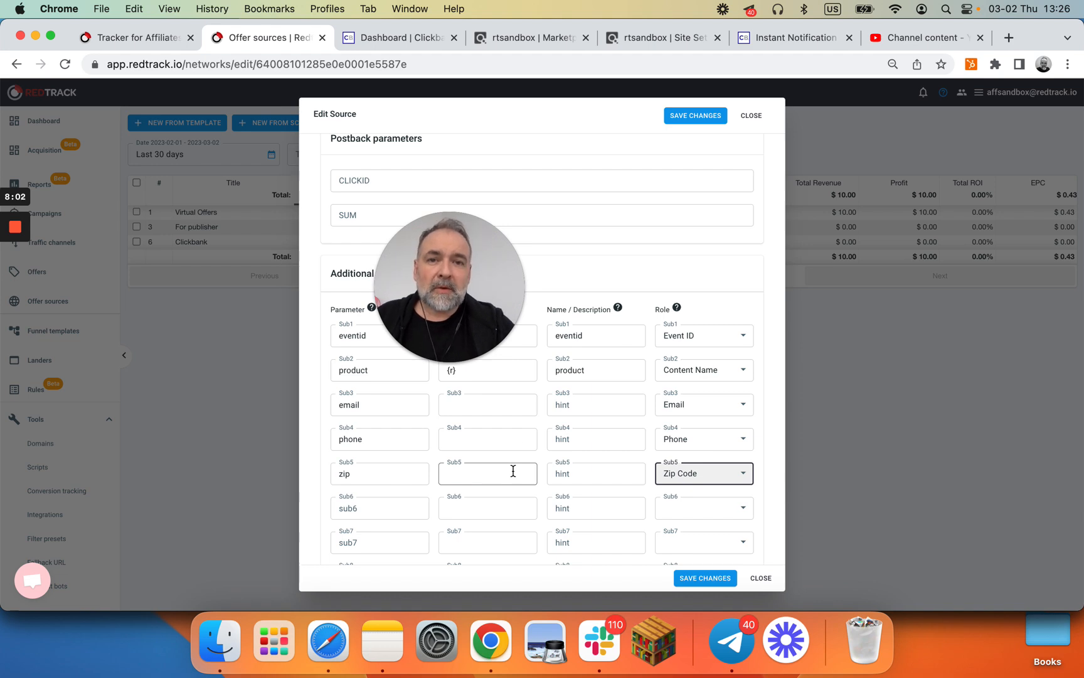
Scroll through the article's line-item and customer shipping parameter tables.
click(788, 38)
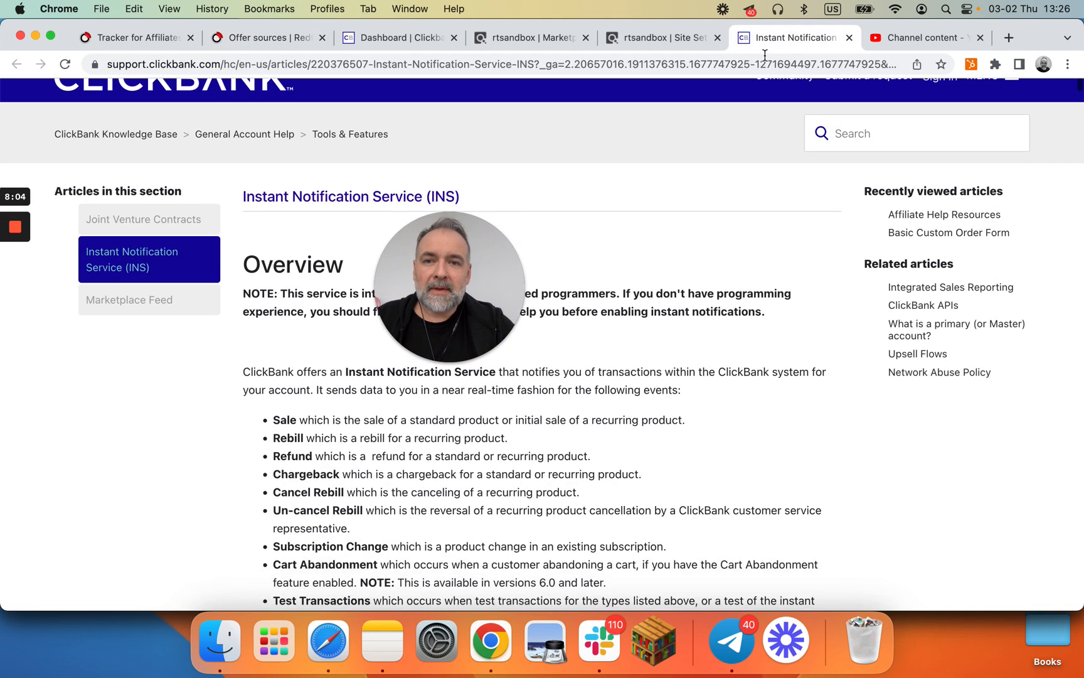
scroll(down, 3)
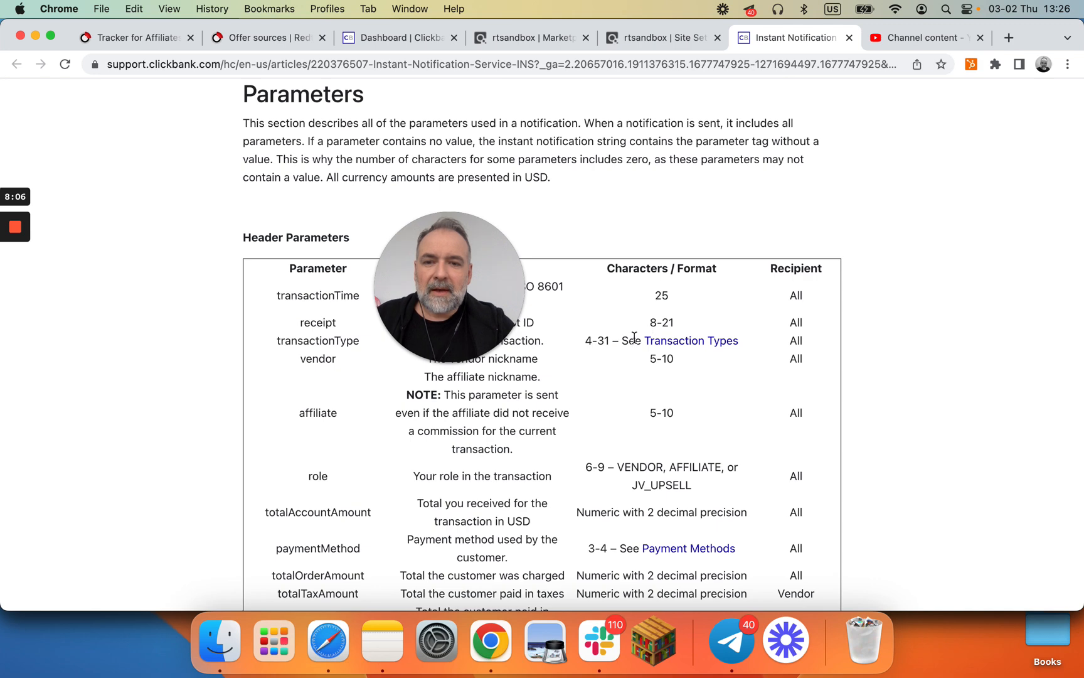
scroll(down, 3)
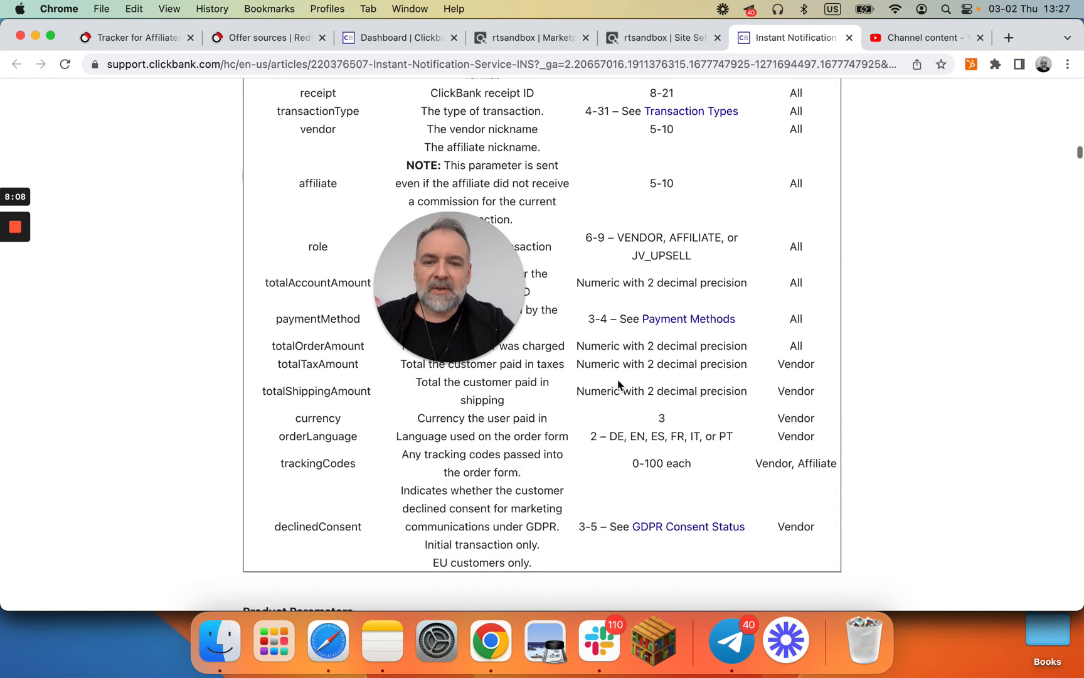
scroll(down, 3)
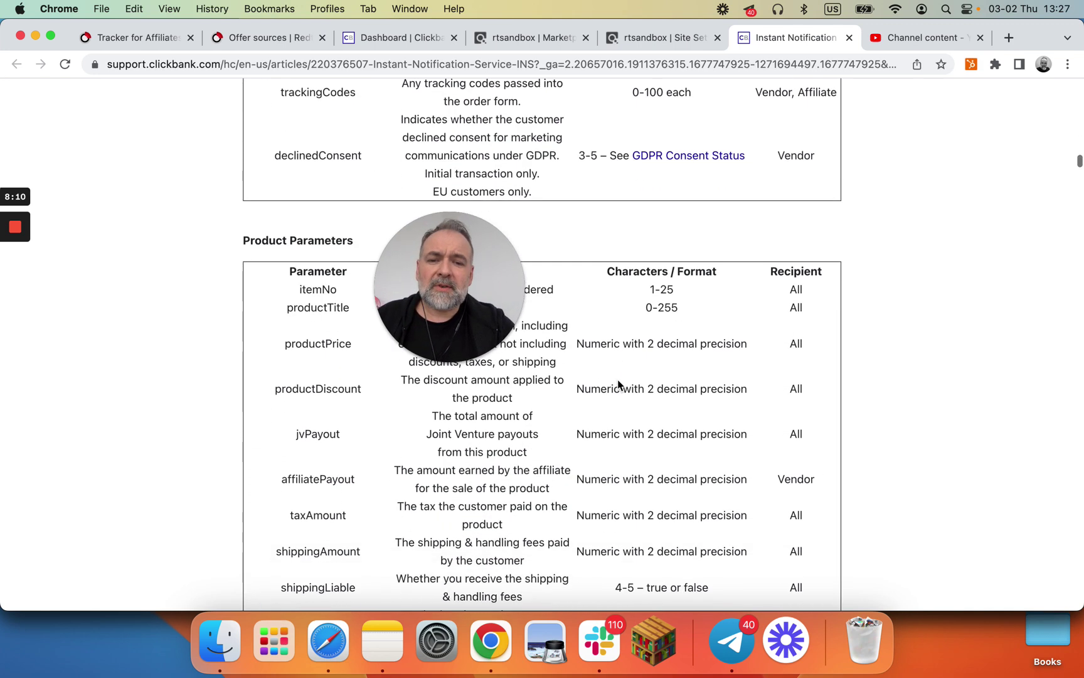
scroll(down, 3)
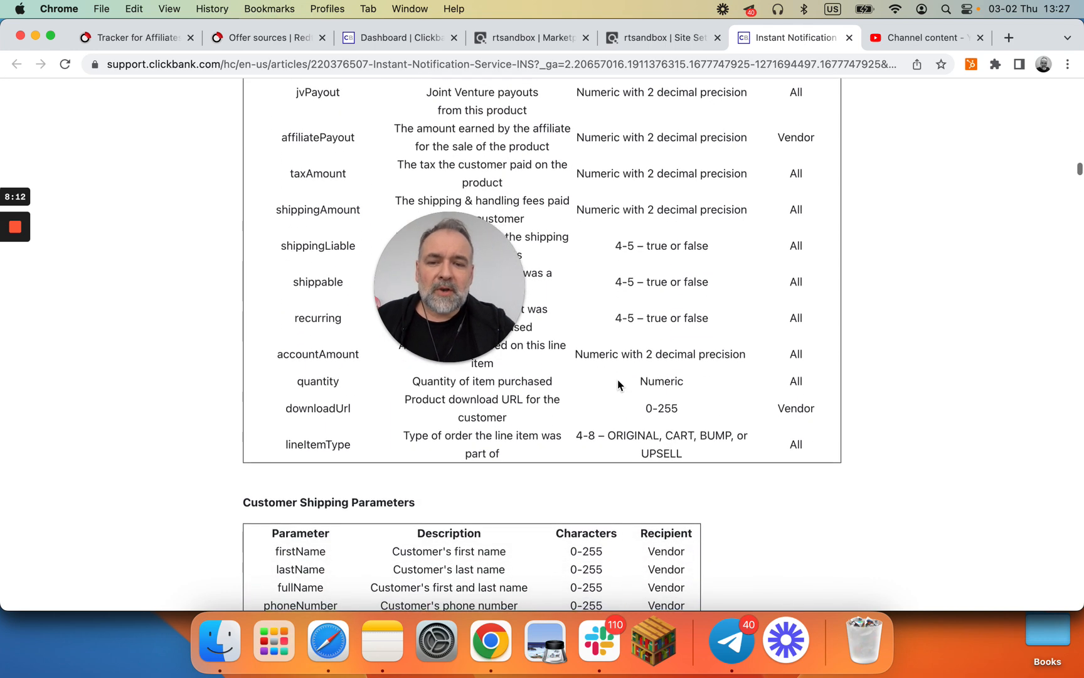
scroll(down, 3)
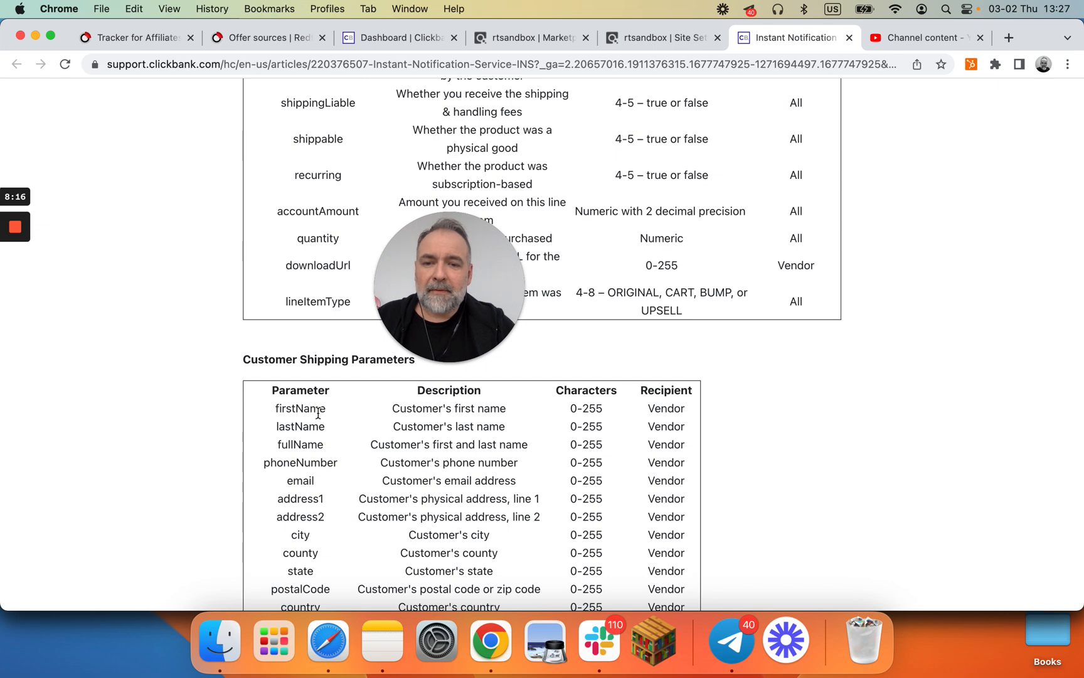
scroll(down, 3)
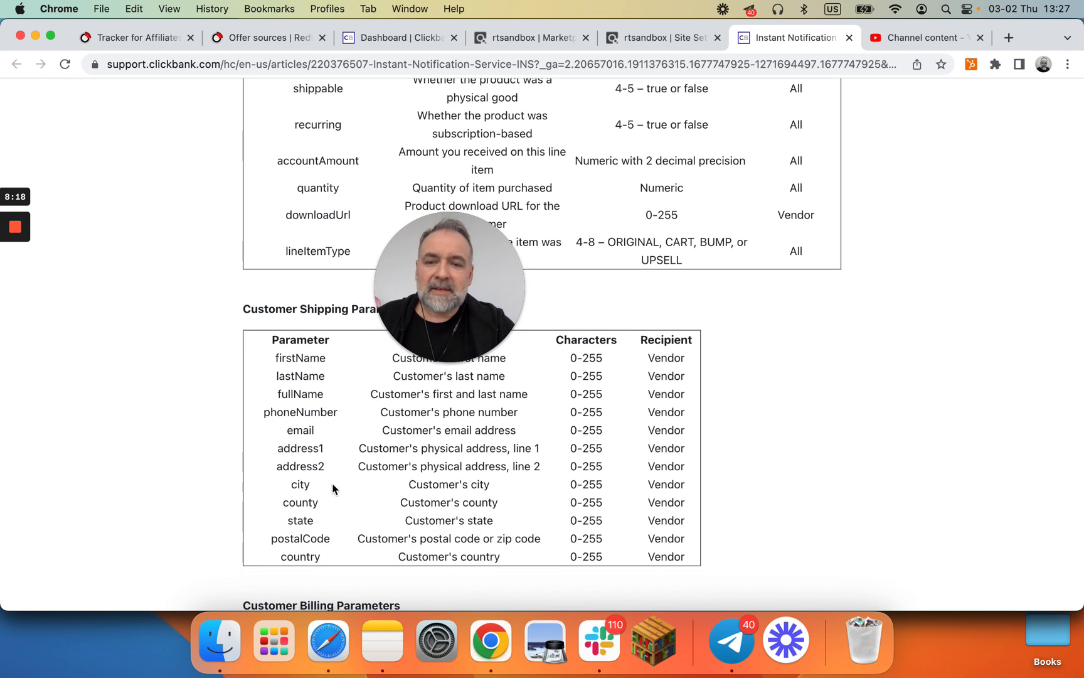
mouse_move(311, 429)
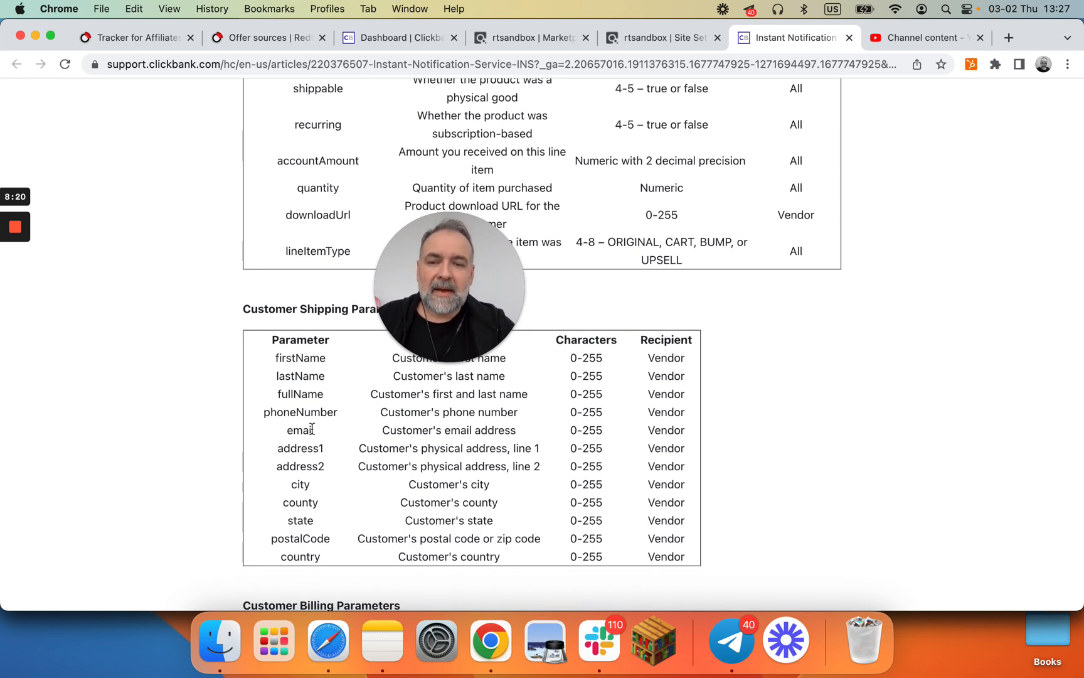
scroll(up, 3)
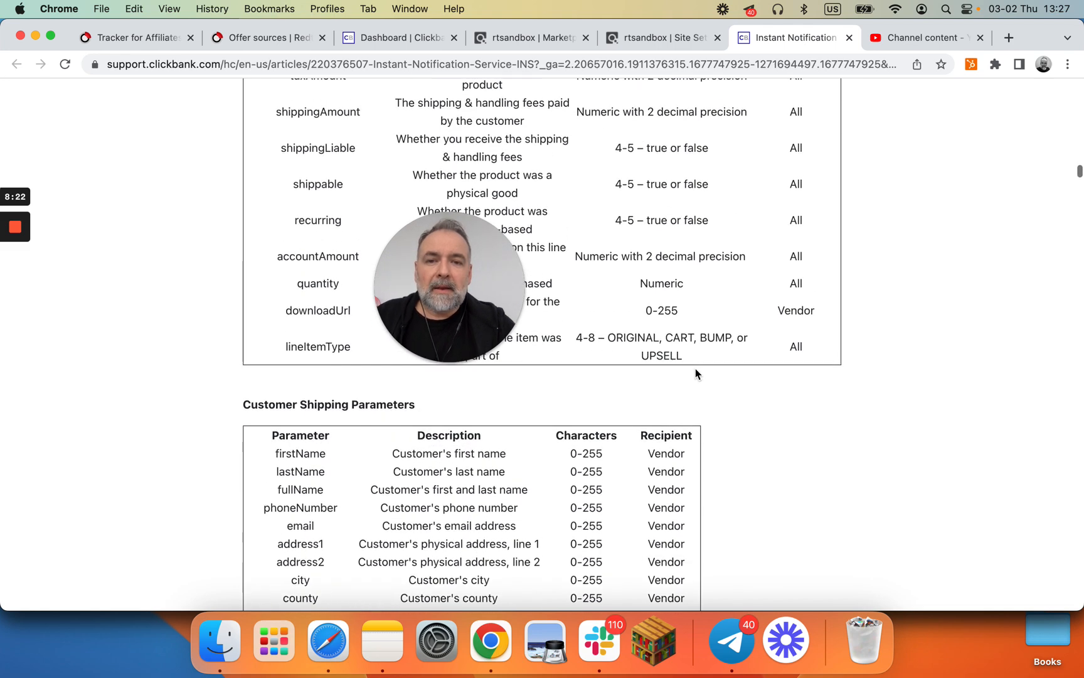
mouse_move(650, 80)
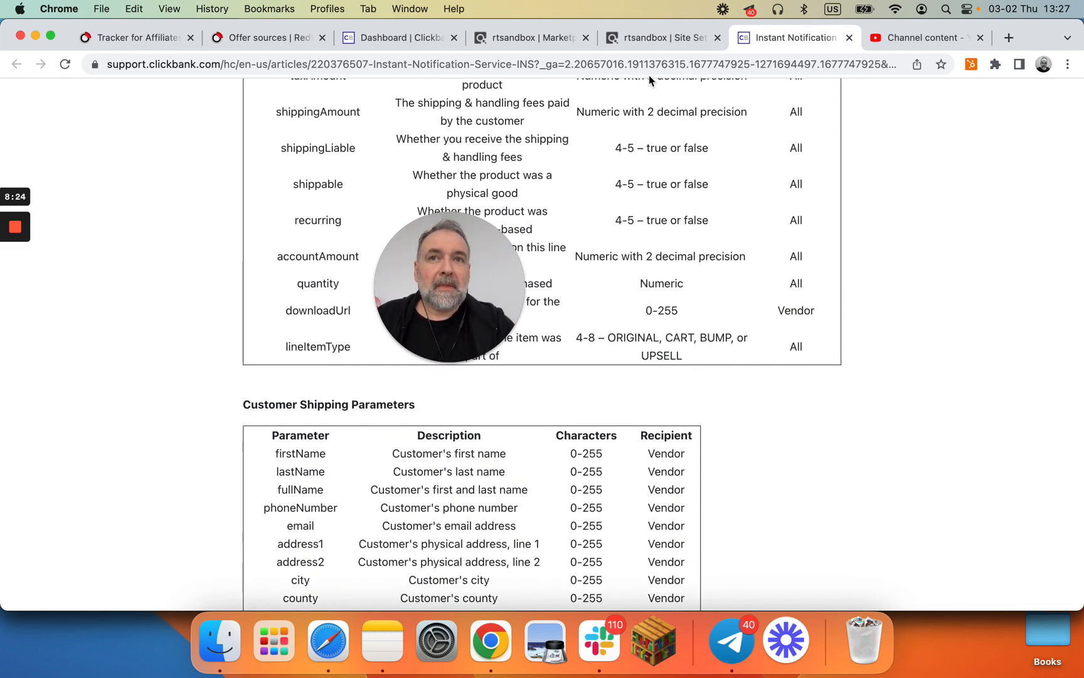
scroll(down, 3)
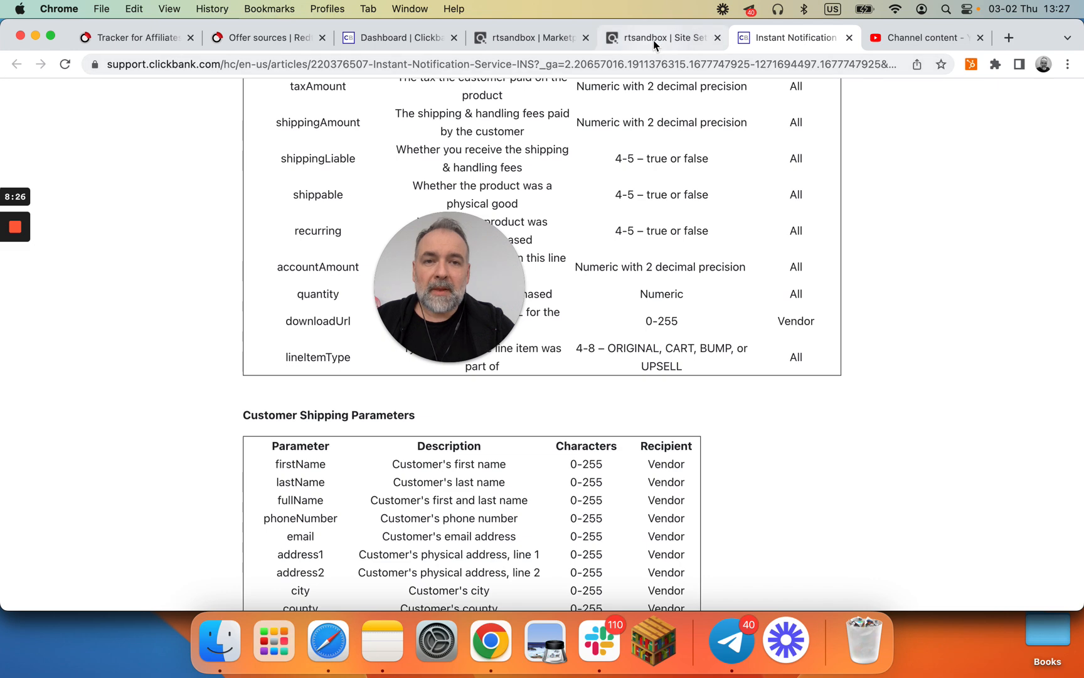
Check the Verified notification URL in ClickBank, then close RedTrack's Clickbank source editor.
click(660, 37)
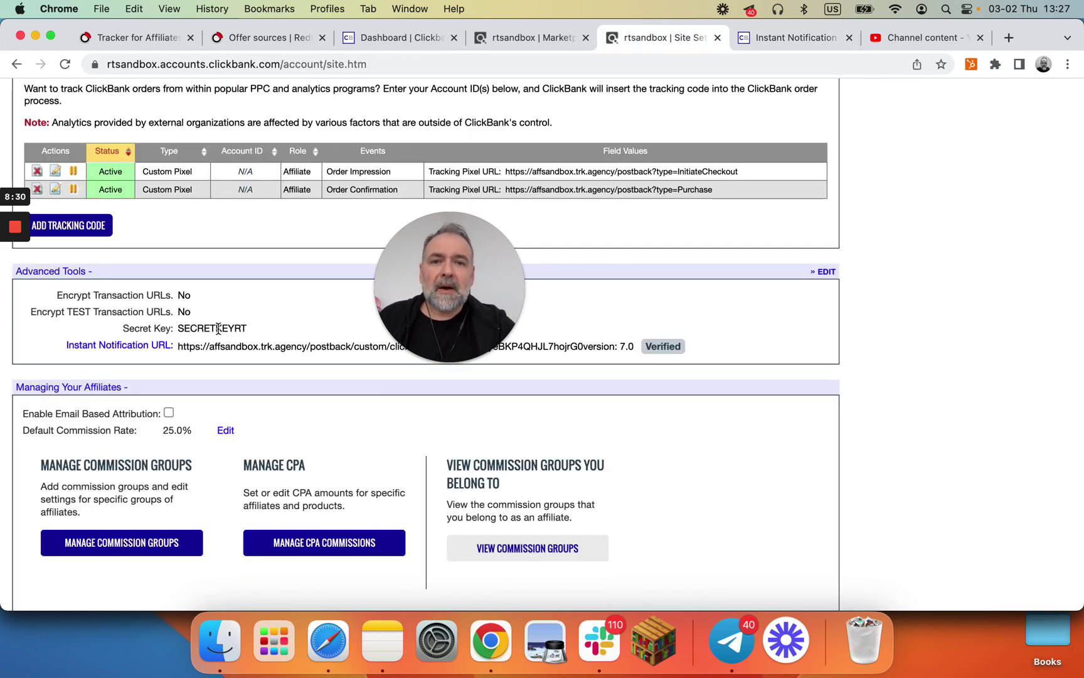
mouse_move(270, 203)
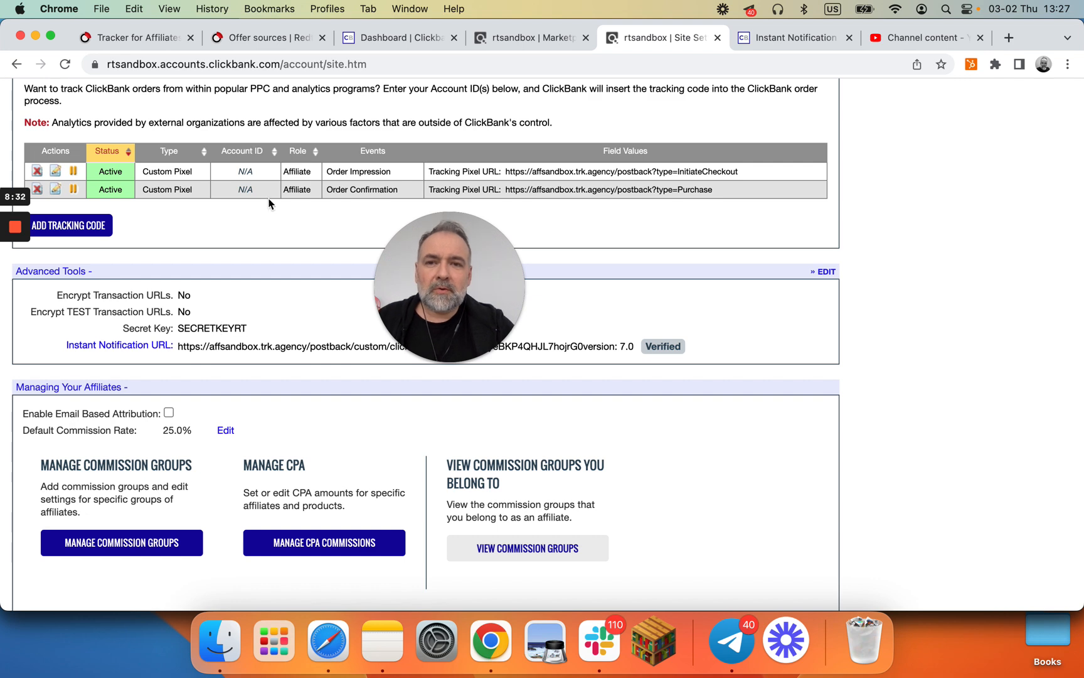
click(266, 37)
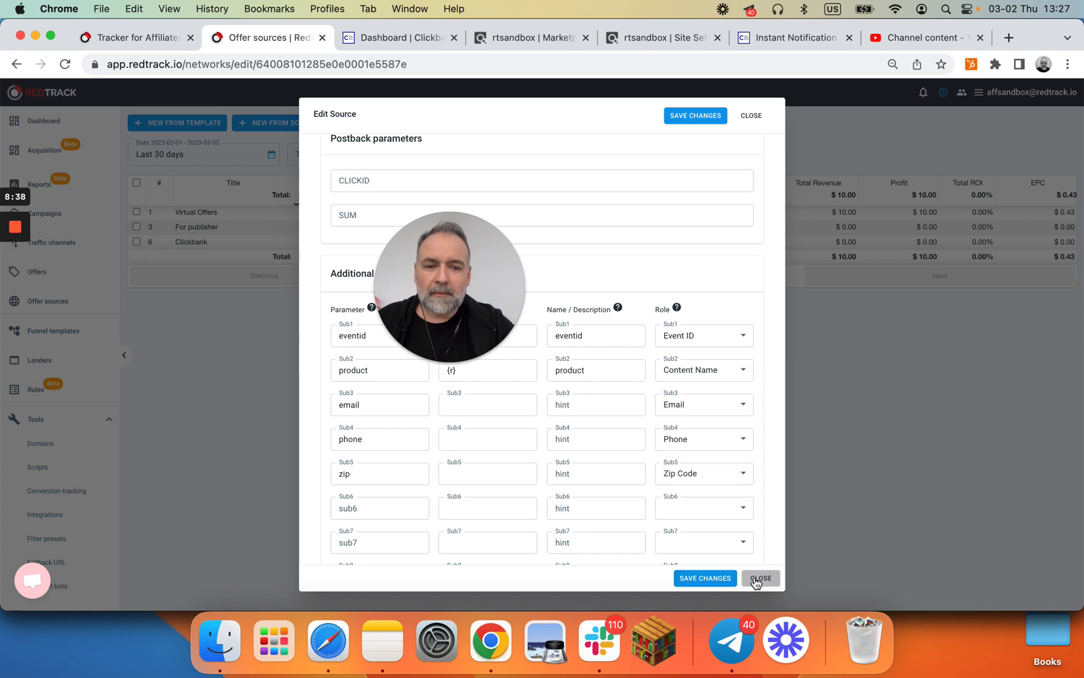
click(760, 578)
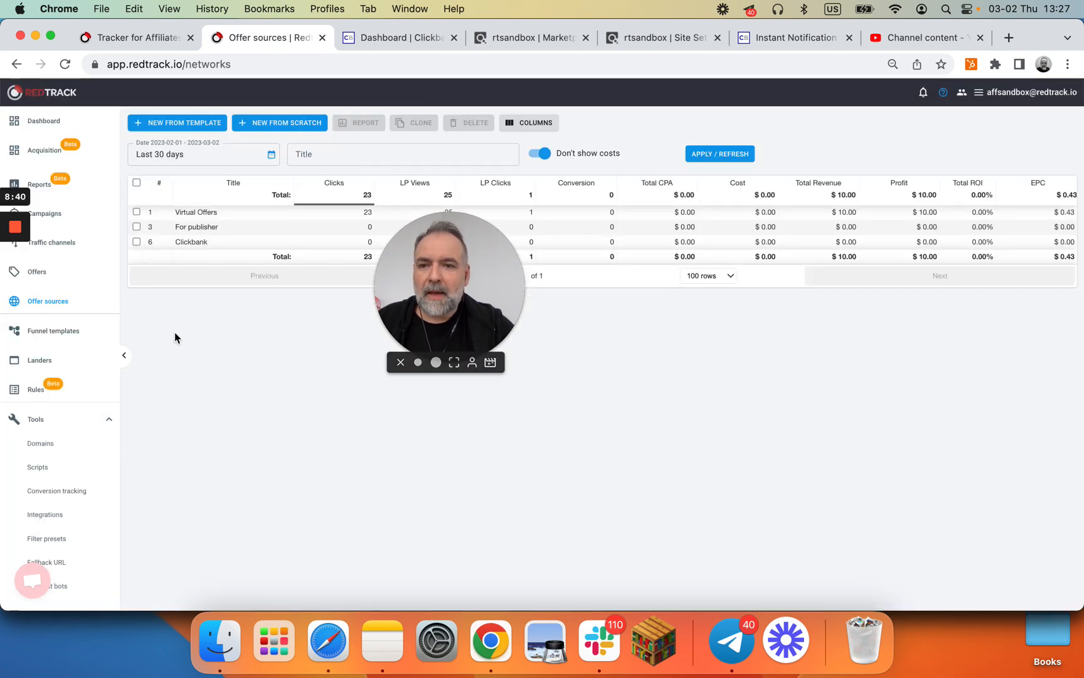
mouse_move(72, 429)
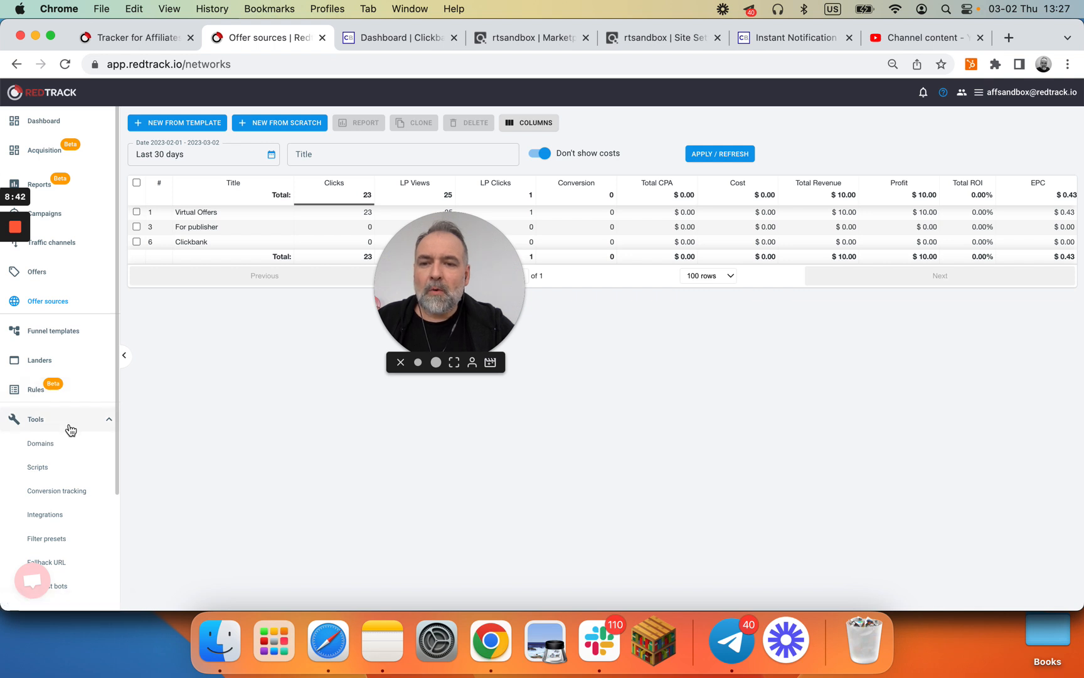
click(57, 490)
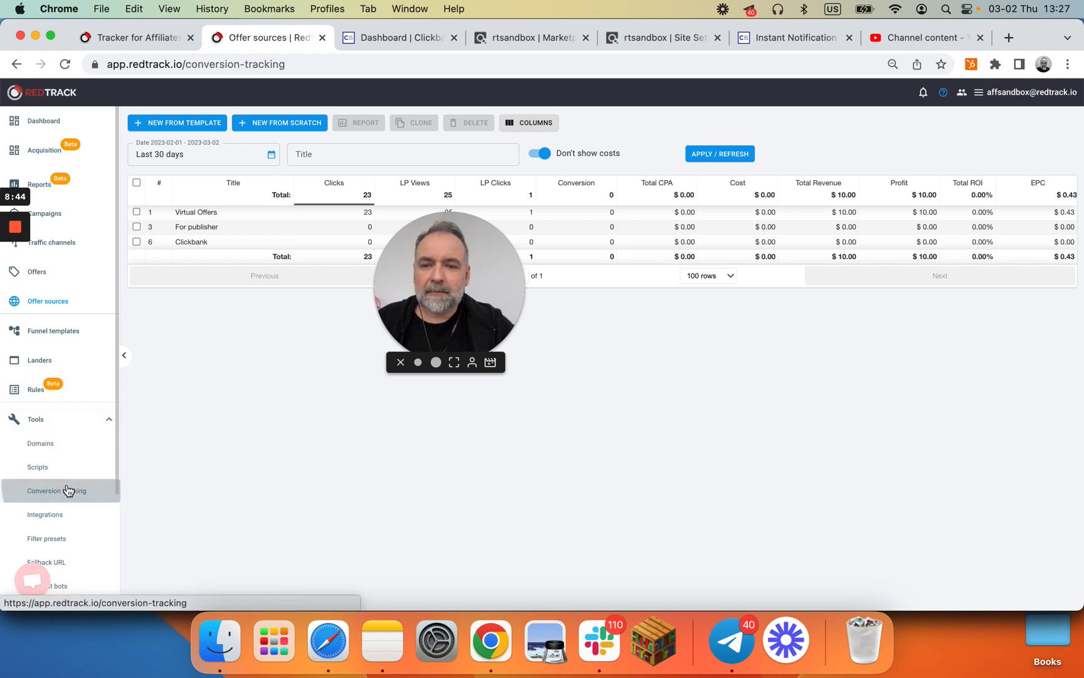
Enter Refund as conversion Type 8 on the Conversion Type tab and save.
click(56, 490)
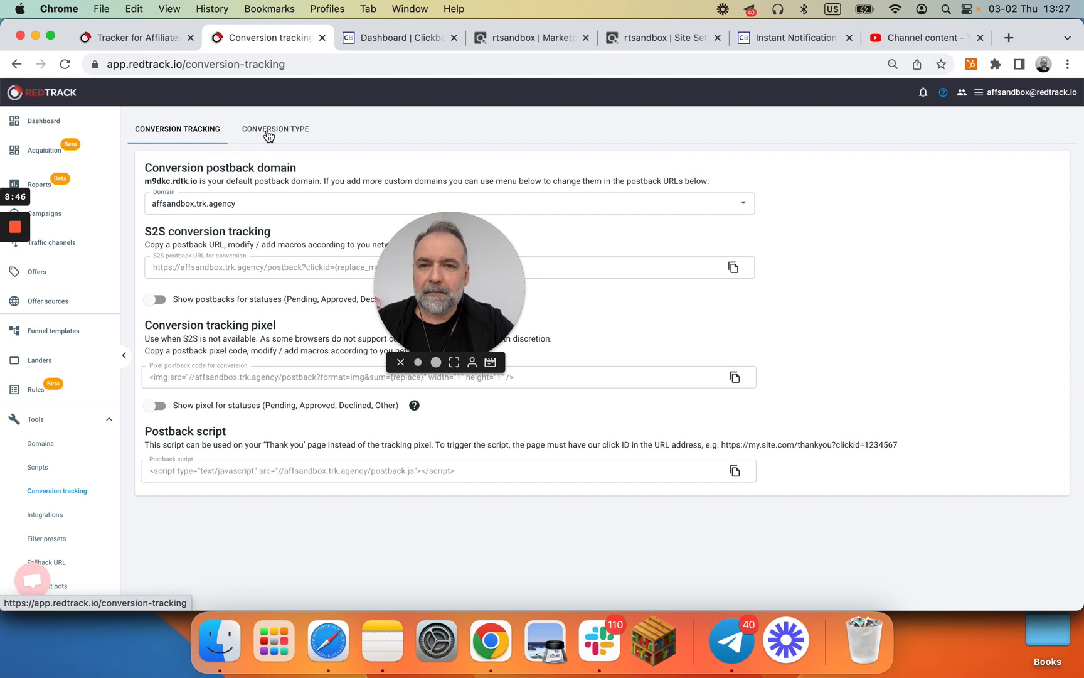
click(274, 130)
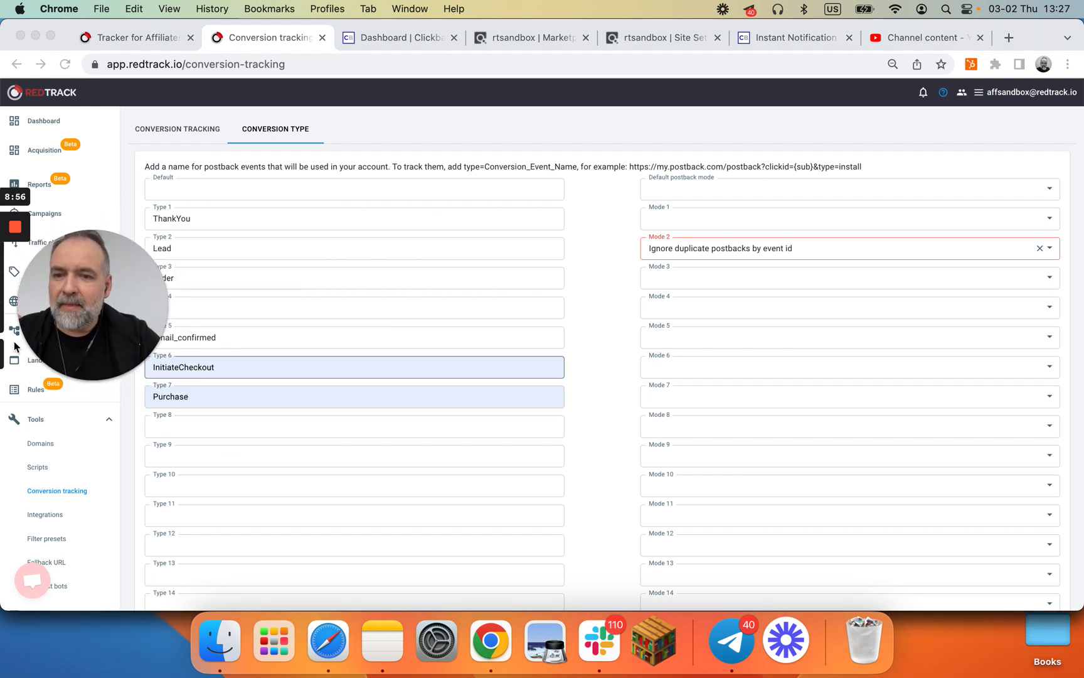
click(353, 426)
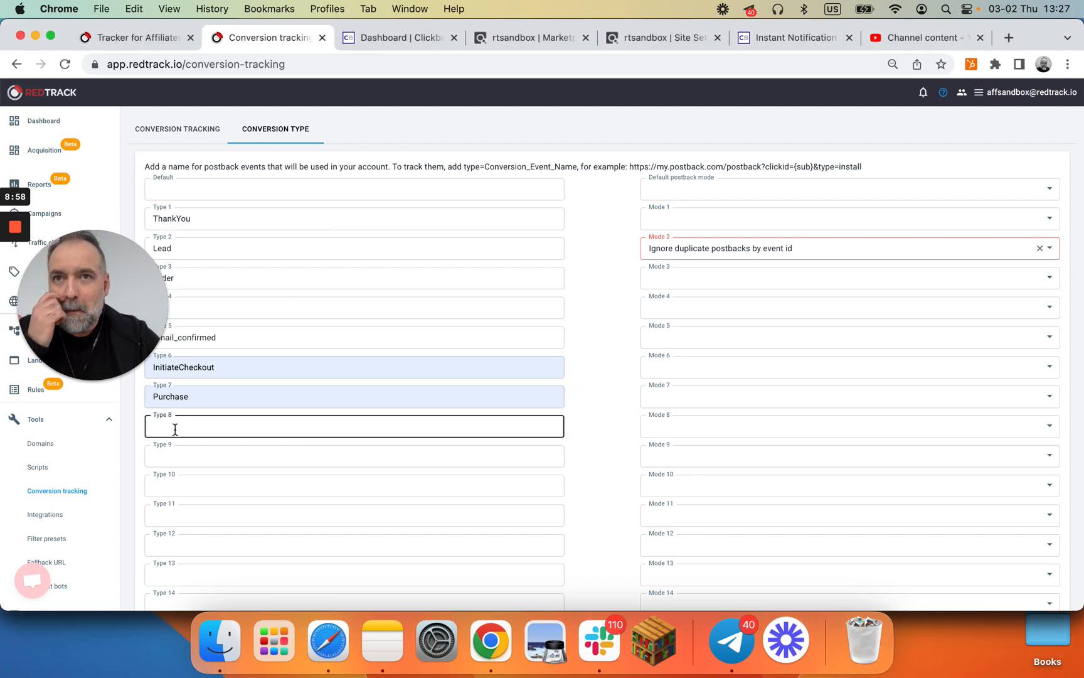
text(Re)
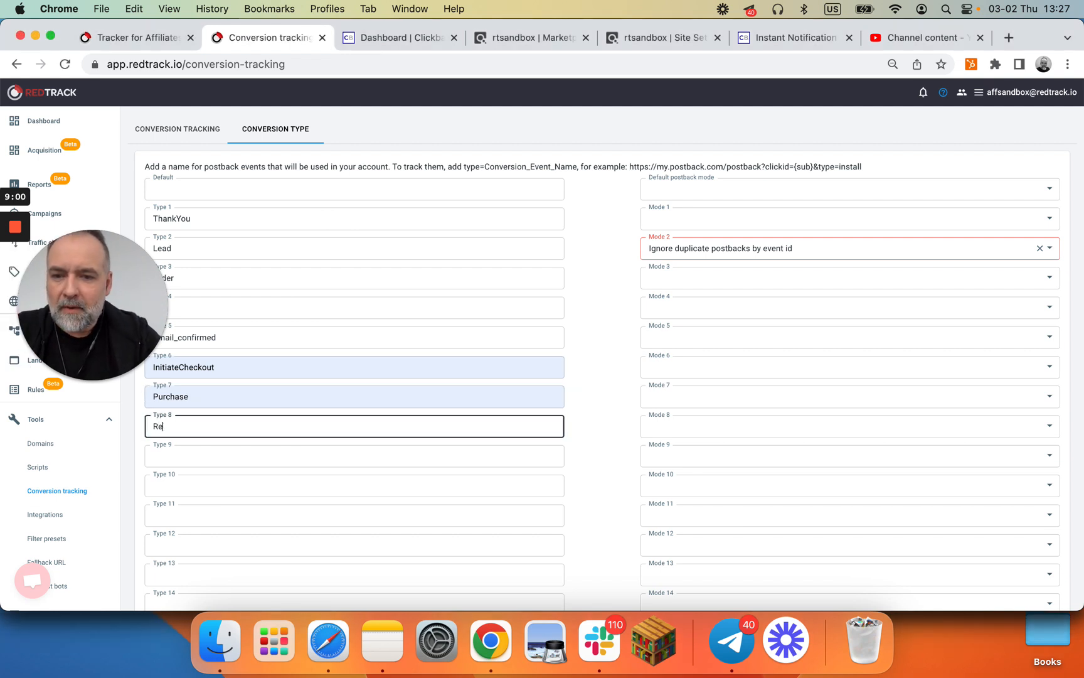
text(fund)
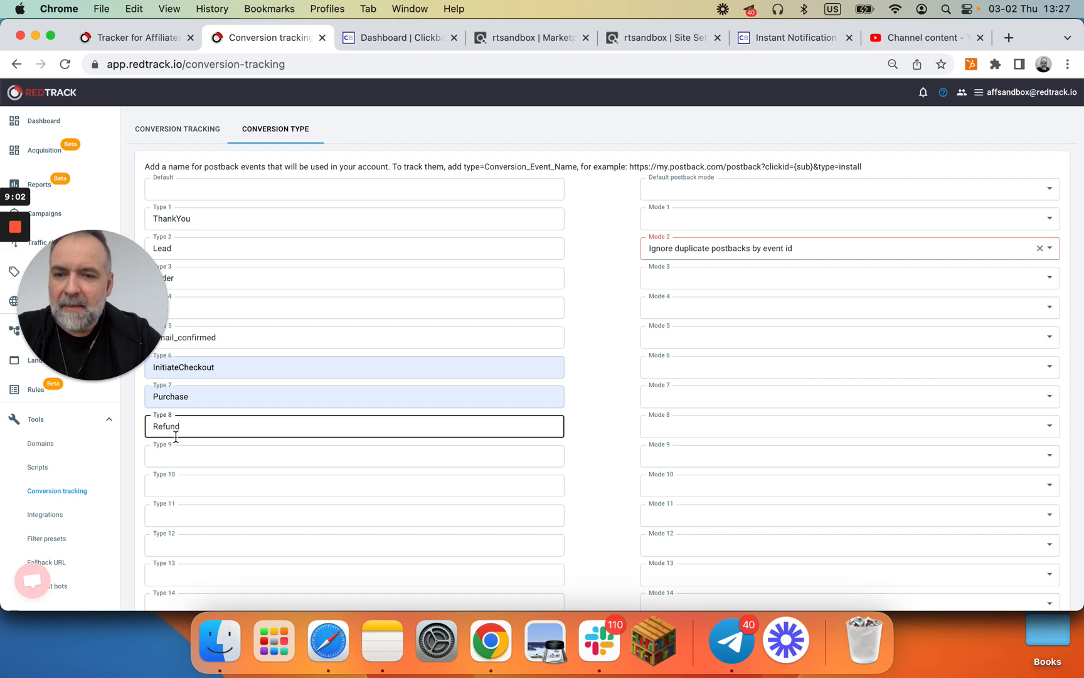
click(353, 455)
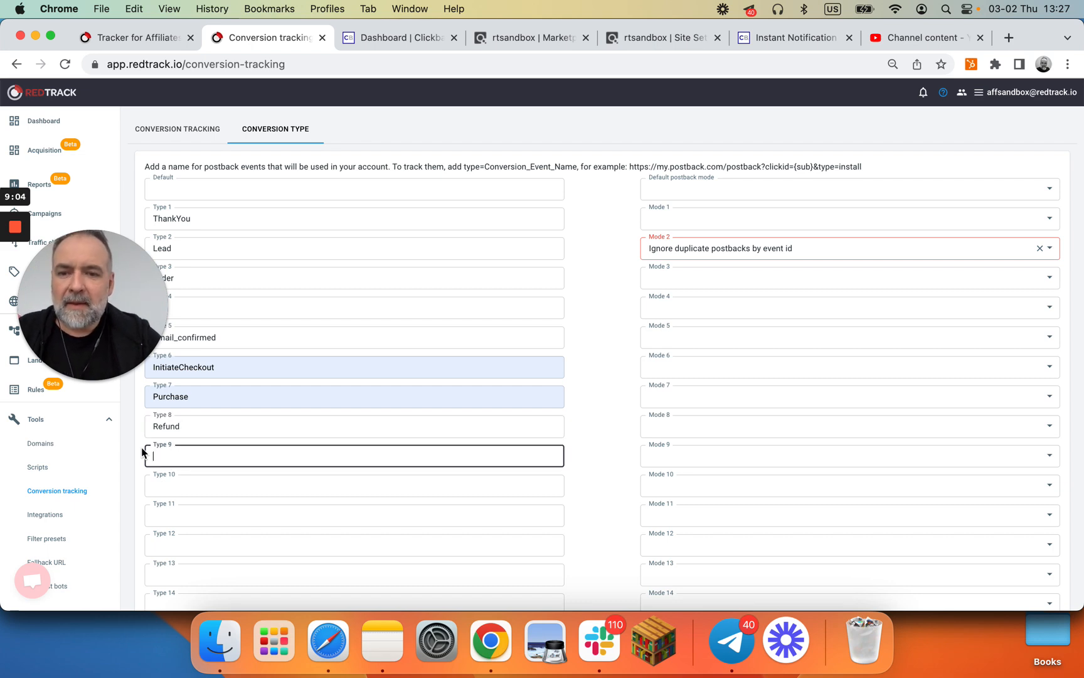
scroll(down, 3)
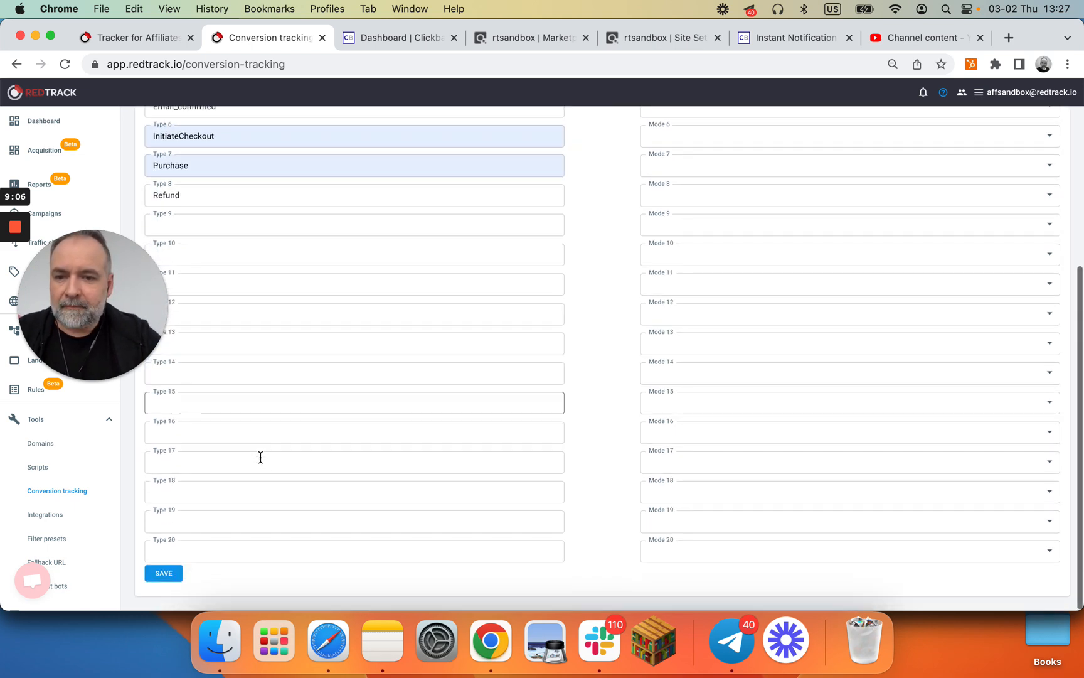
click(163, 572)
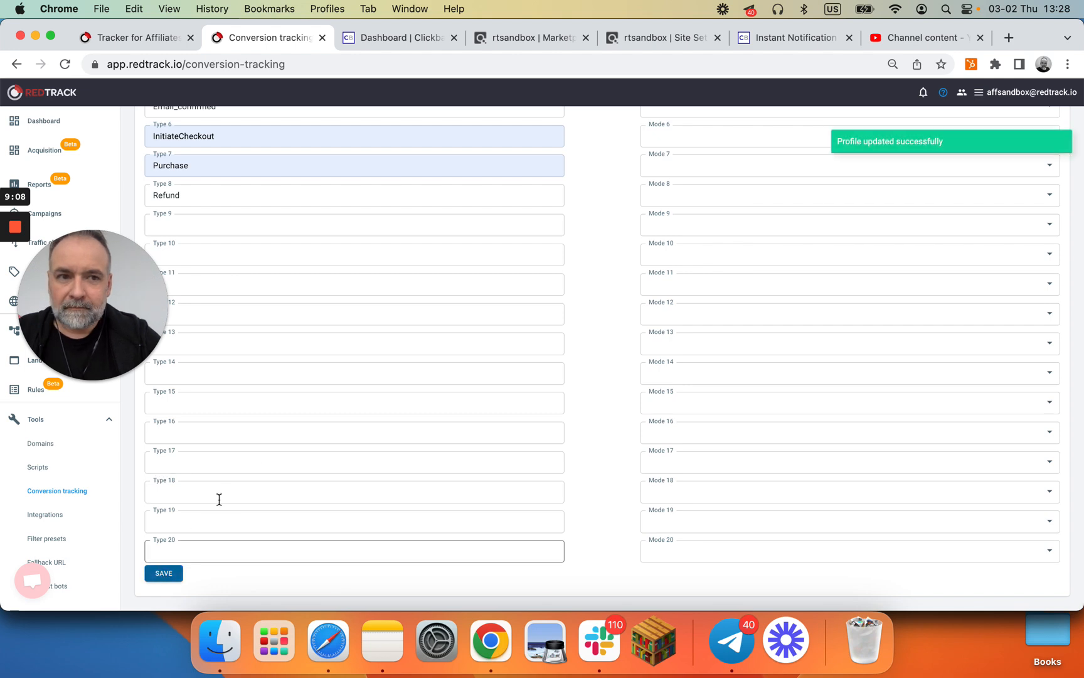
scroll(up, 3)
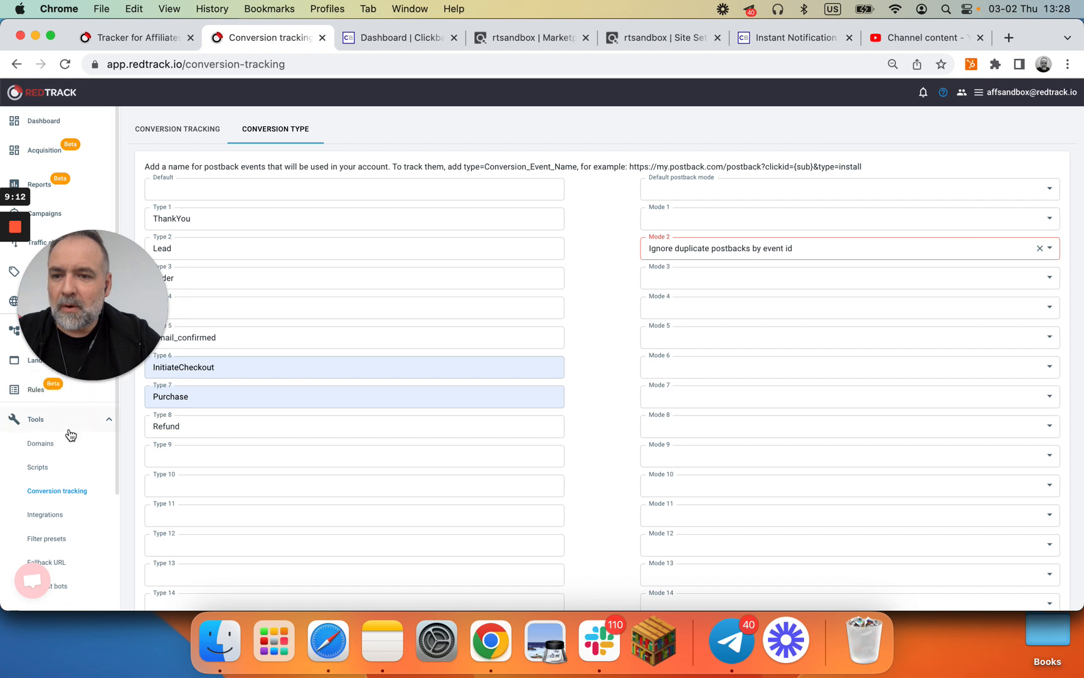
mouse_move(41, 443)
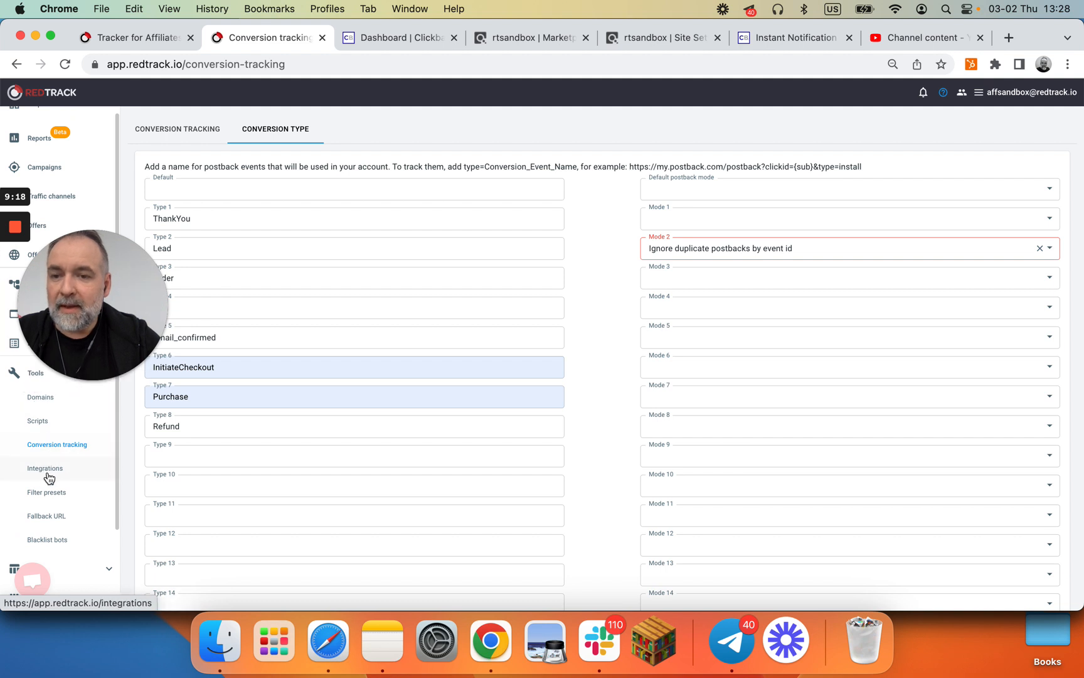
Open Integrations > Offer Sources and list the conversion types ClickBank's Sale event can match.
click(45, 468)
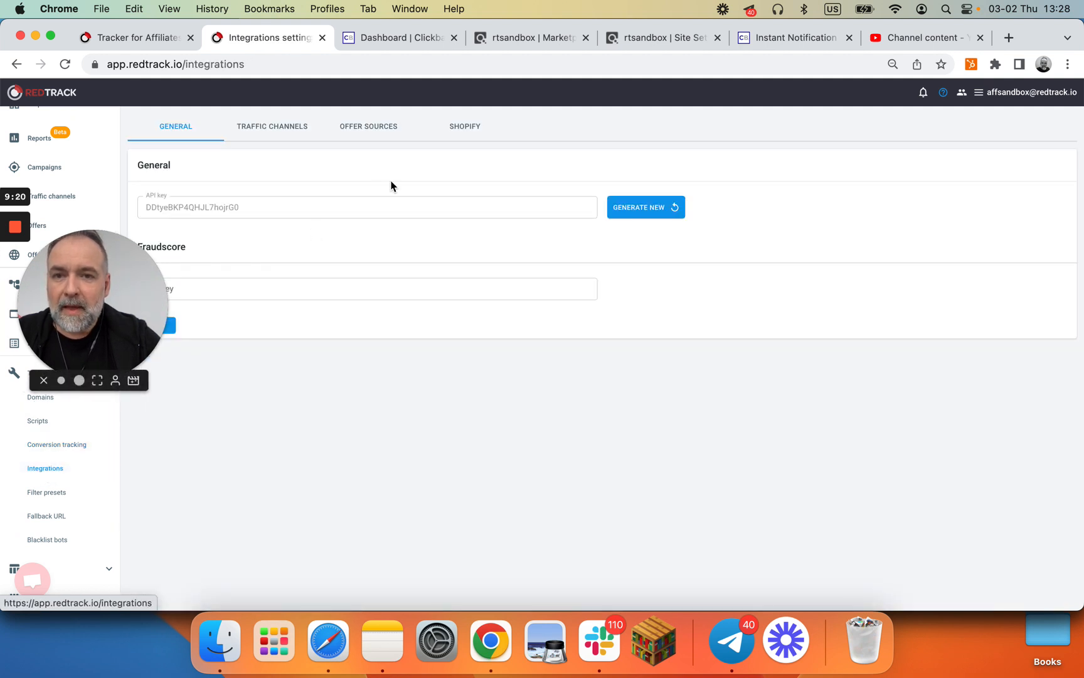
click(368, 126)
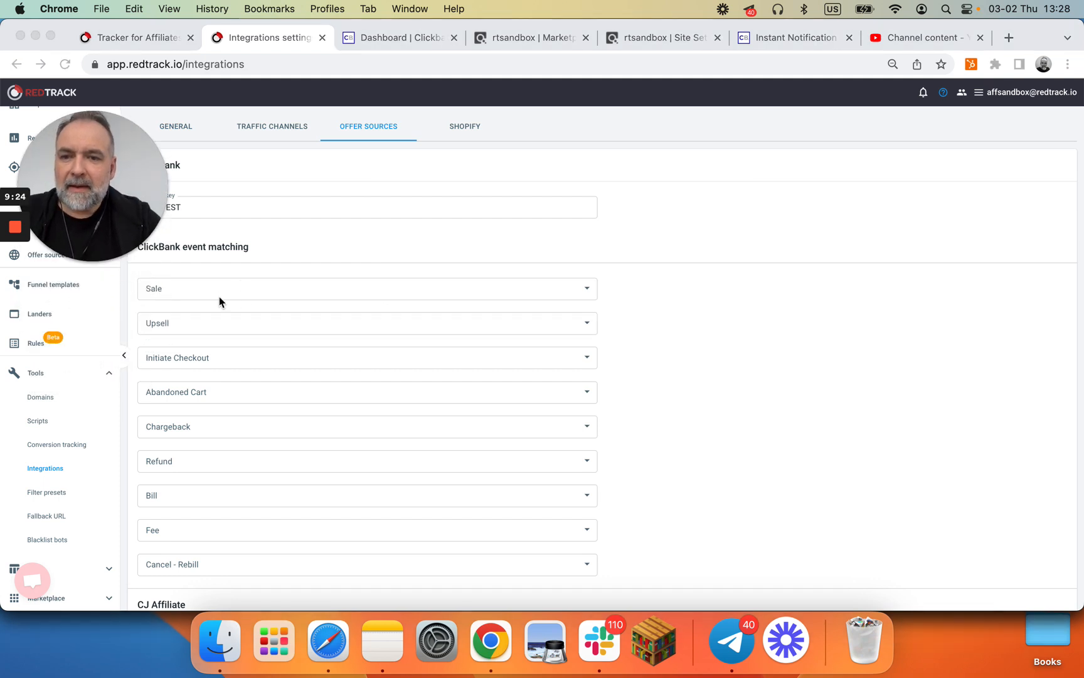
mouse_move(199, 296)
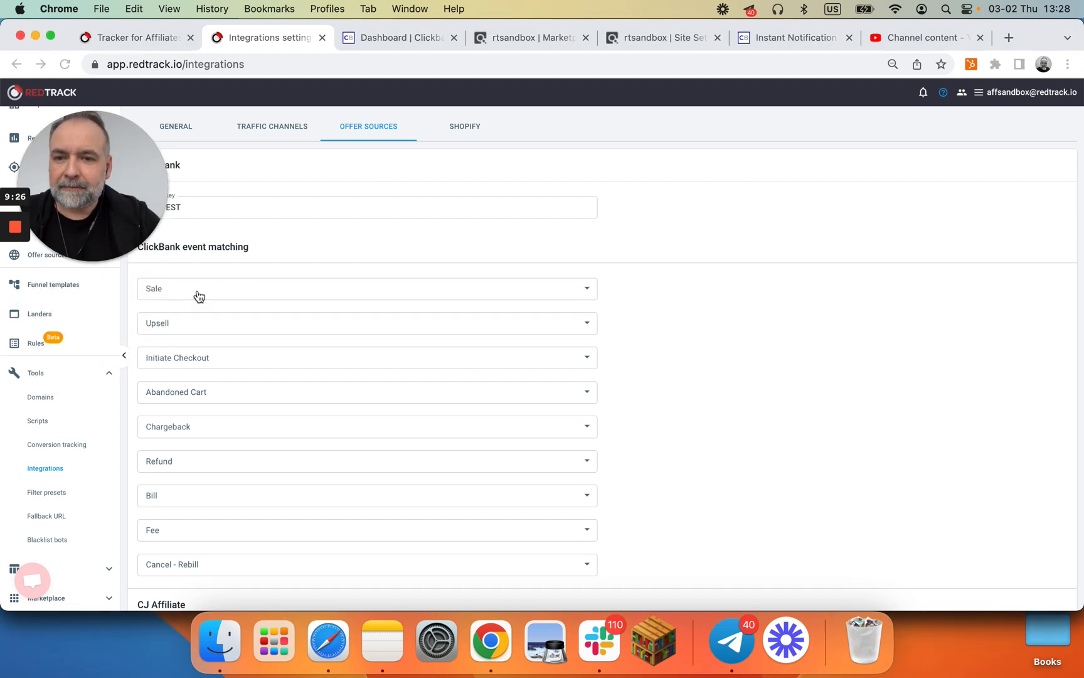
click(367, 289)
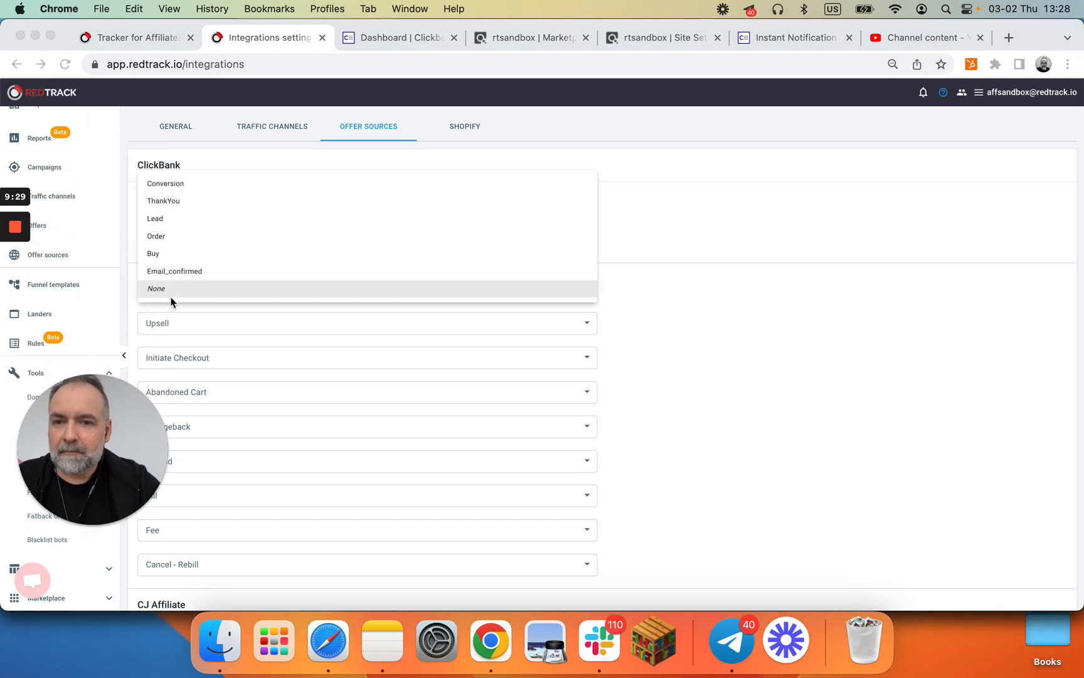
mouse_move(178, 289)
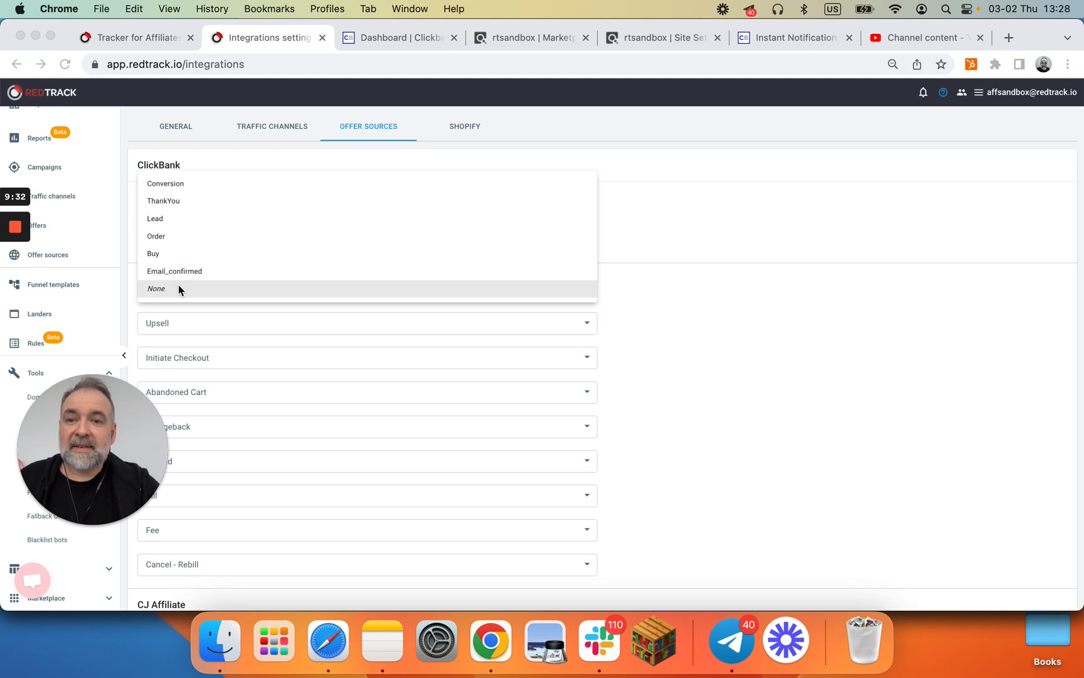
mouse_move(117, 408)
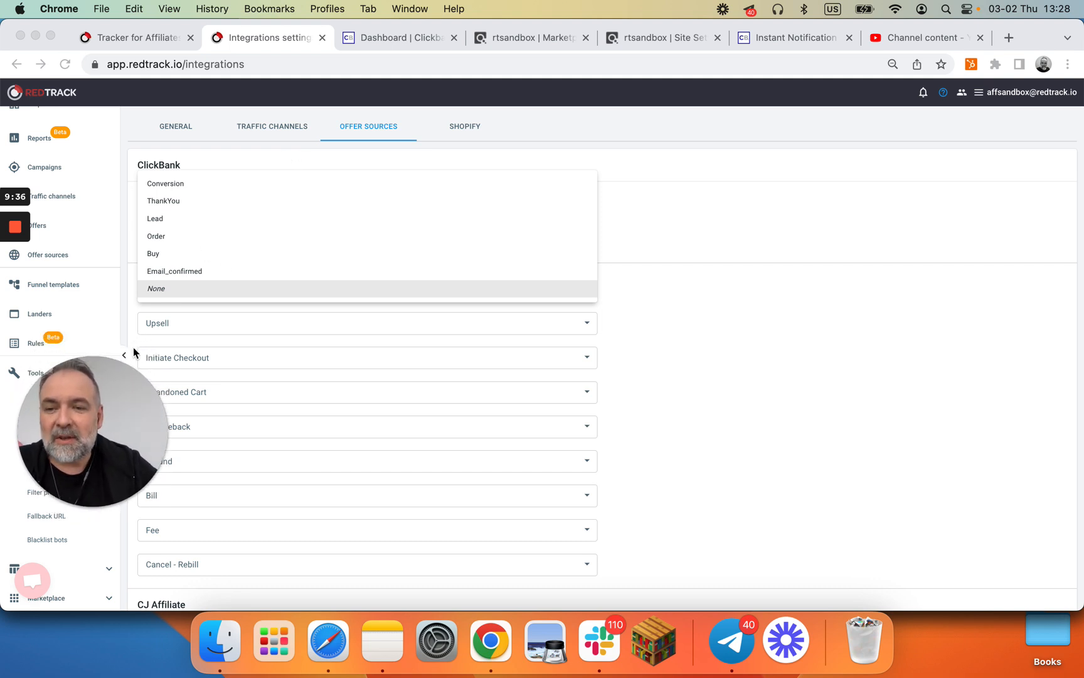
click(35, 372)
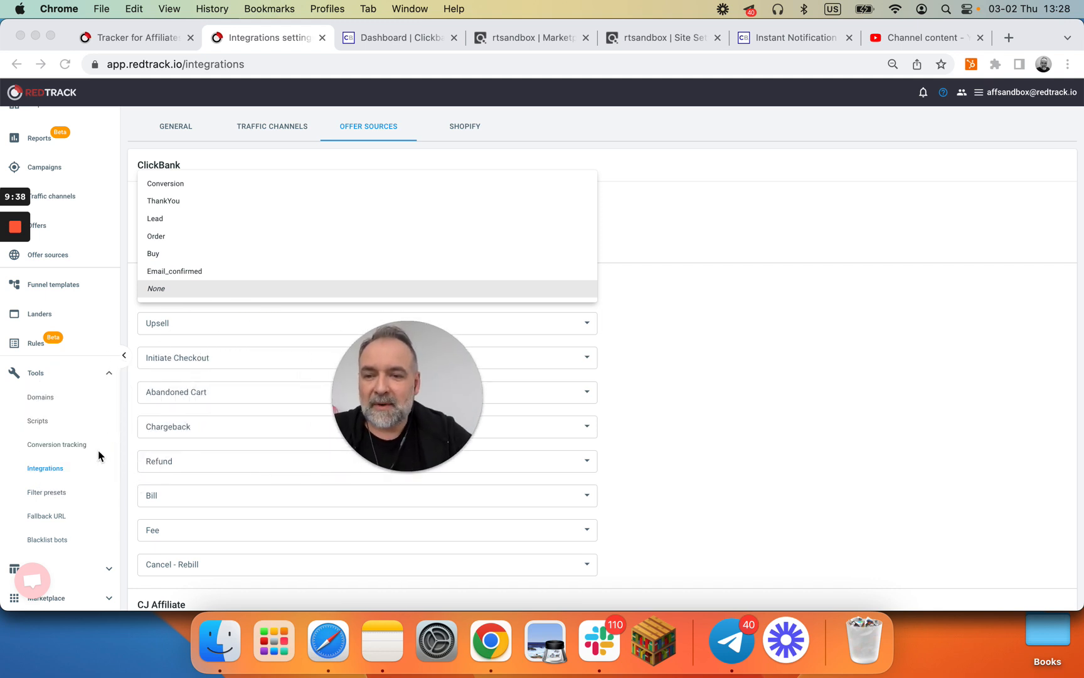
mouse_move(183, 256)
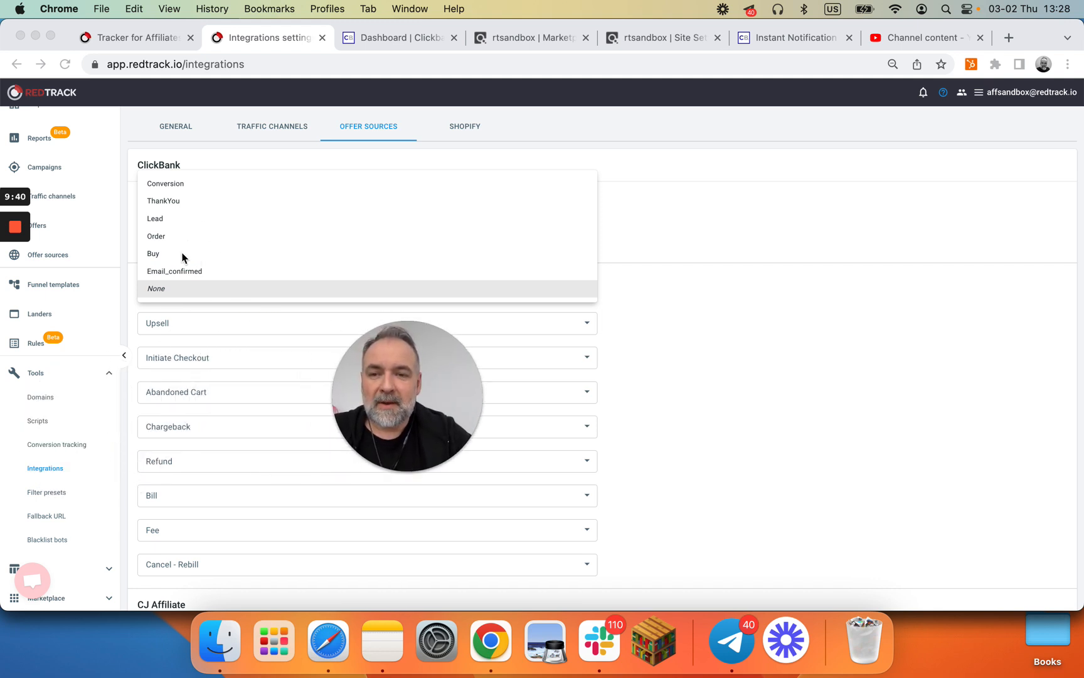
mouse_move(91, 390)
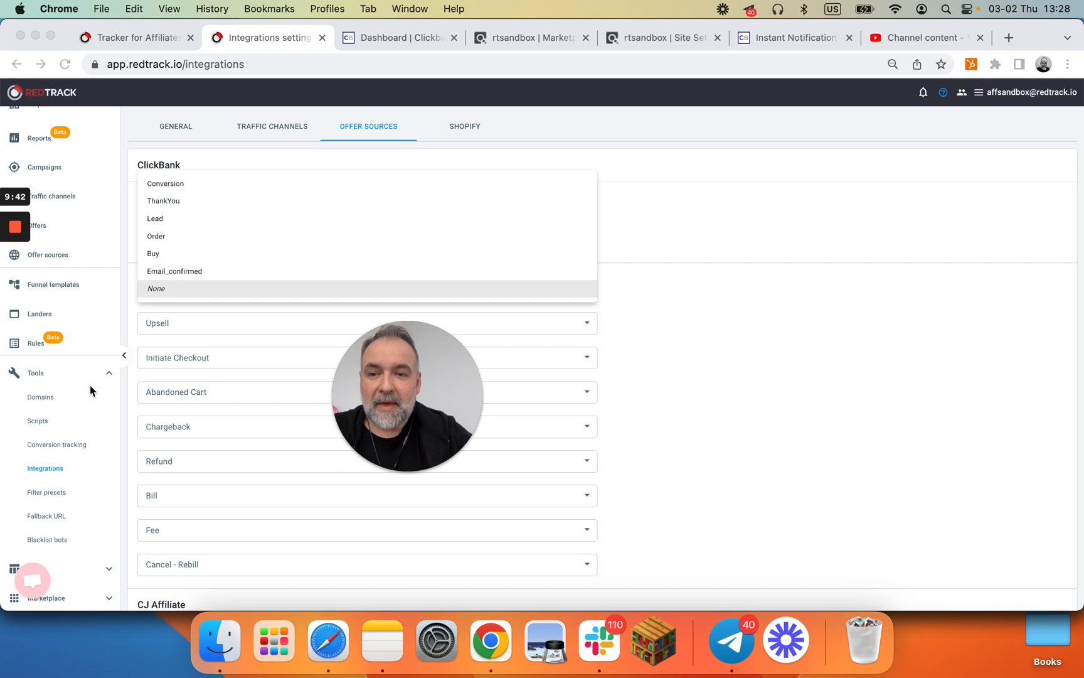